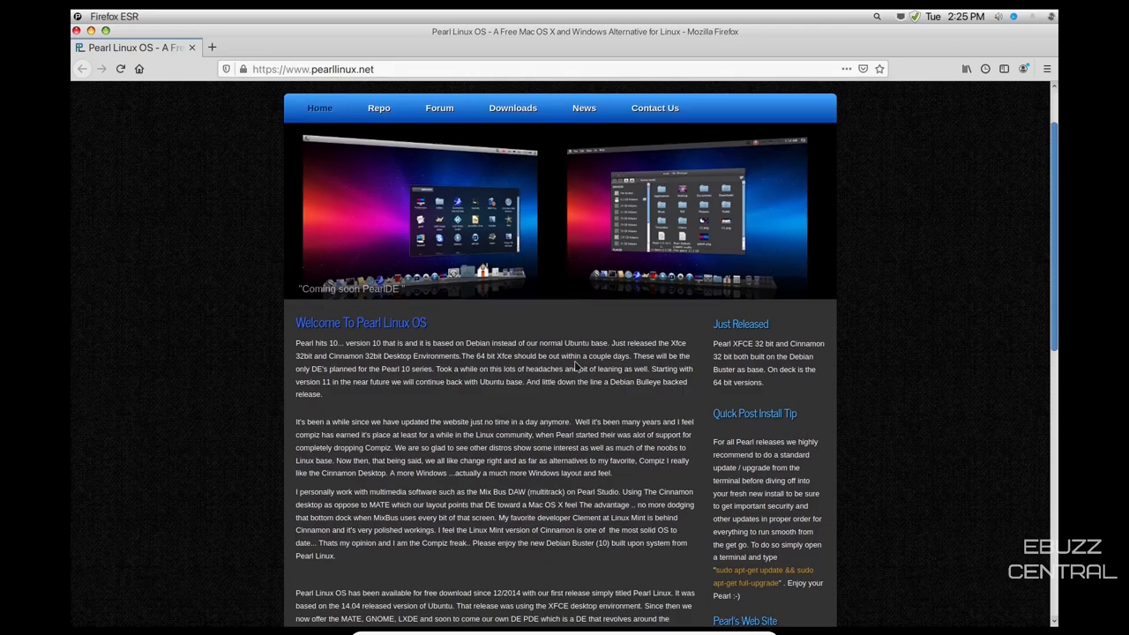
Scroll through the Firefox page before leaving the browser for the desktop
{"action": "scroll", "scroll_direction": "down", "scroll_amount": 3}
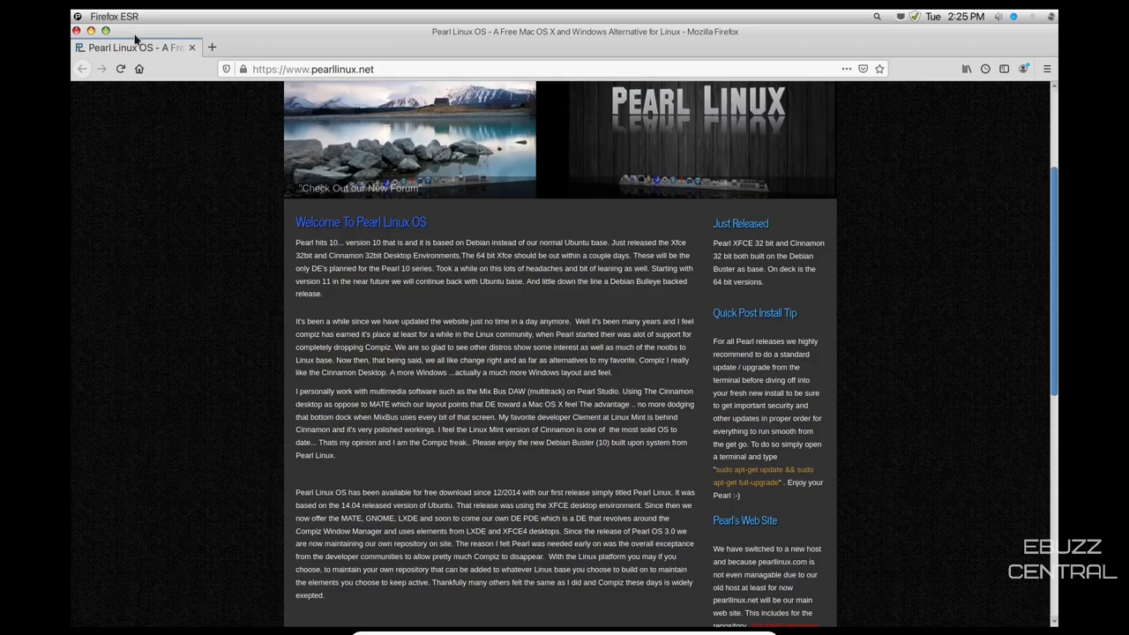
{"action": "mouse_move", "coordinate": [1032, 38]}
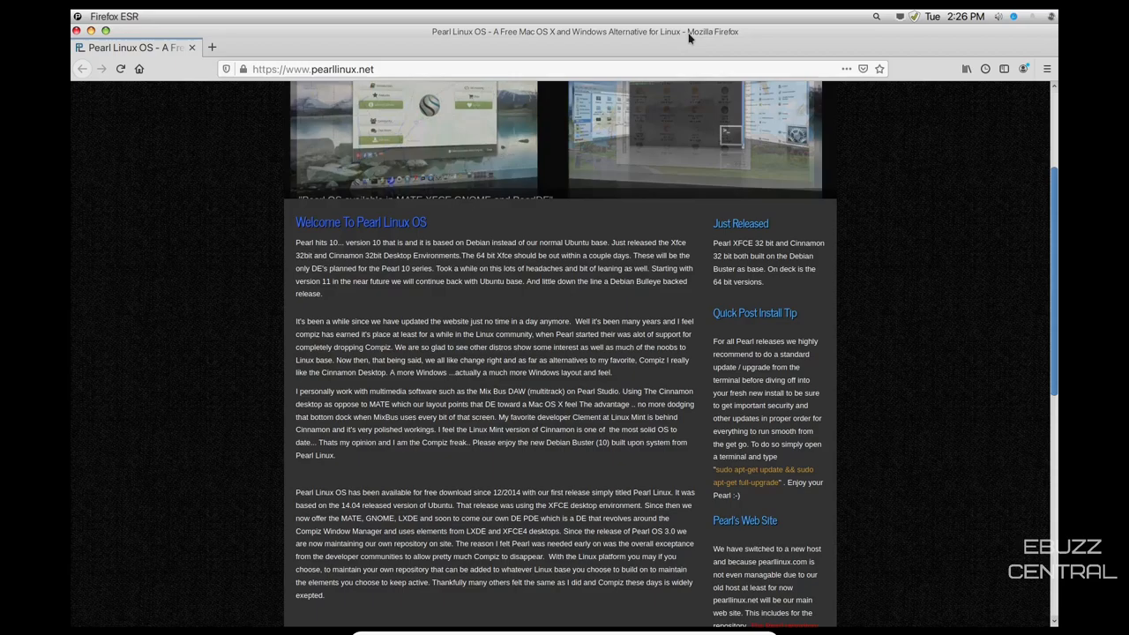
{"action": "scroll", "scroll_direction": "up", "scroll_amount": 3}
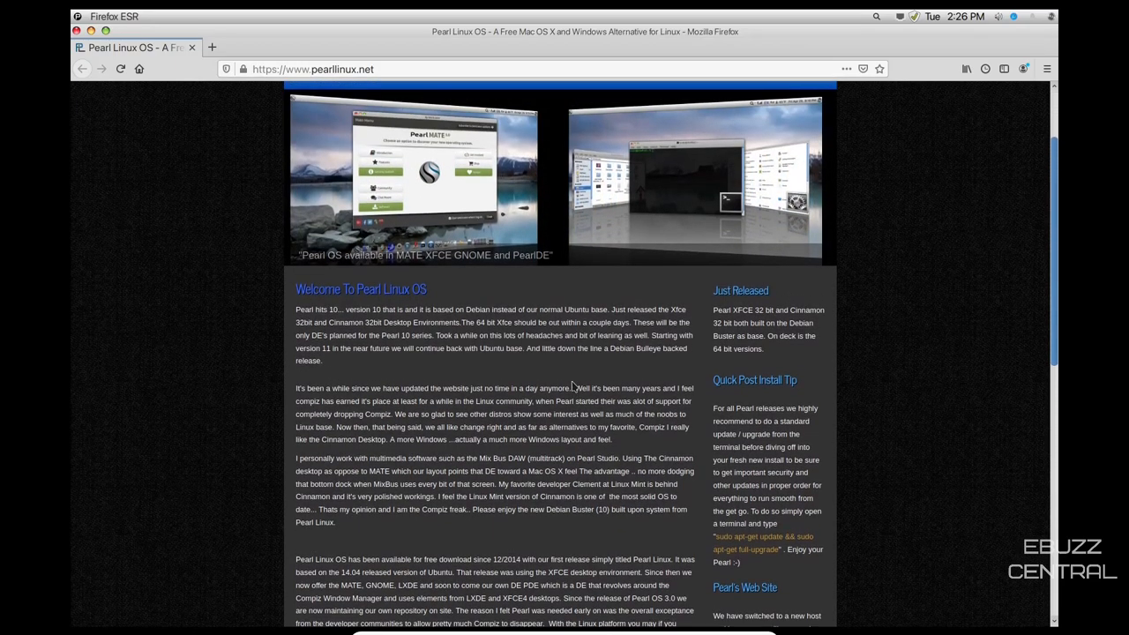
{"action": "scroll", "scroll_direction": "up", "scroll_amount": 3}
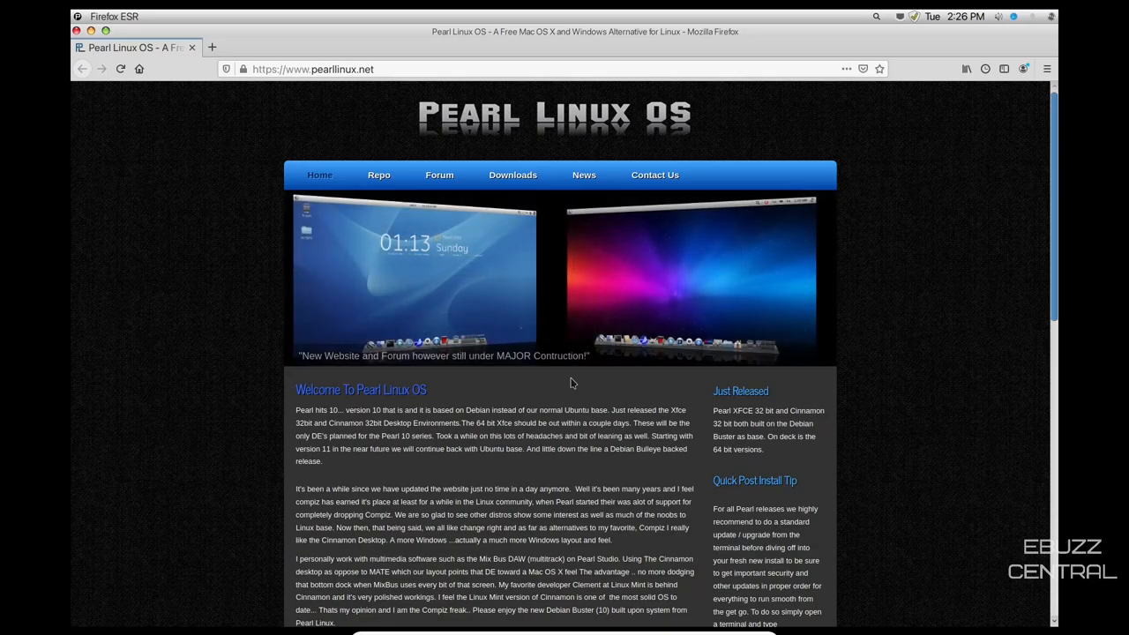
{"action": "mouse_move", "coordinate": [359, 310]}
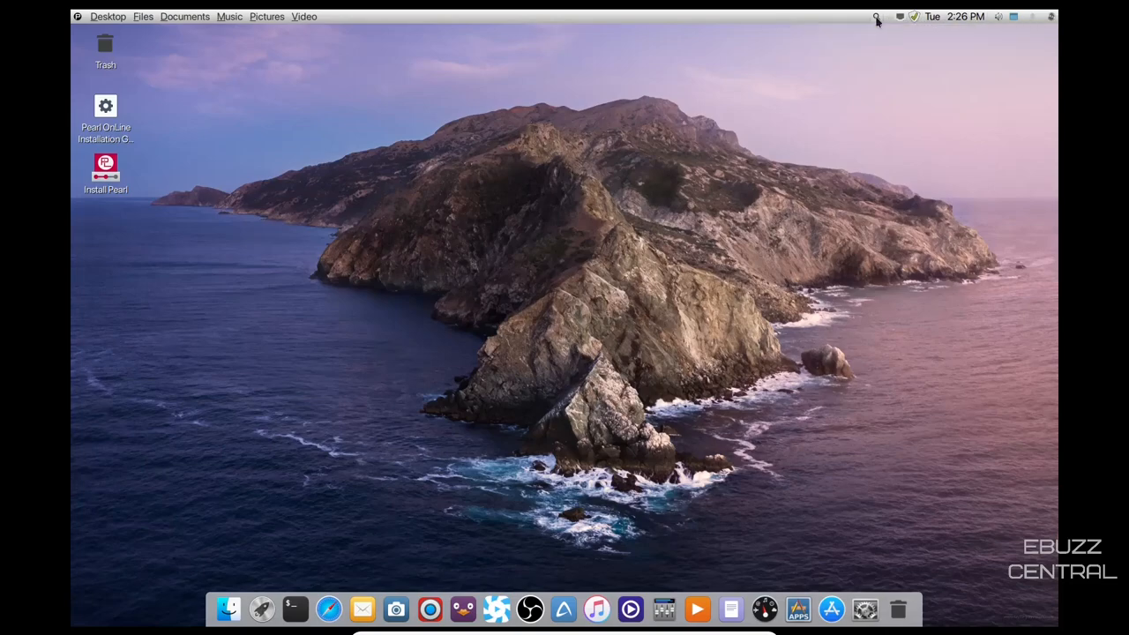
{"action": "left_click", "coordinate": [875, 16]}
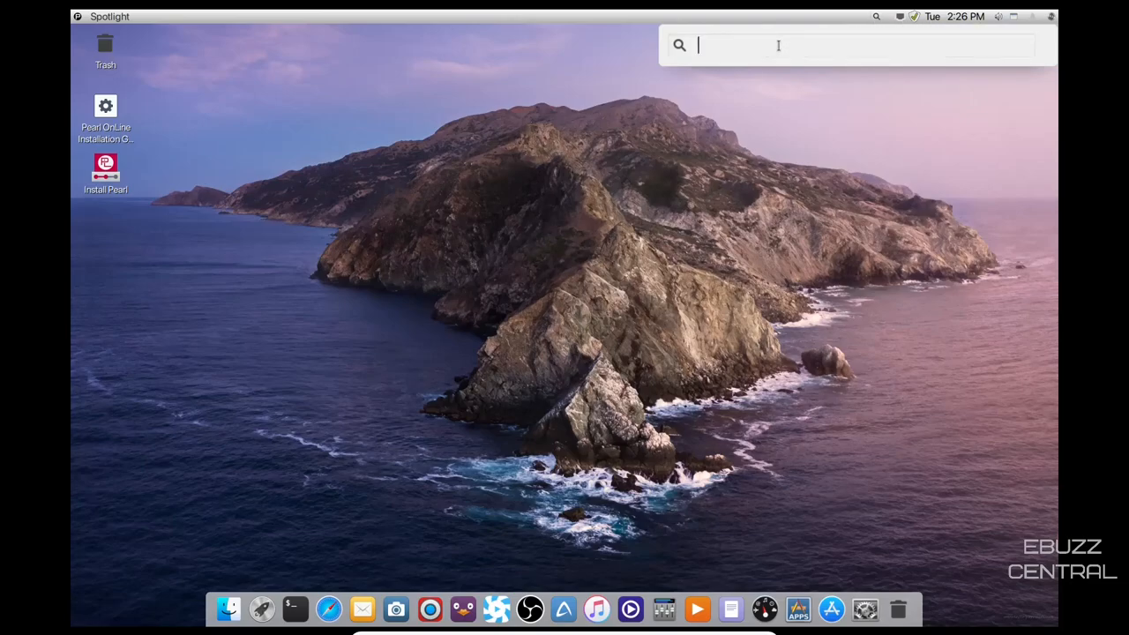
{"action": "type", "text": "graphics"}
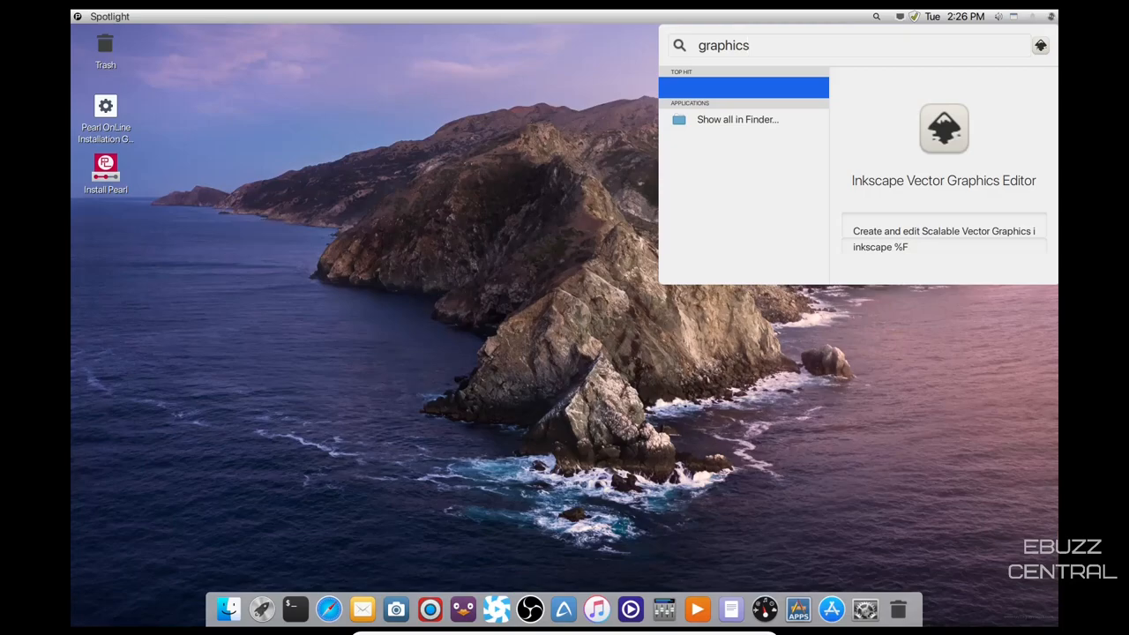
{"action": "key", "text": "BackSpace"}
{"action": "type", "text": "s"}
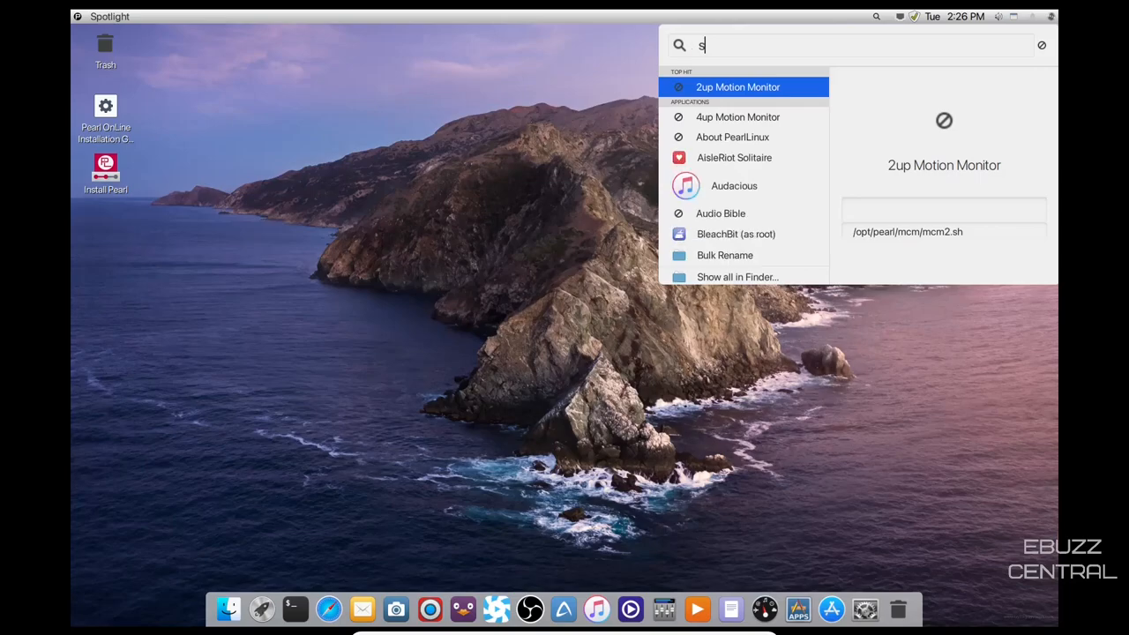
{"action": "type", "text": "ystem"}
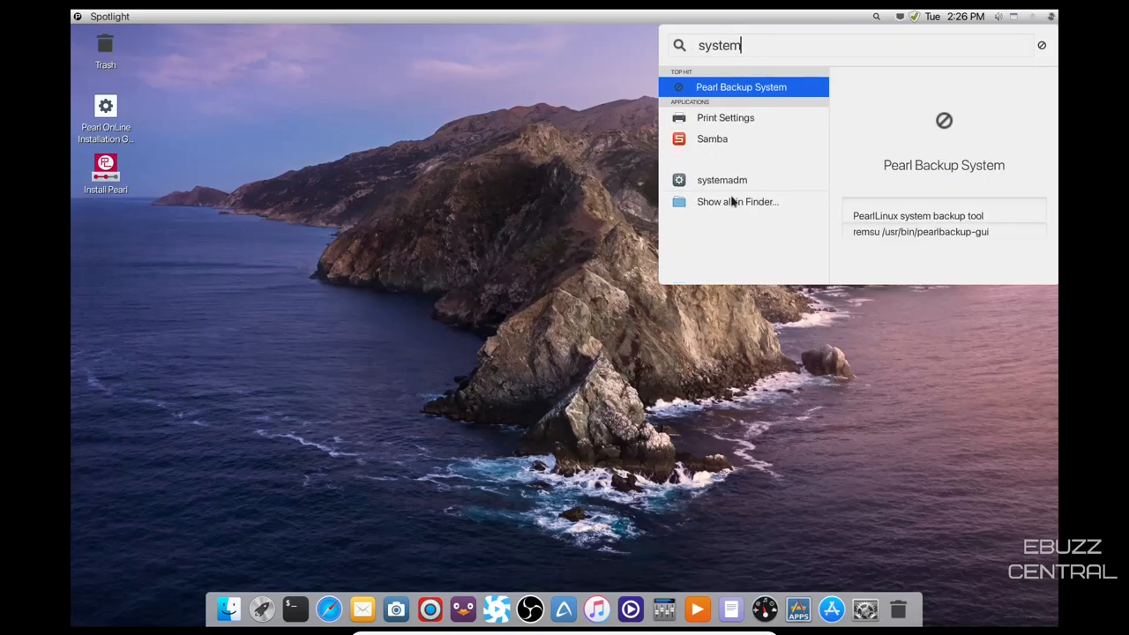
{"action": "mouse_move", "coordinate": [725, 116]}
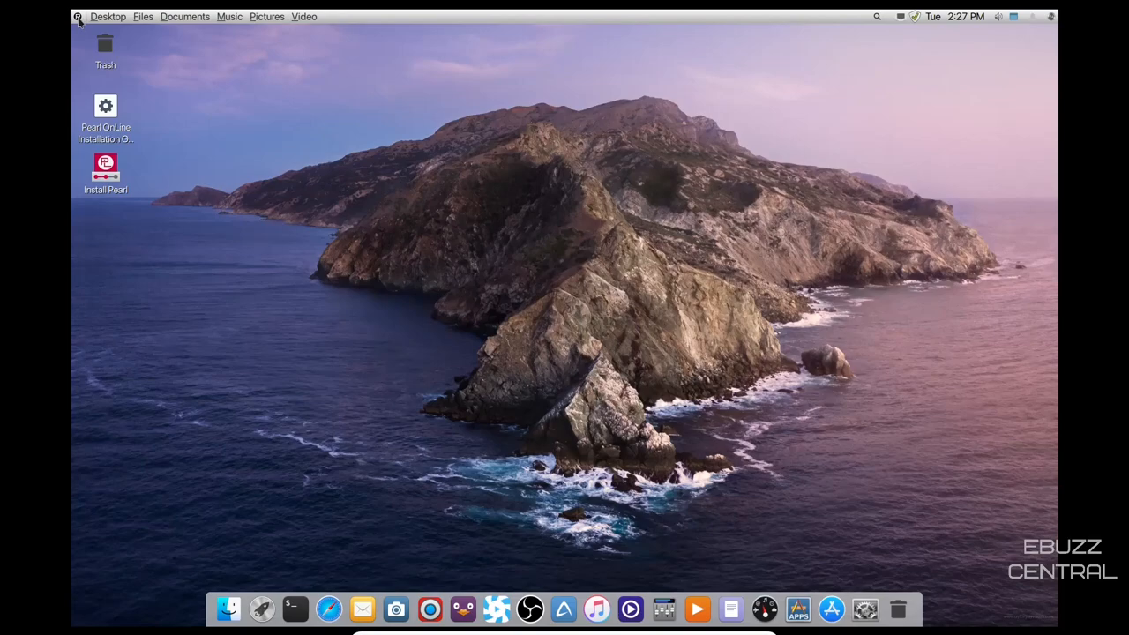
{"action": "left_click", "coordinate": [77, 16]}
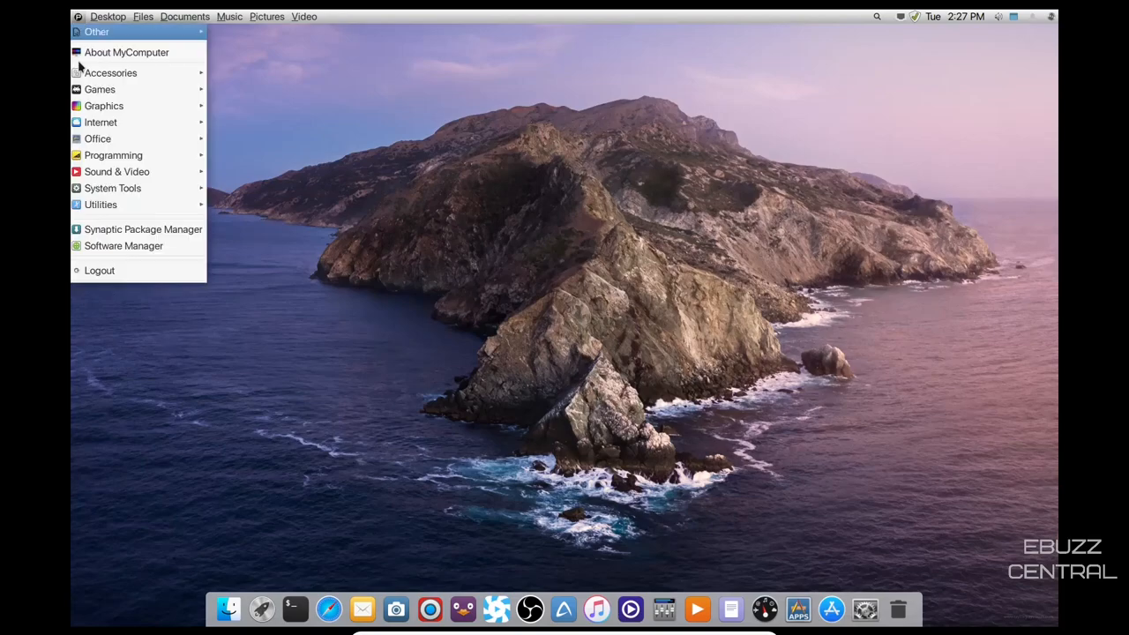
{"action": "mouse_move", "coordinate": [114, 106]}
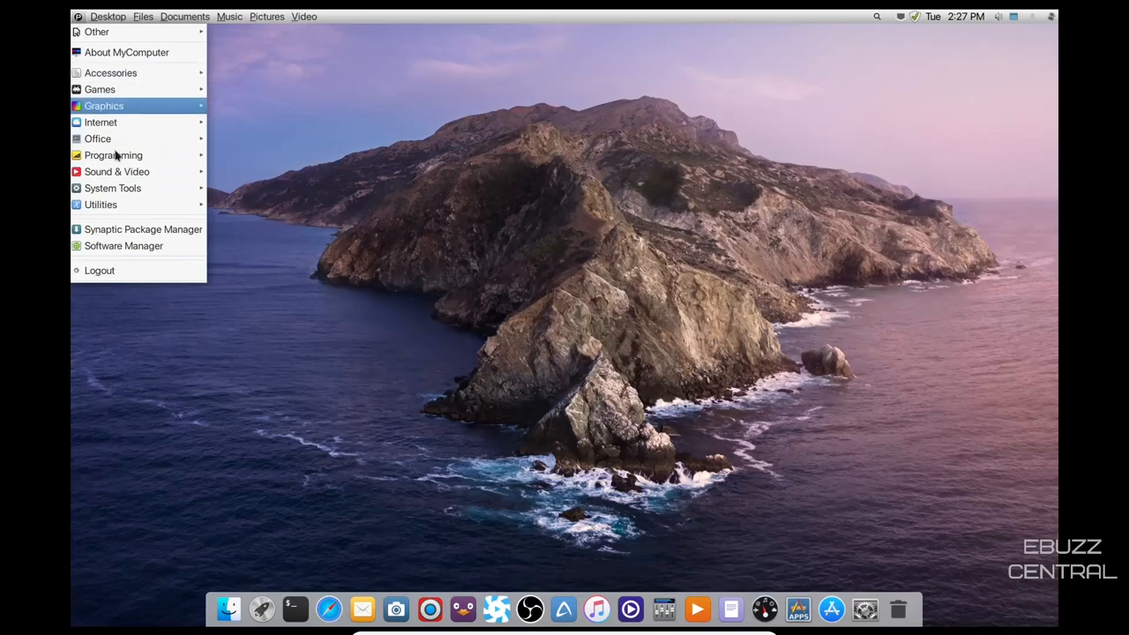
{"action": "mouse_move", "coordinate": [101, 204]}
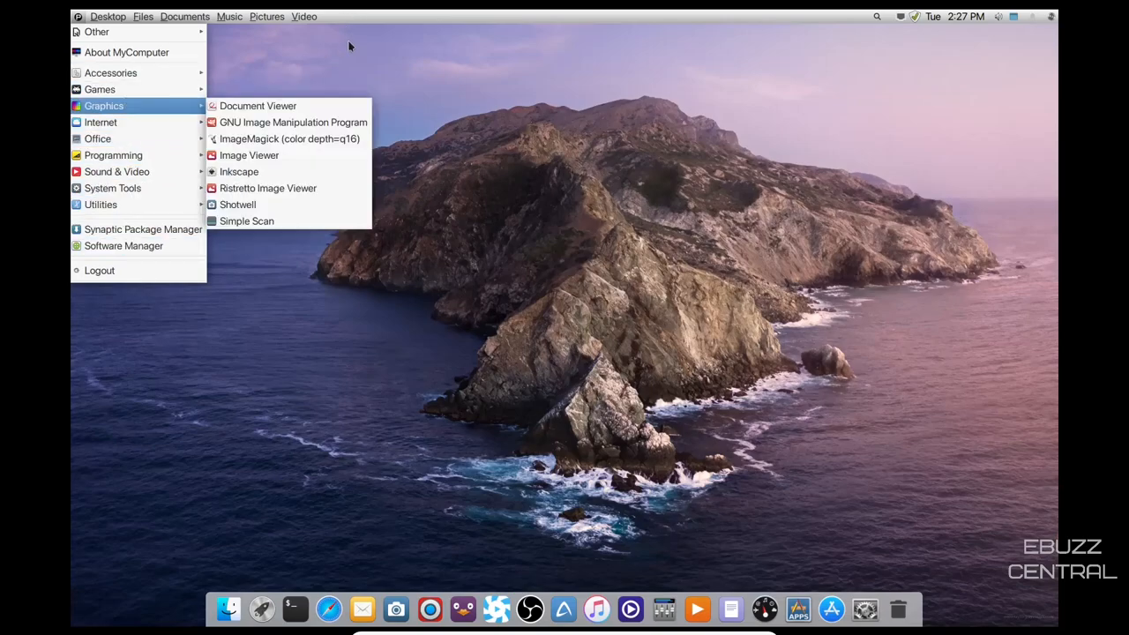
{"action": "left_click", "coordinate": [107, 16]}
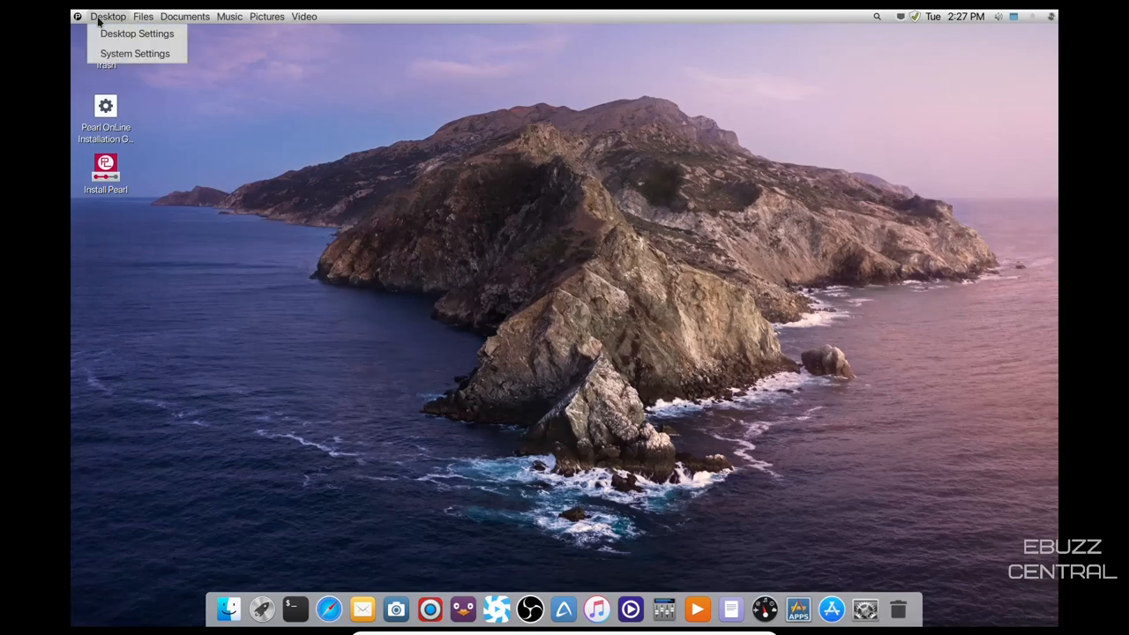
{"action": "mouse_move", "coordinate": [134, 53]}
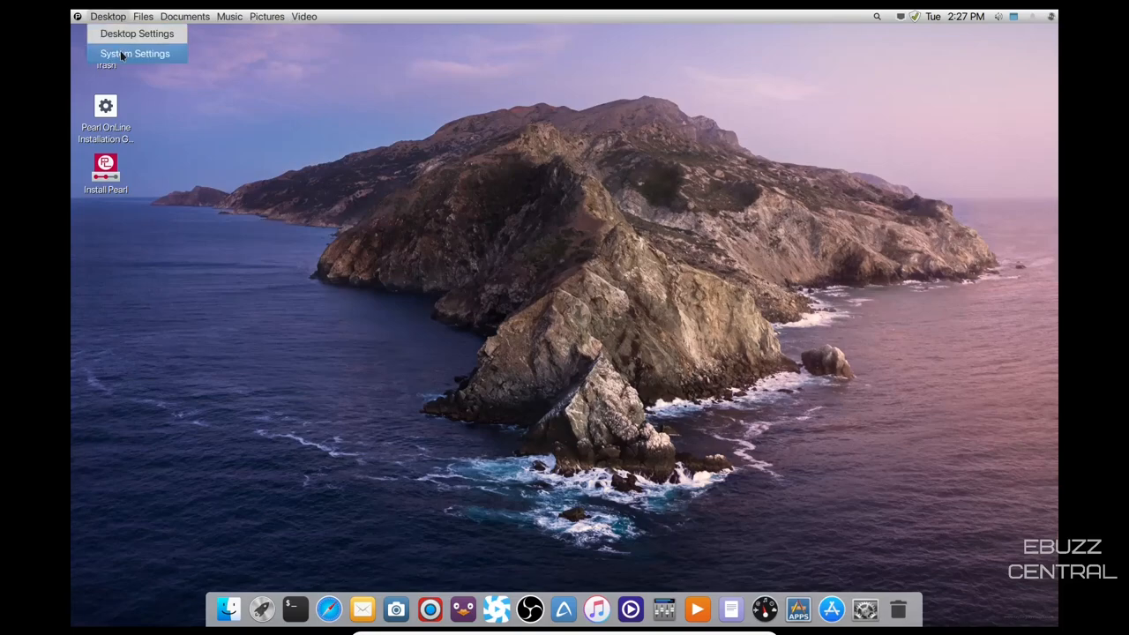
{"action": "left_click", "coordinate": [186, 16]}
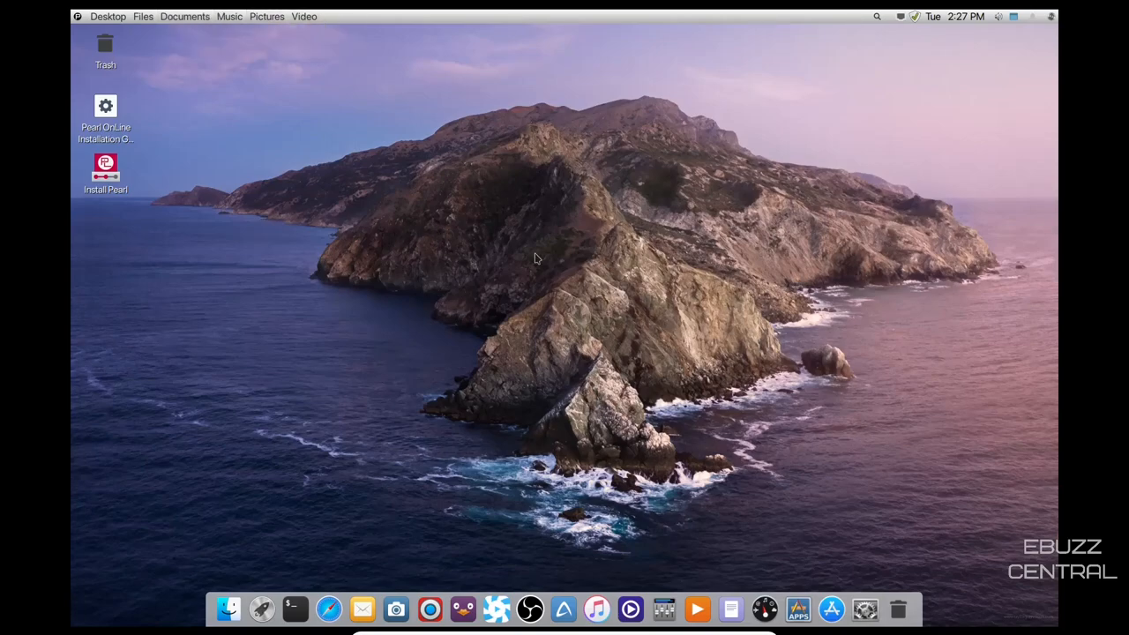
Bring up Desktop Preferences from the desktop's right-click context menu
{"action": "right_click", "coordinate": [538, 258]}
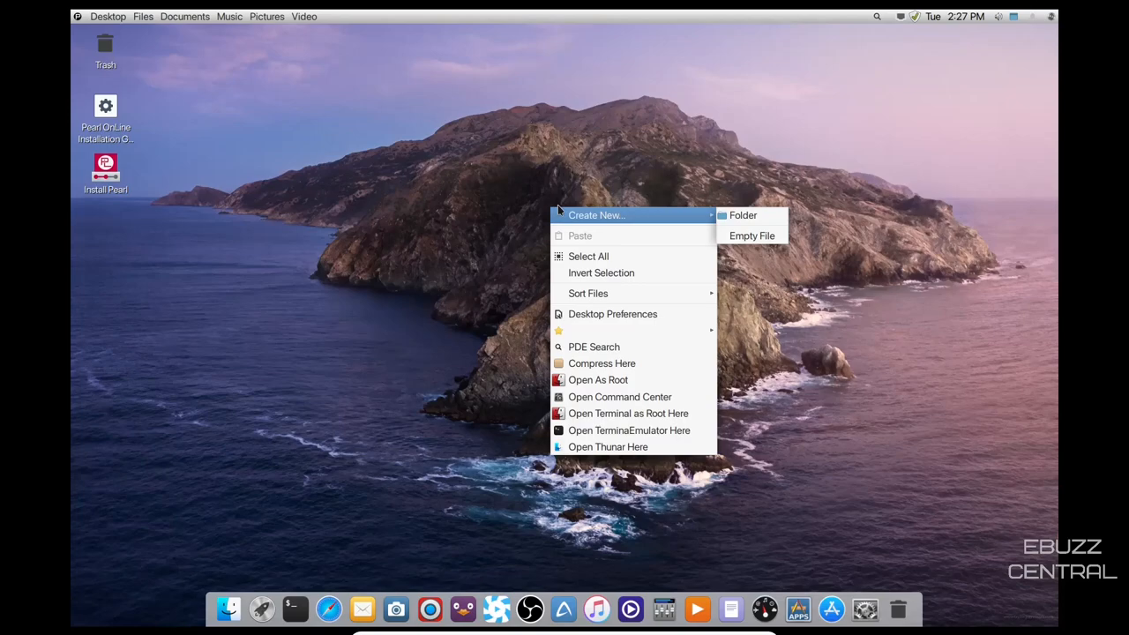
{"action": "mouse_move", "coordinate": [602, 271]}
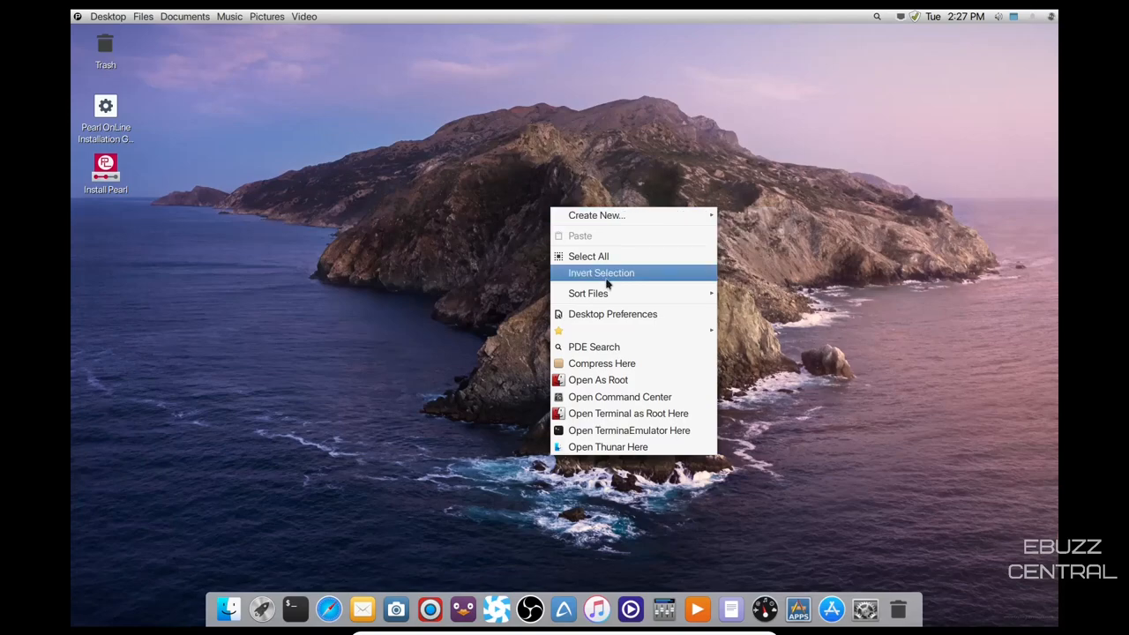
{"action": "mouse_move", "coordinate": [598, 379]}
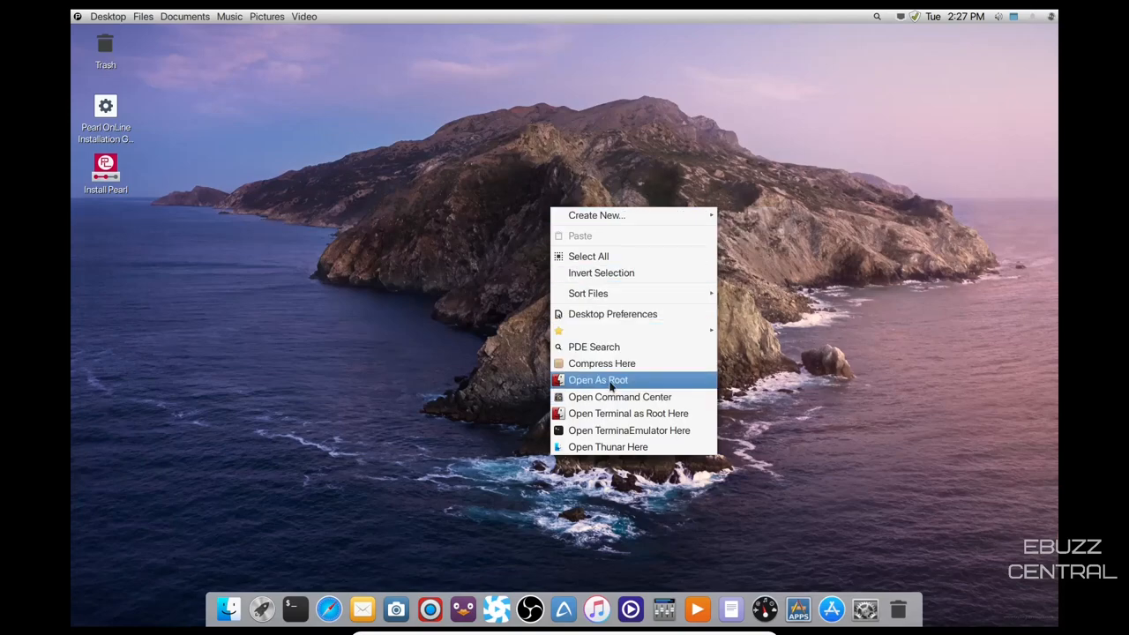
{"action": "mouse_move", "coordinate": [628, 430]}
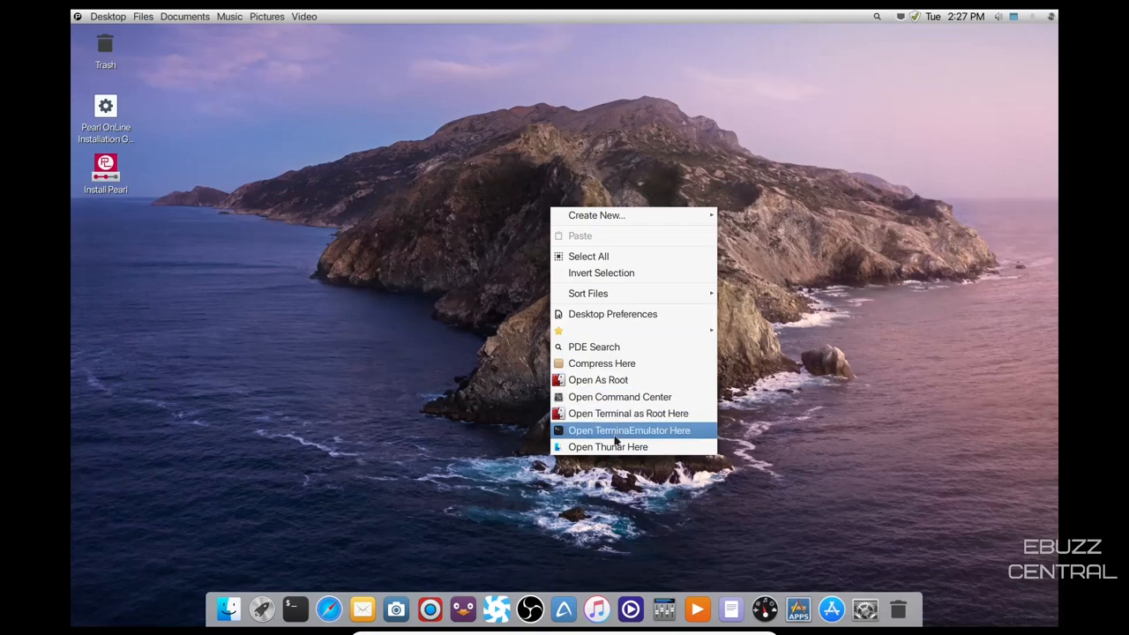
{"action": "left_click", "coordinate": [612, 314]}
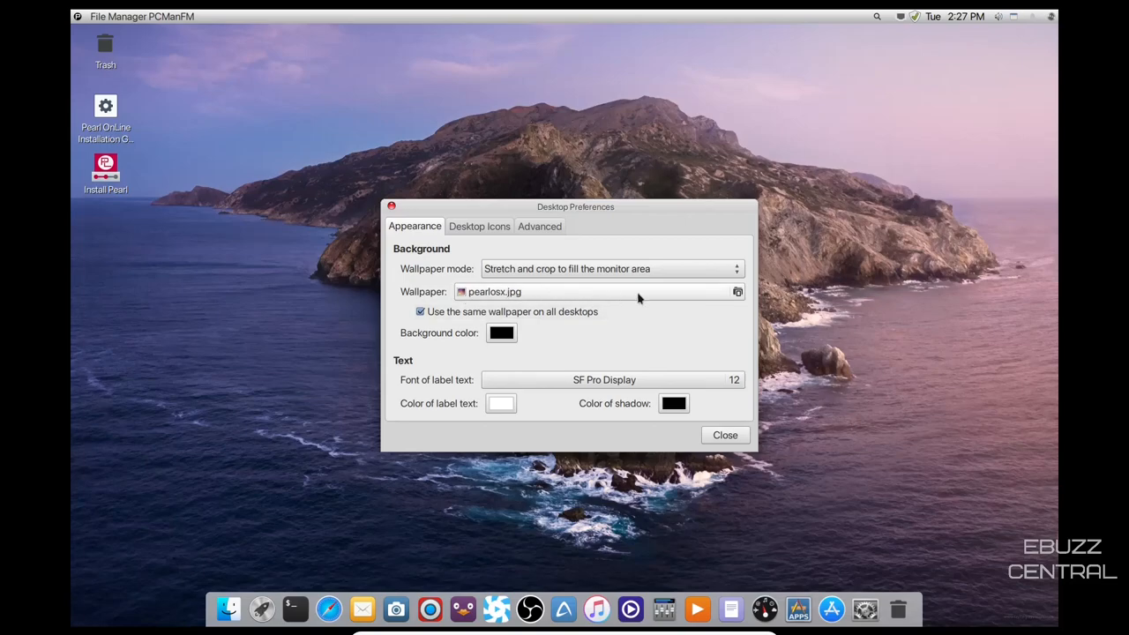
Browse /usr/share/backgrounds, previewing pearl7, default and pearl10dark, and set the wallpaper to pearlpanther.jpg
{"action": "left_click", "coordinate": [737, 291]}
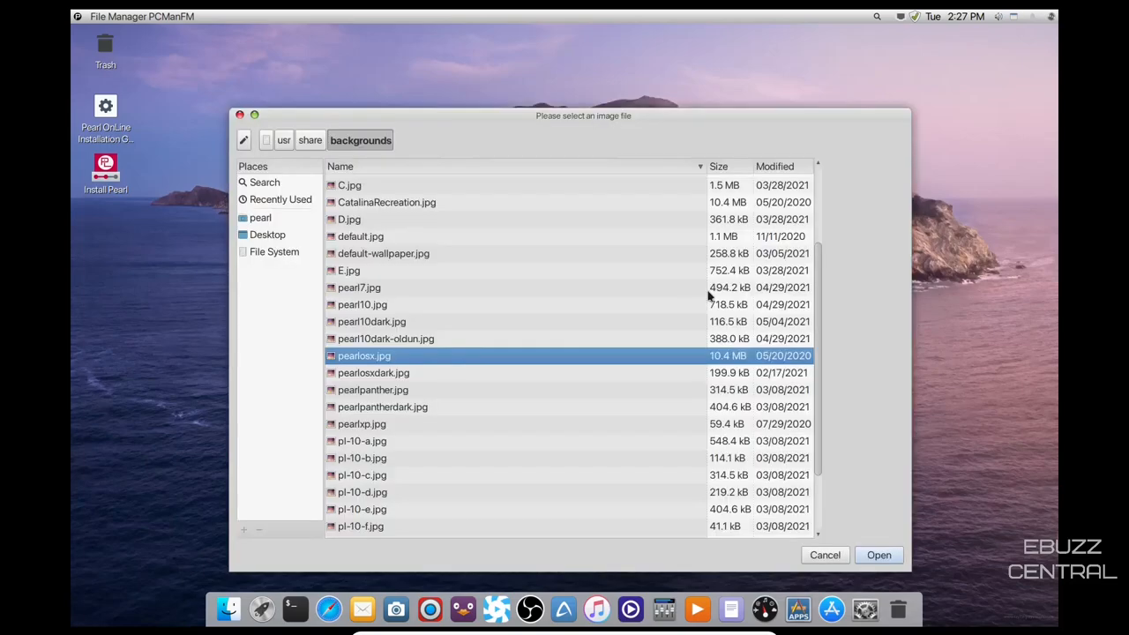
{"action": "mouse_move", "coordinate": [361, 290]}
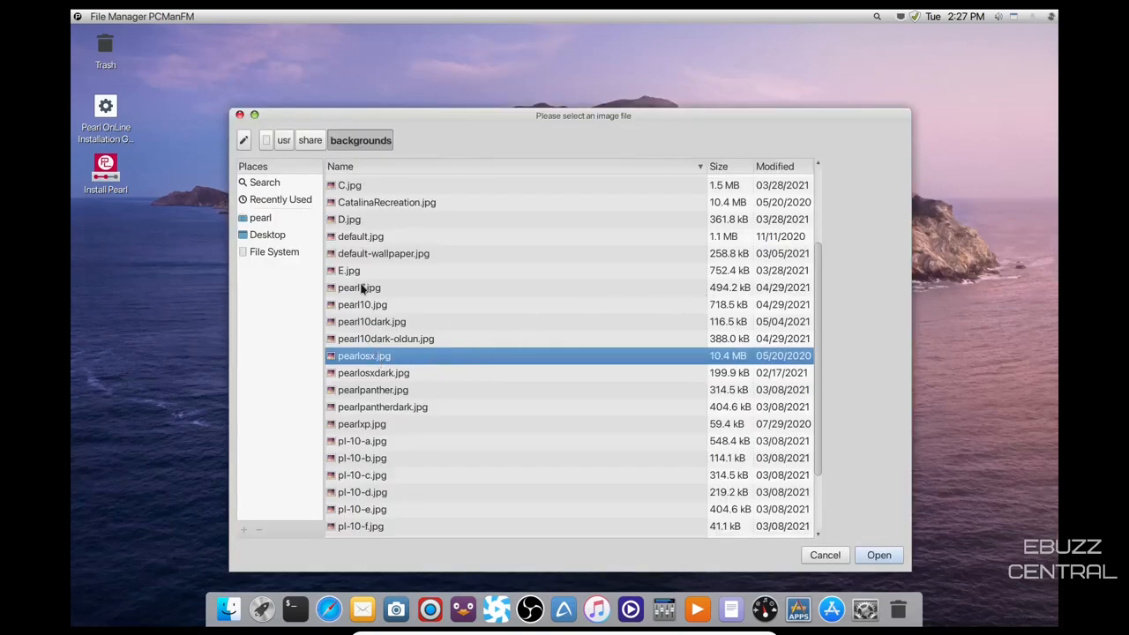
{"action": "left_click", "coordinate": [360, 288]}
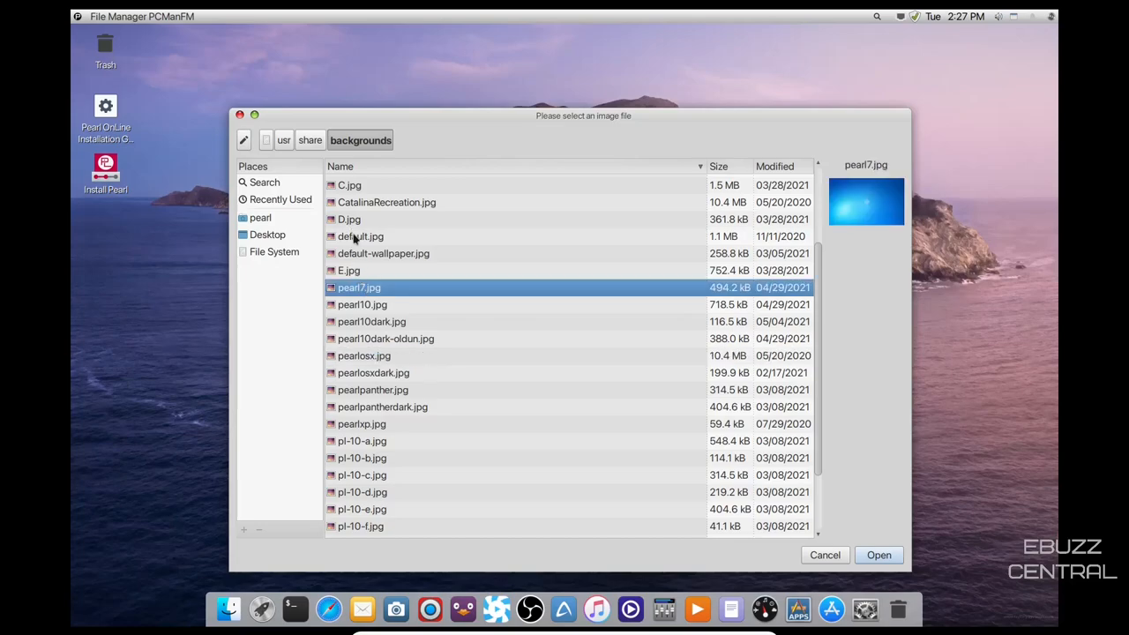
{"action": "left_click", "coordinate": [360, 237]}
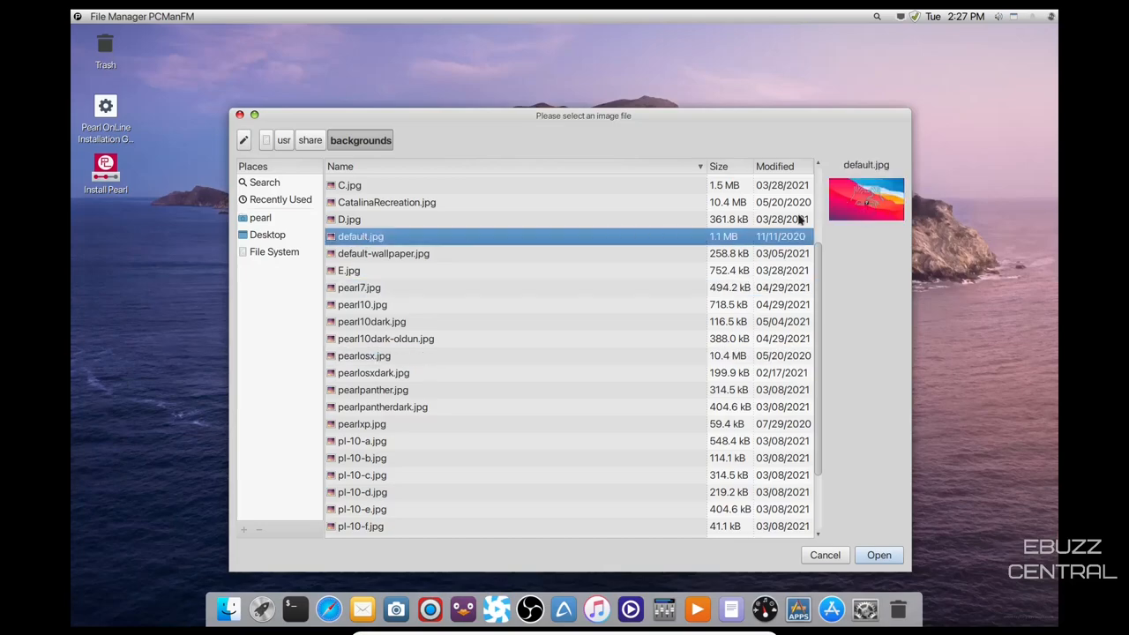
{"action": "left_click", "coordinate": [371, 321]}
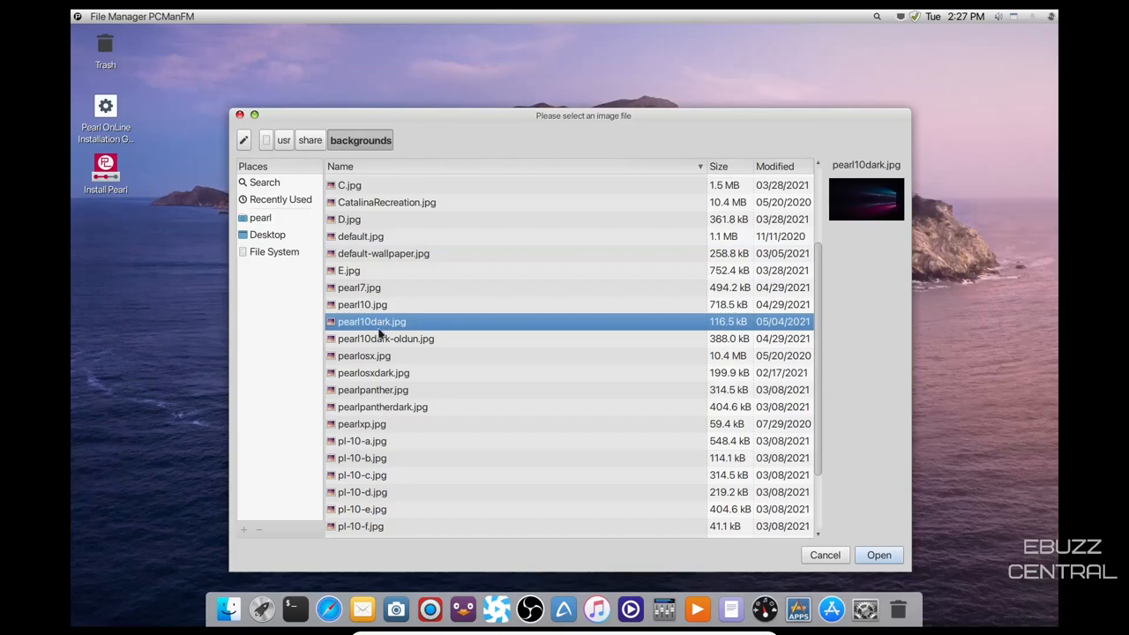
{"action": "left_click", "coordinate": [385, 339]}
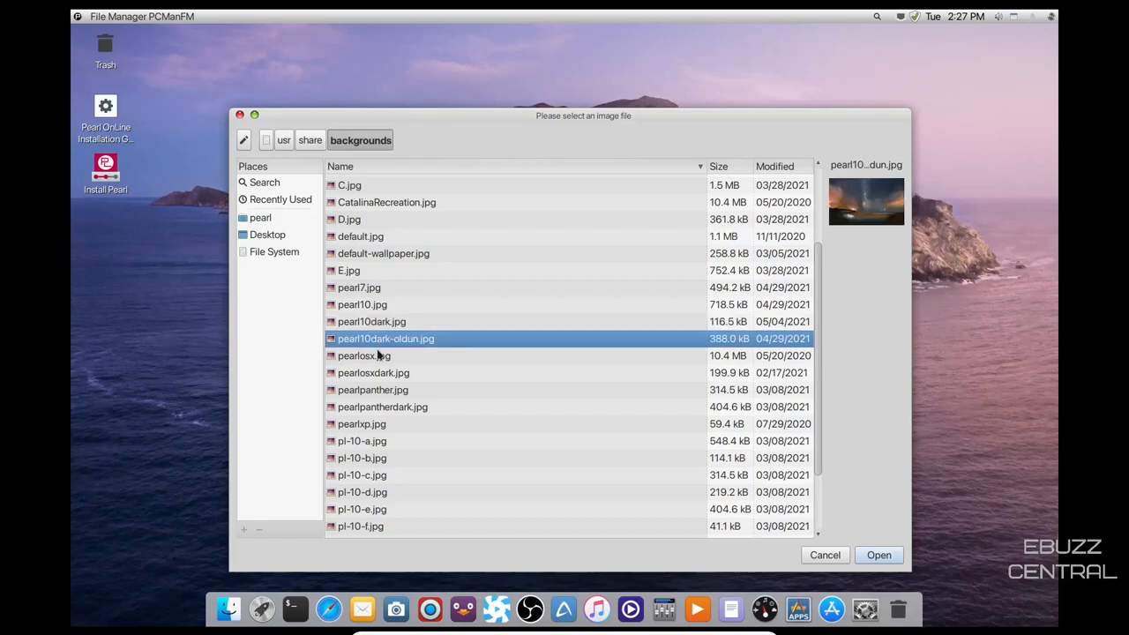
{"action": "left_click", "coordinate": [878, 554]}
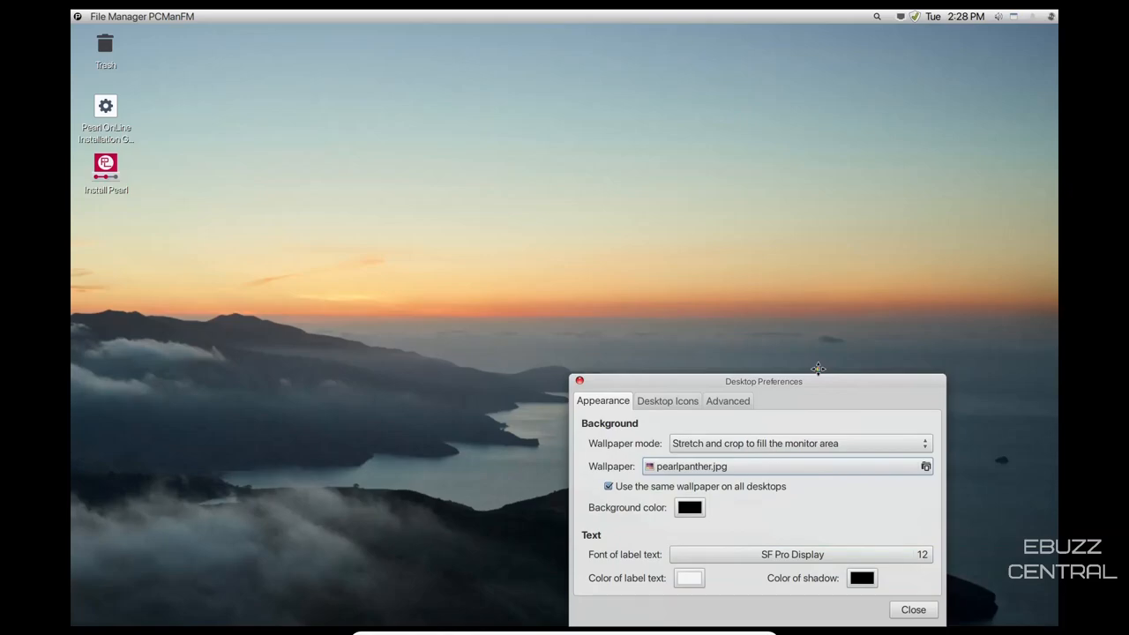
Reposition the Desktop Preferences window near the centre of the desktop
{"action": "left_click_drag", "start_coordinate": [762, 381], "coordinate": [623, 409]}
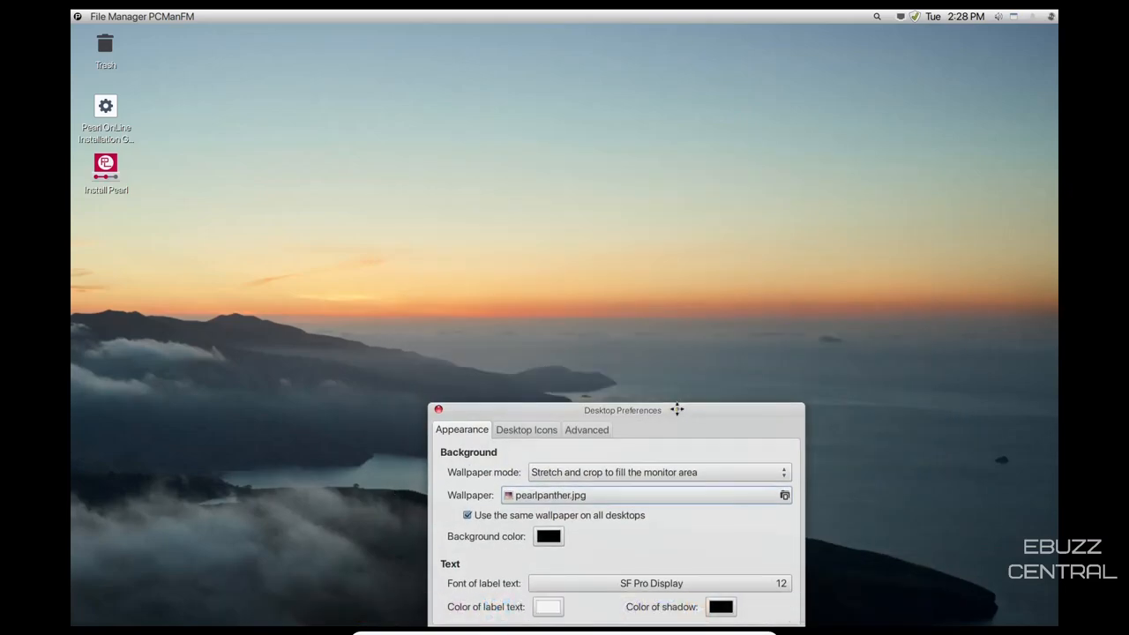
{"action": "left_click_drag", "start_coordinate": [622, 410], "coordinate": [589, 160]}
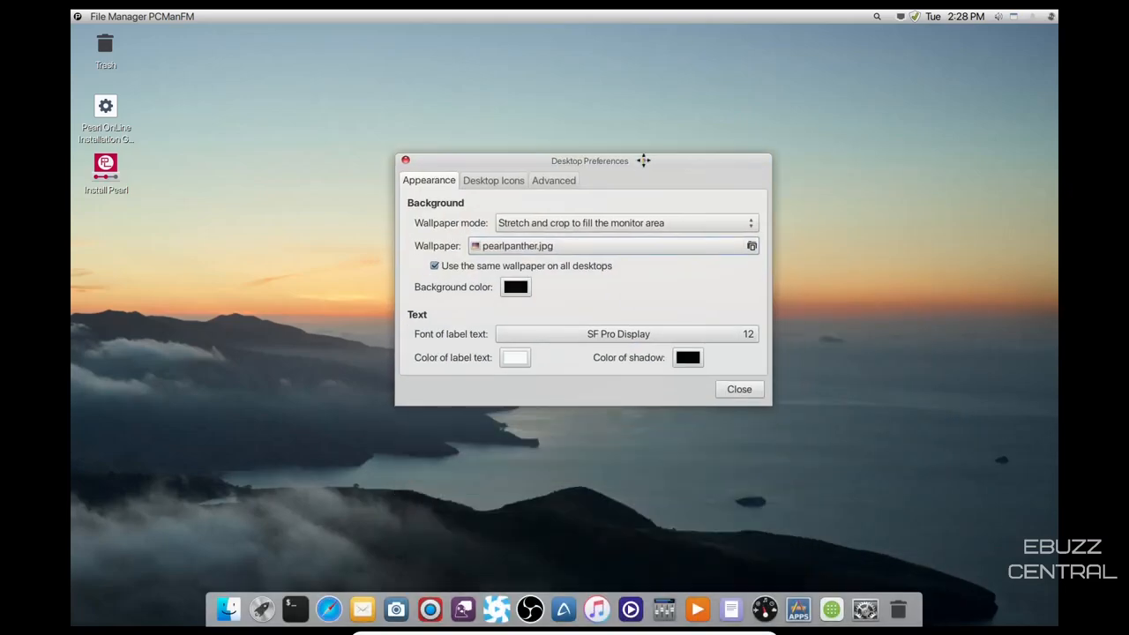
{"action": "left_click_drag", "start_coordinate": [590, 160], "coordinate": [614, 248]}
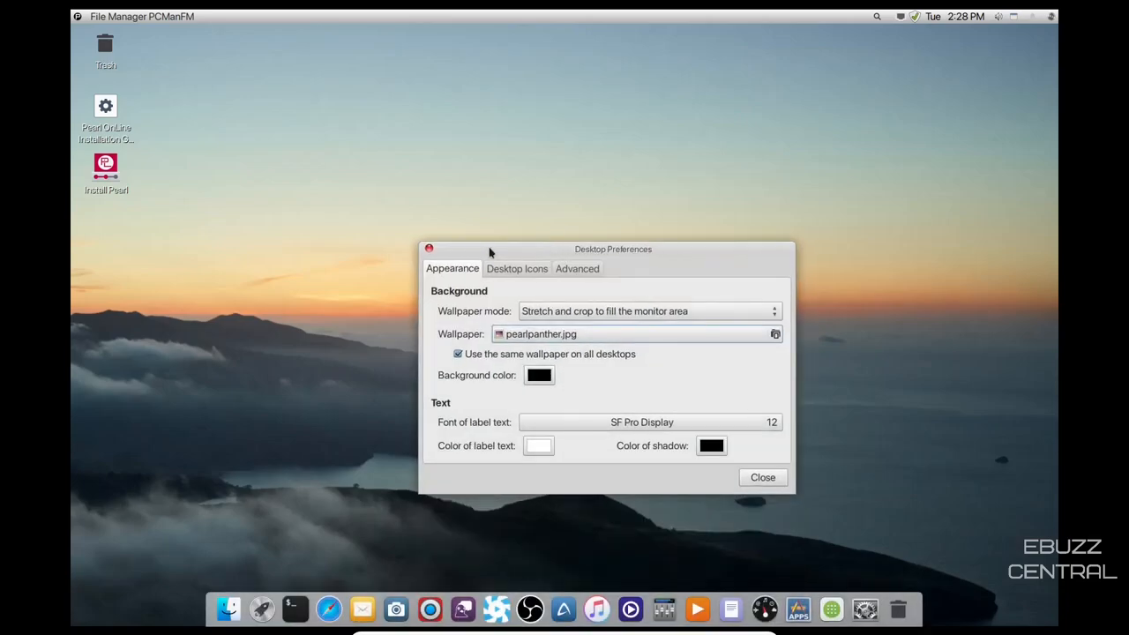
{"action": "left_click_drag", "start_coordinate": [614, 249], "coordinate": [625, 217]}
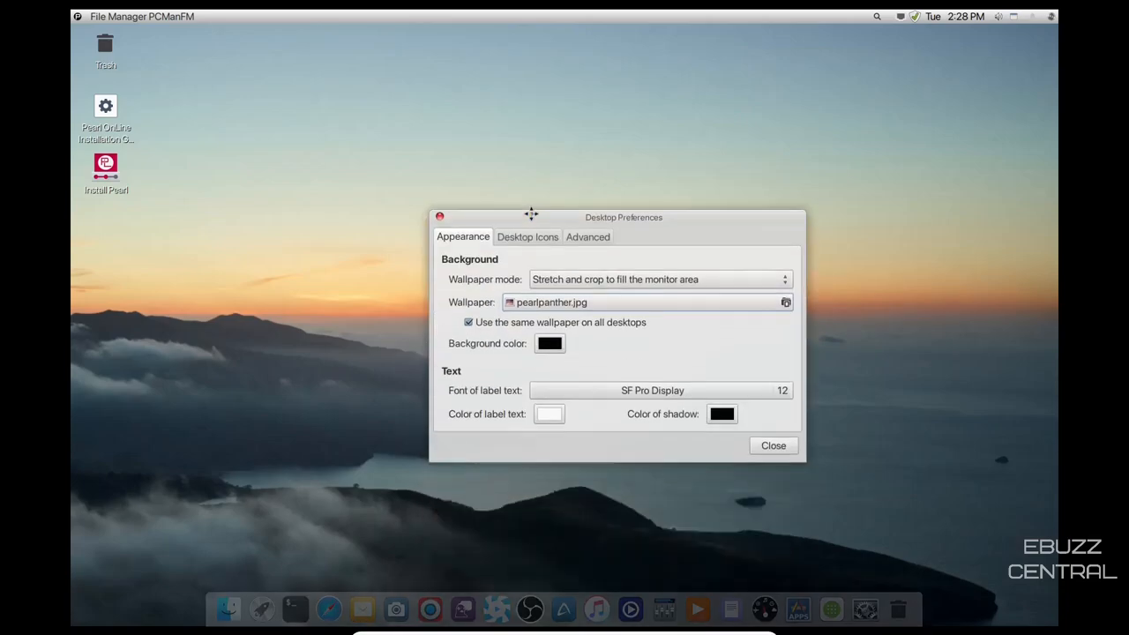
{"action": "left_click_drag", "start_coordinate": [625, 217], "coordinate": [596, 187]}
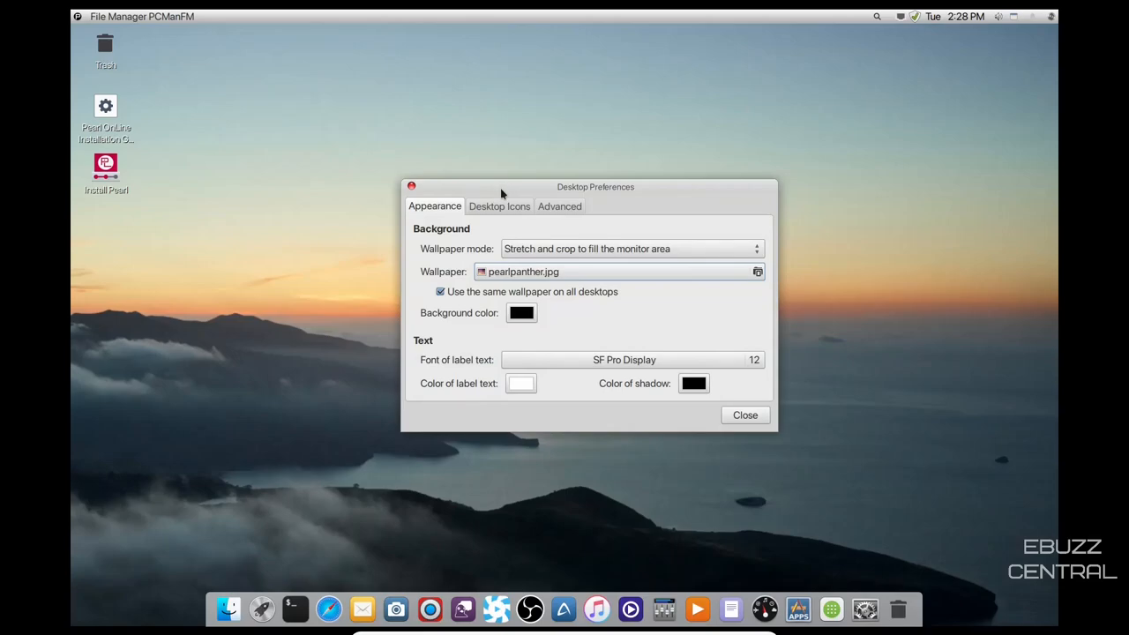
Review the Desktop Icons, Advanced and Appearance settings, close Desktop Preferences and launch the file manager
{"action": "left_click", "coordinate": [499, 204]}
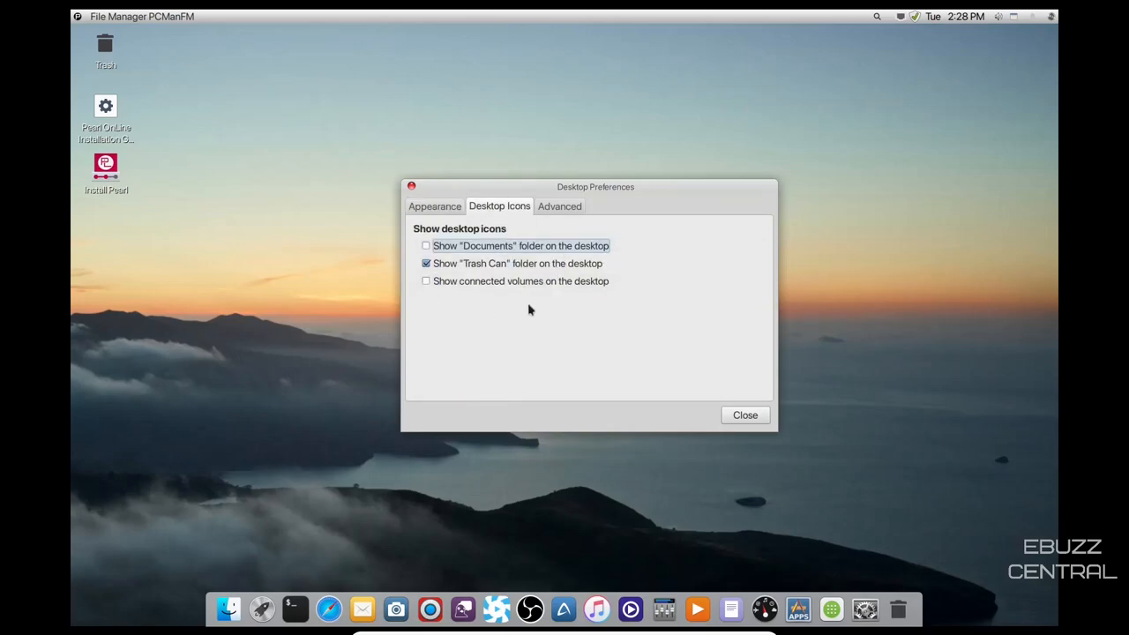
{"action": "left_click", "coordinate": [559, 205]}
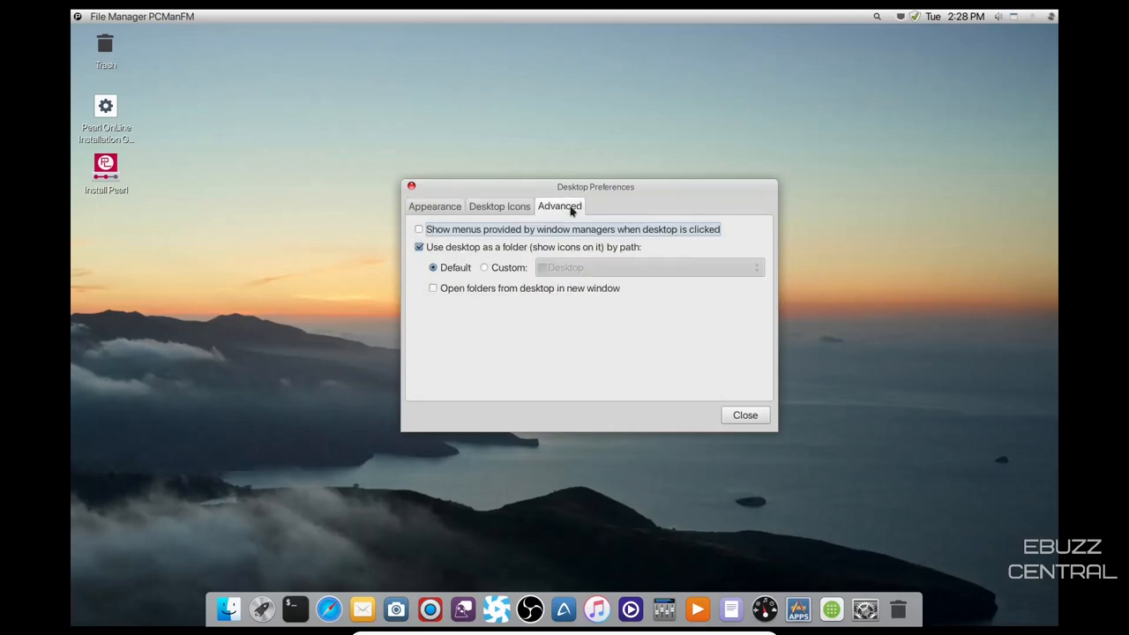
{"action": "left_click", "coordinate": [434, 204]}
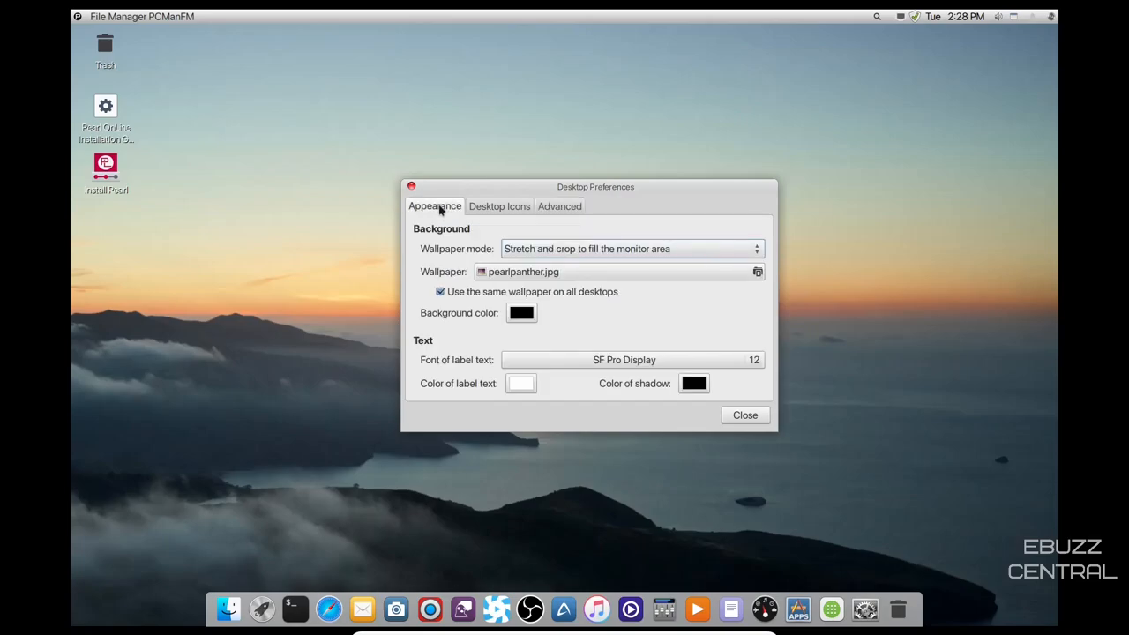
{"action": "left_click", "coordinate": [745, 415]}
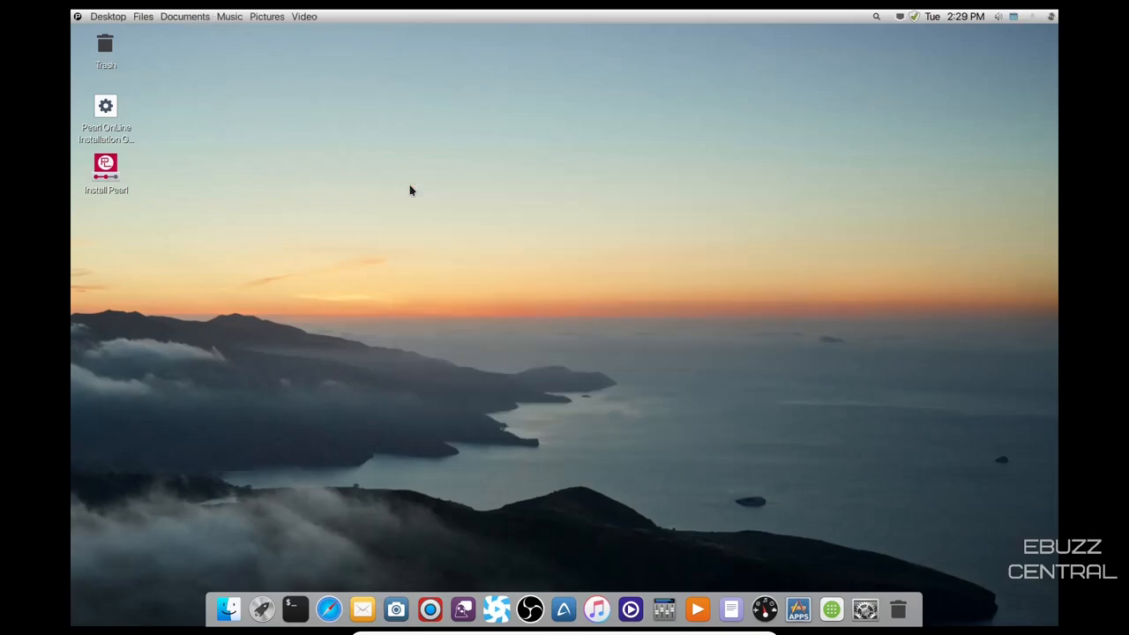
{"action": "mouse_move", "coordinate": [228, 609]}
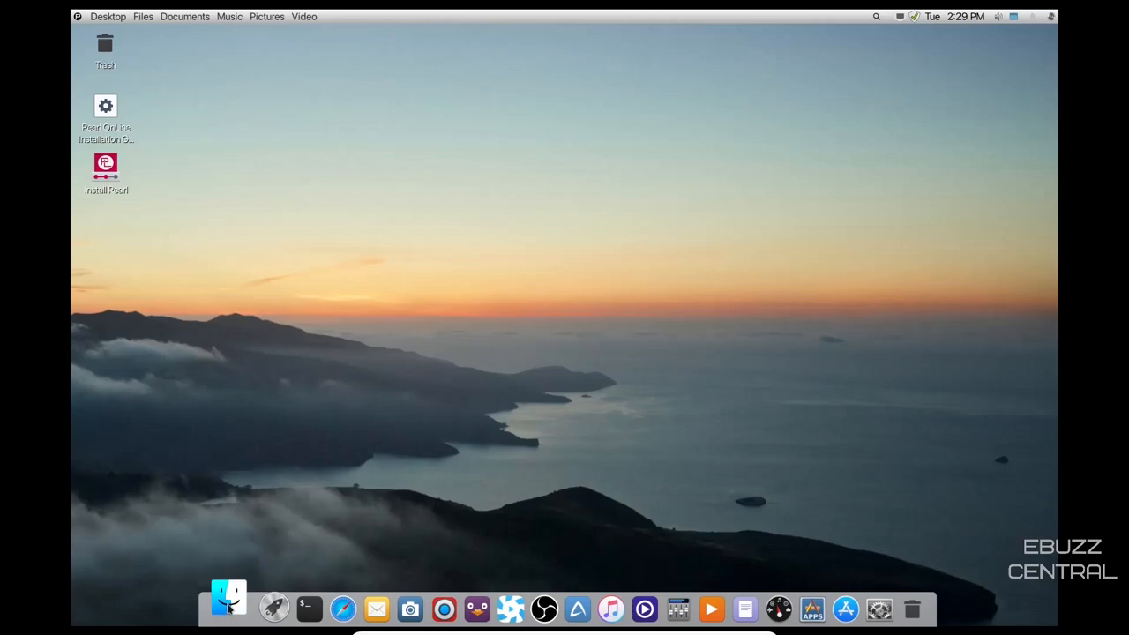
{"action": "left_click", "coordinate": [228, 609]}
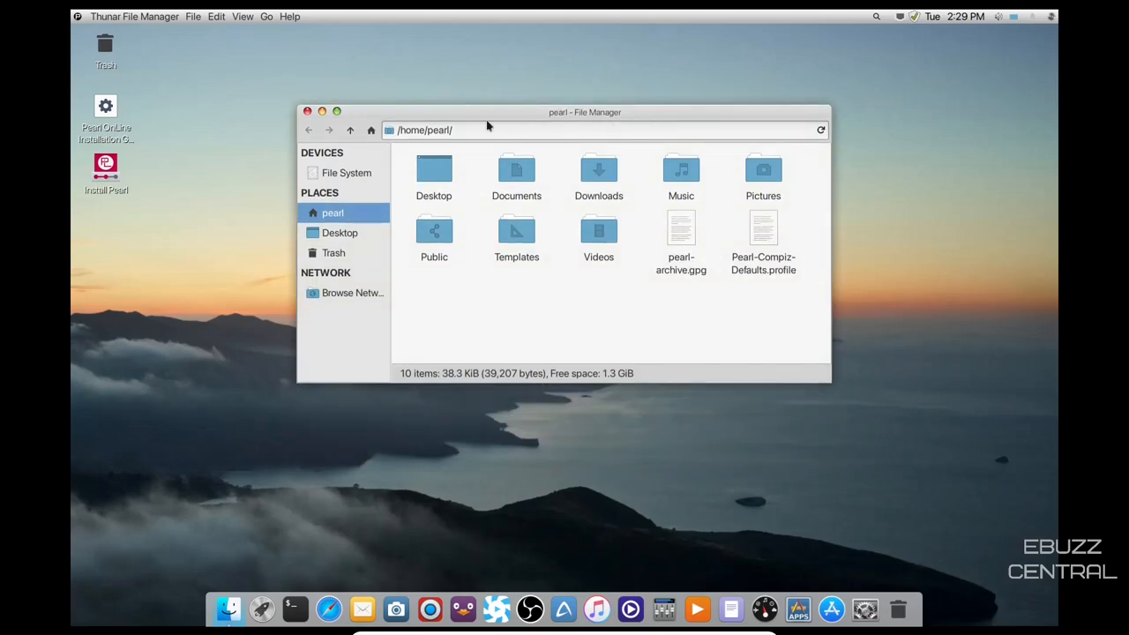
{"action": "mouse_move", "coordinate": [333, 251]}
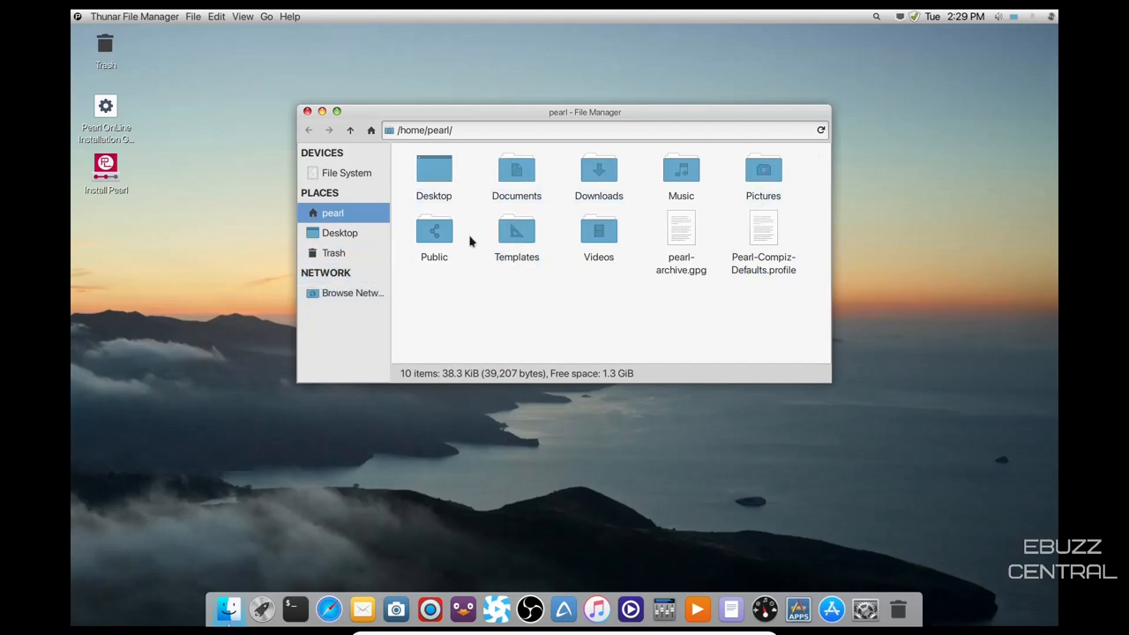
{"action": "mouse_move", "coordinate": [196, 35]}
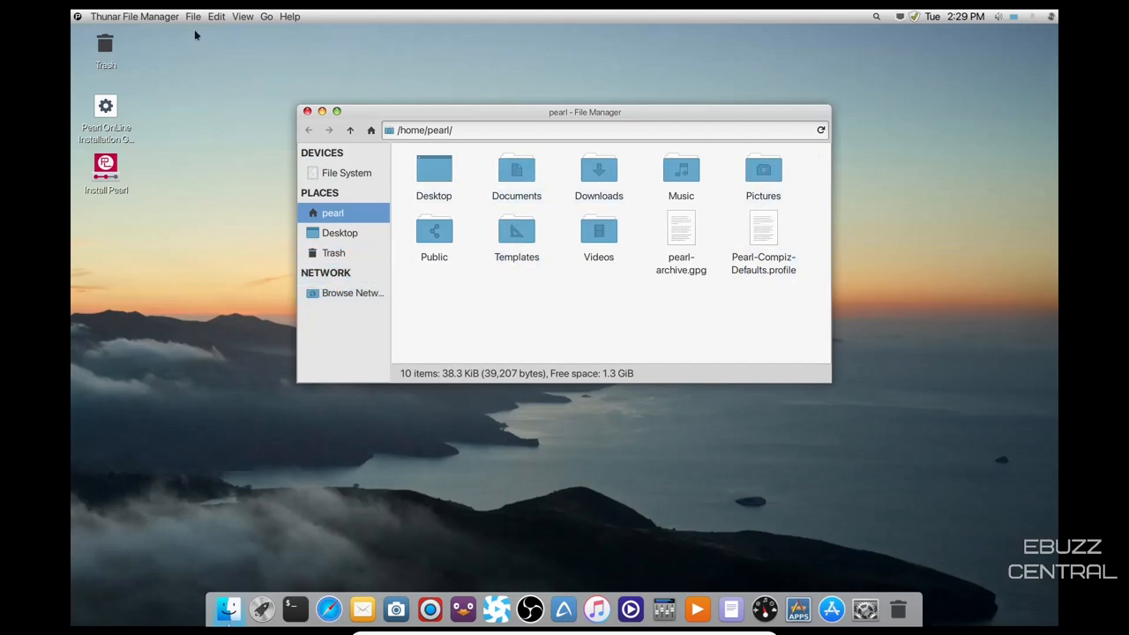
Look through Thunar's View, File and Edit menus for the pearl home folder, then close the file manager
{"action": "left_click", "coordinate": [243, 16]}
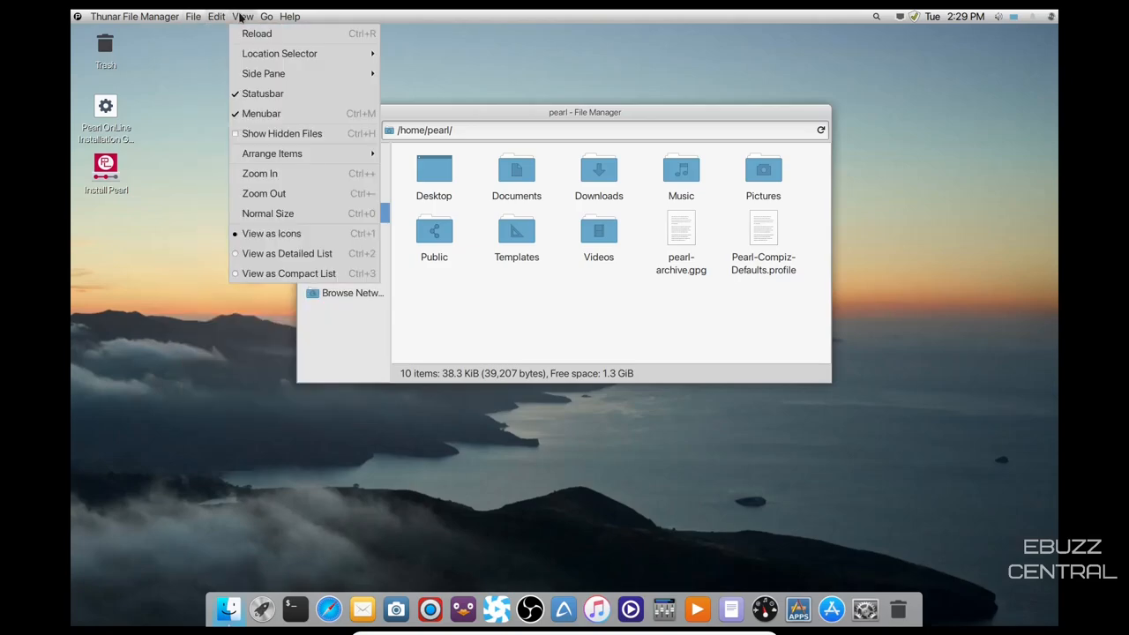
{"action": "left_click", "coordinate": [192, 16]}
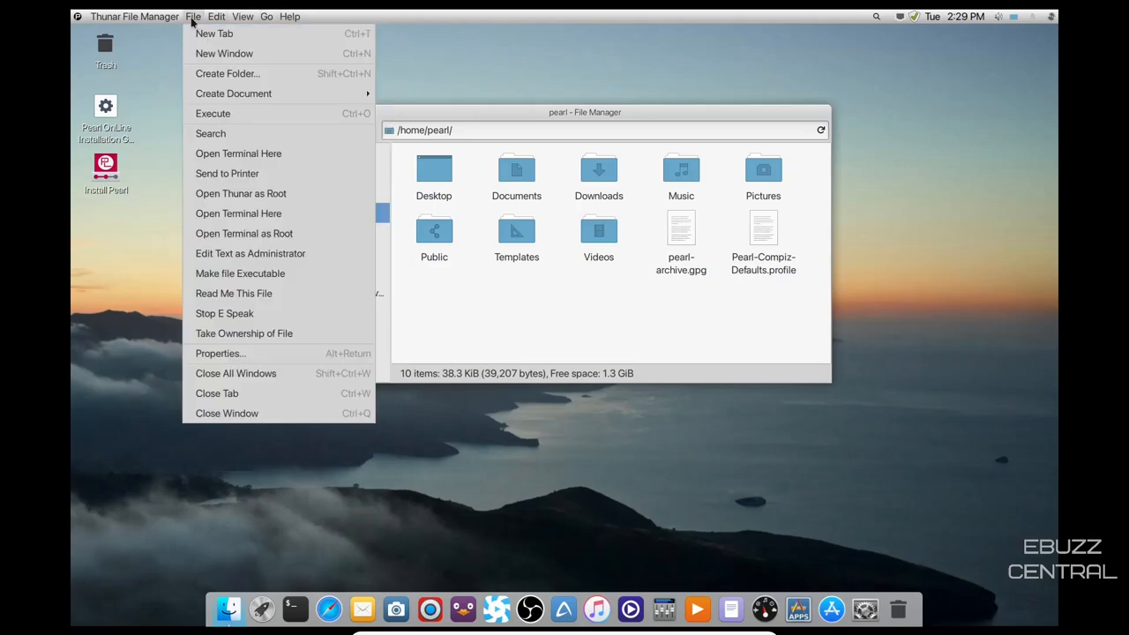
{"action": "left_click", "coordinate": [215, 16]}
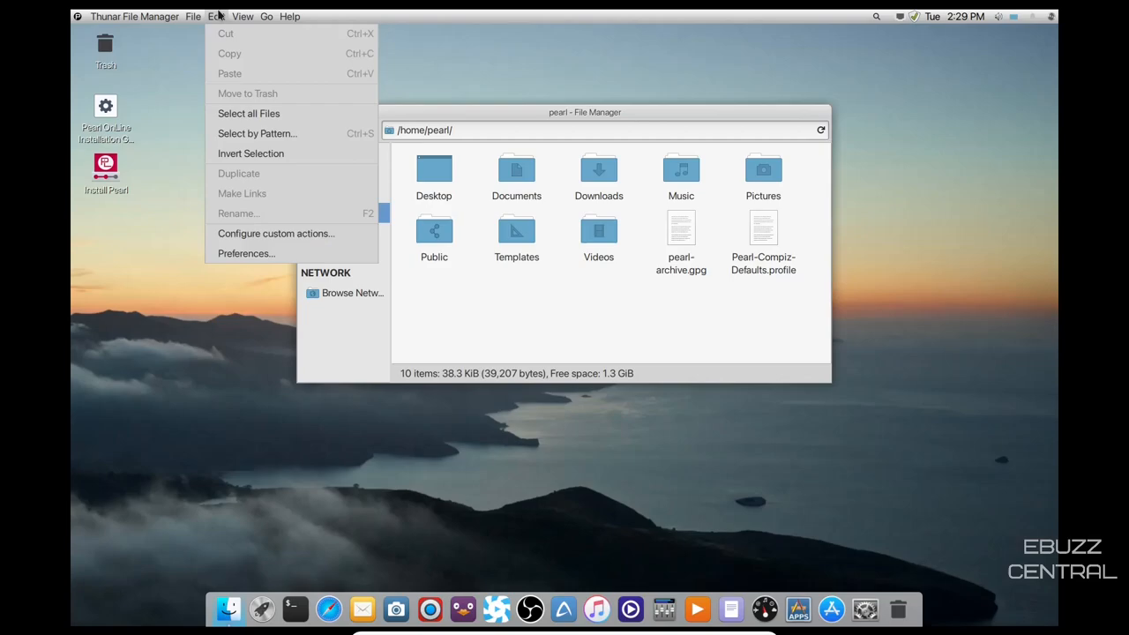
{"action": "left_click", "coordinate": [267, 16]}
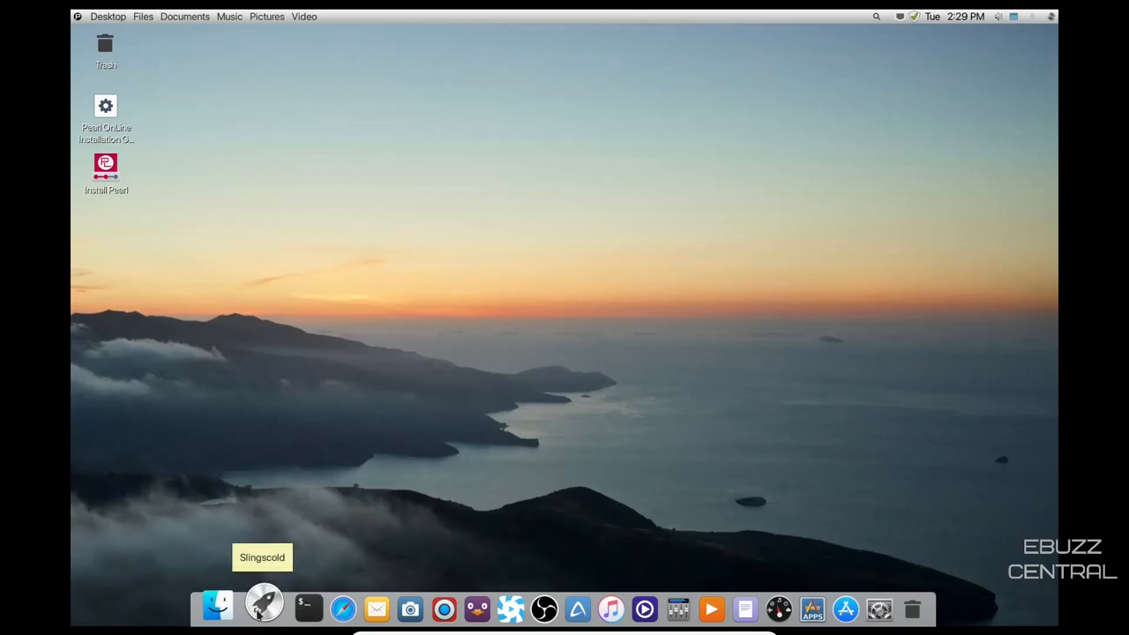
{"action": "mouse_move", "coordinate": [563, 433]}
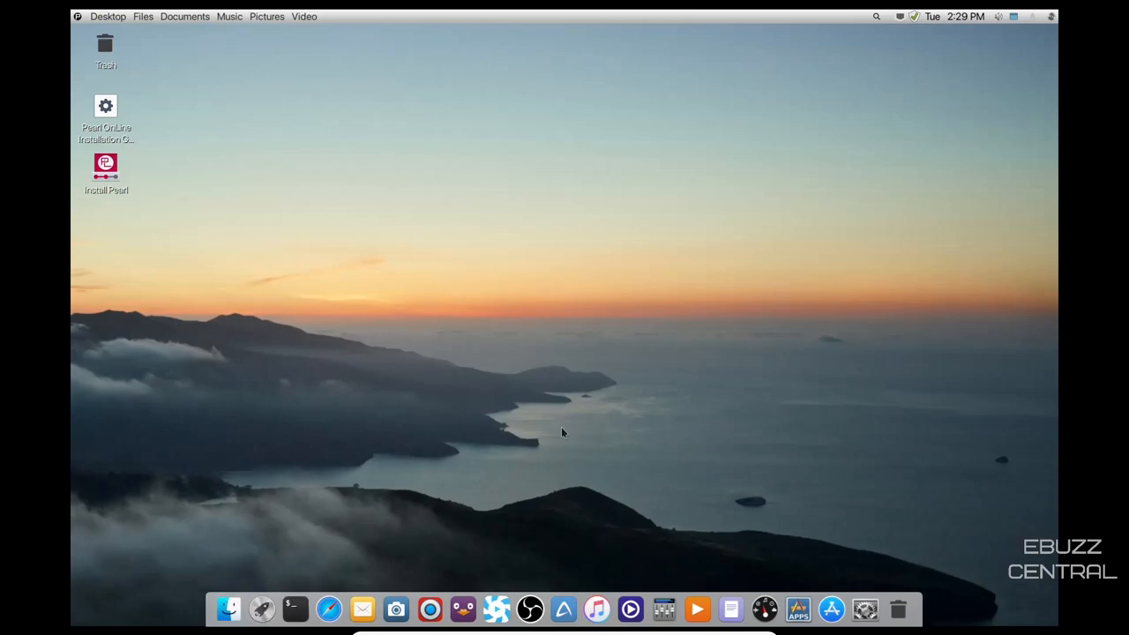
Show the grid of all installed applications from the dock and then launch Htop
{"action": "left_click", "coordinate": [797, 611]}
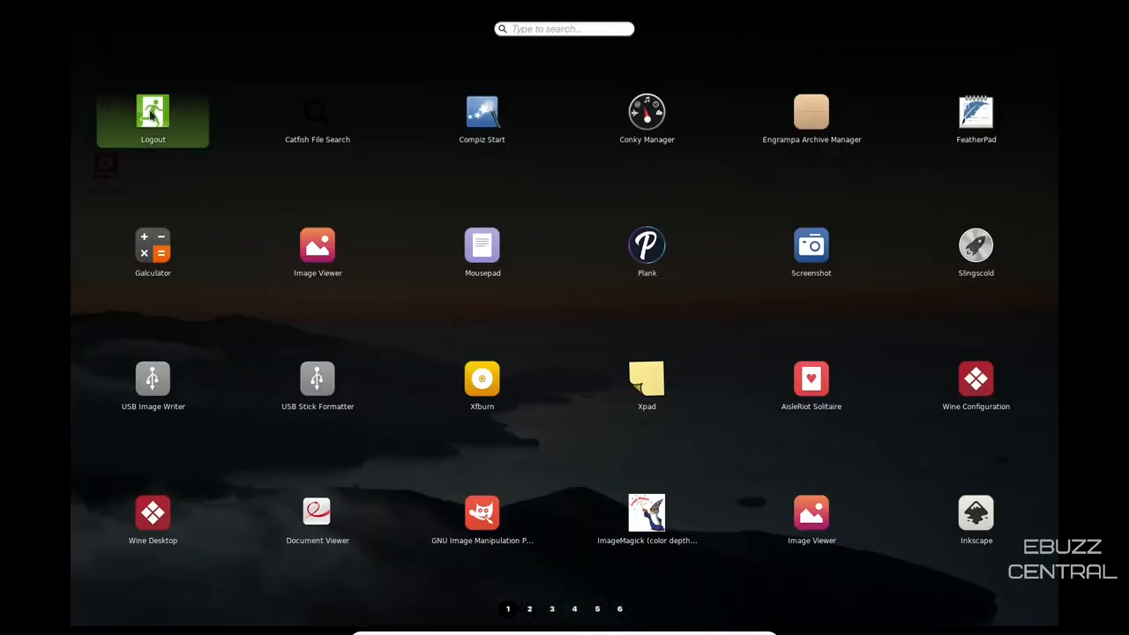
{"action": "mouse_move", "coordinate": [646, 251]}
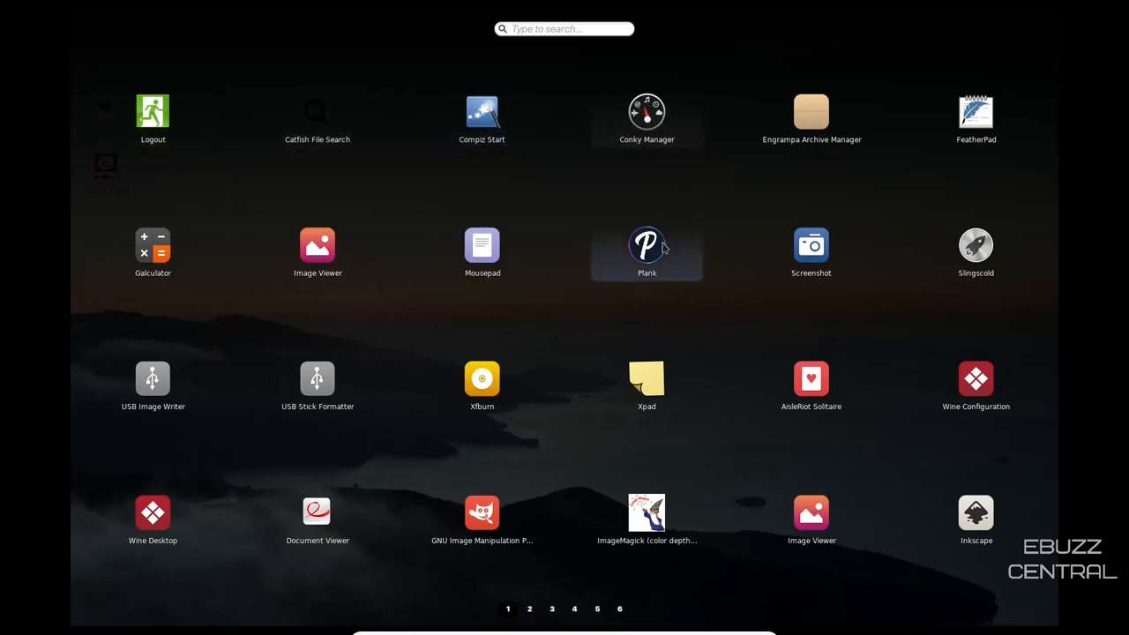
{"action": "mouse_move", "coordinate": [631, 331]}
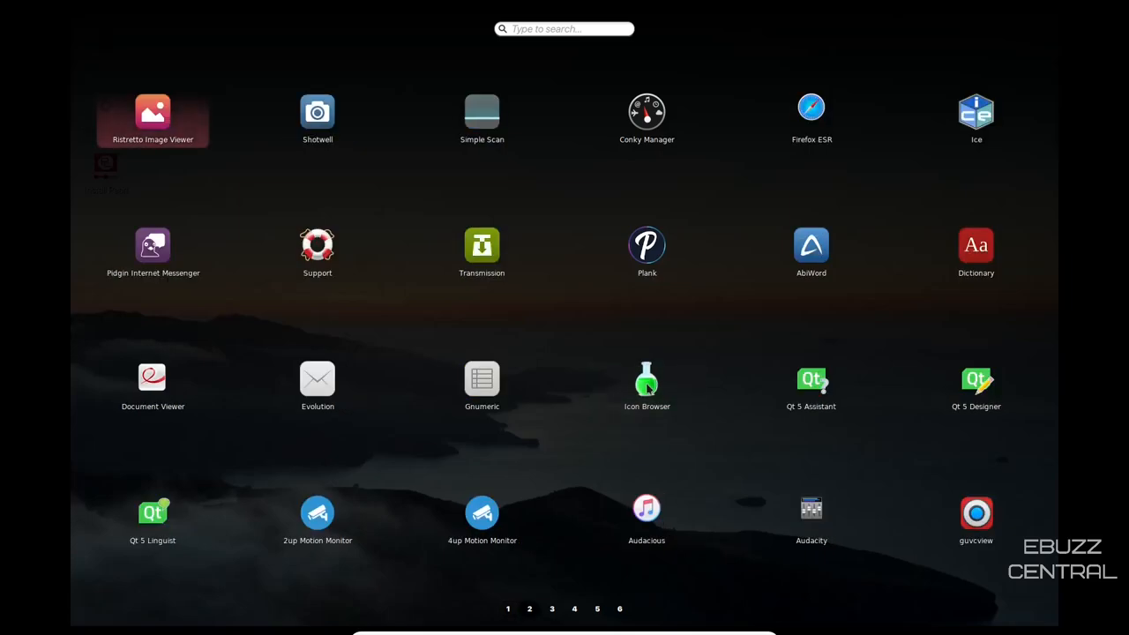
{"action": "mouse_move", "coordinate": [646, 385]}
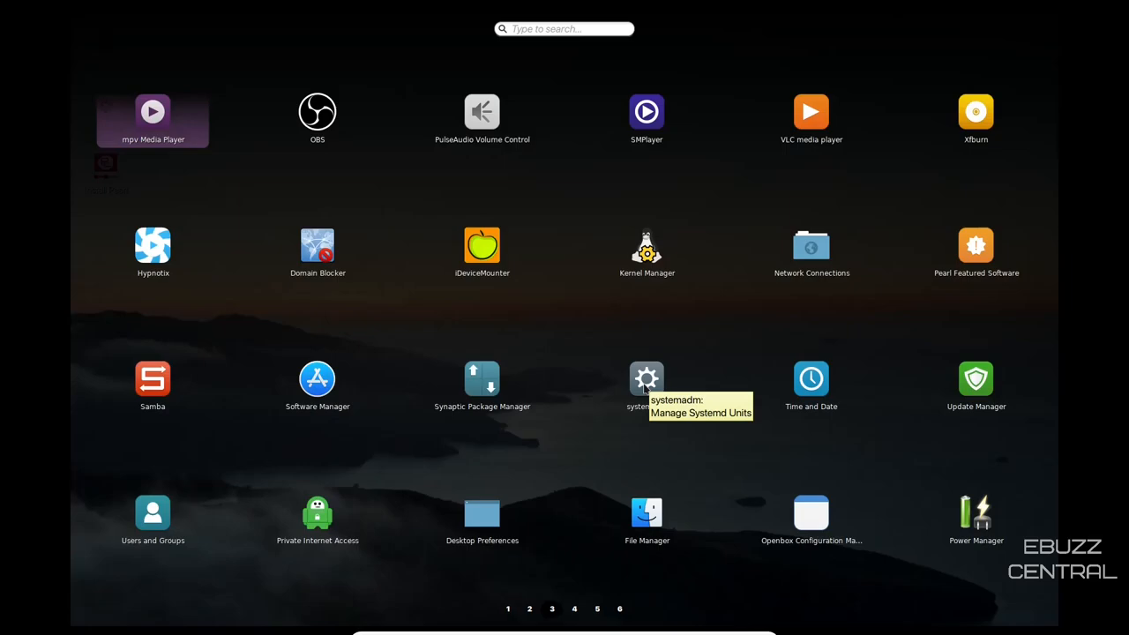
{"action": "mouse_move", "coordinate": [556, 291]}
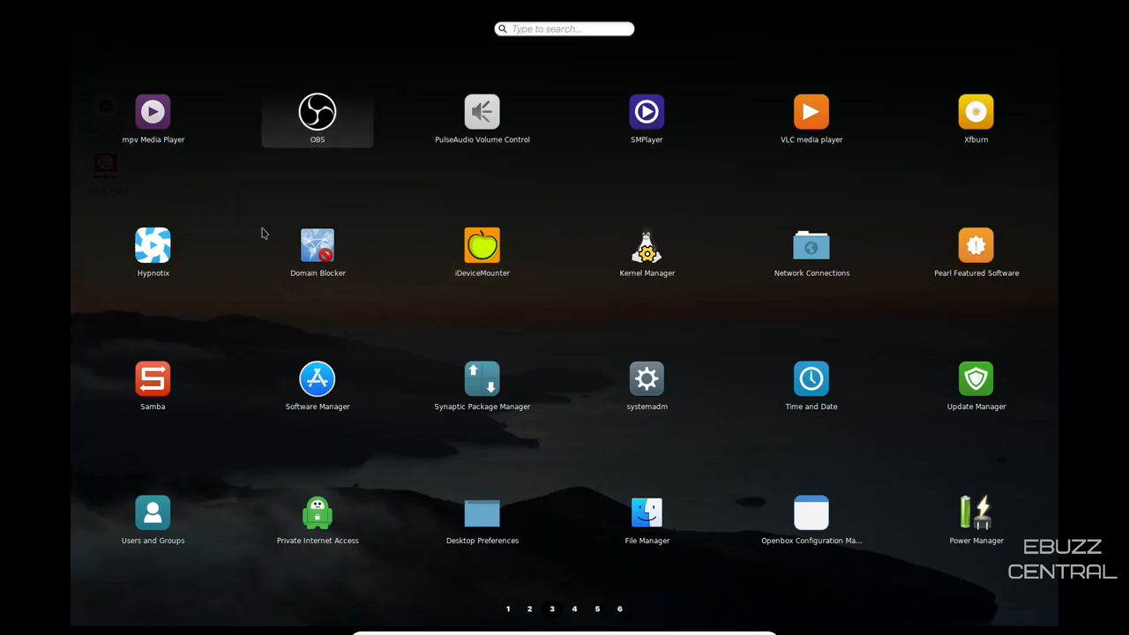
{"action": "left_click", "coordinate": [575, 608]}
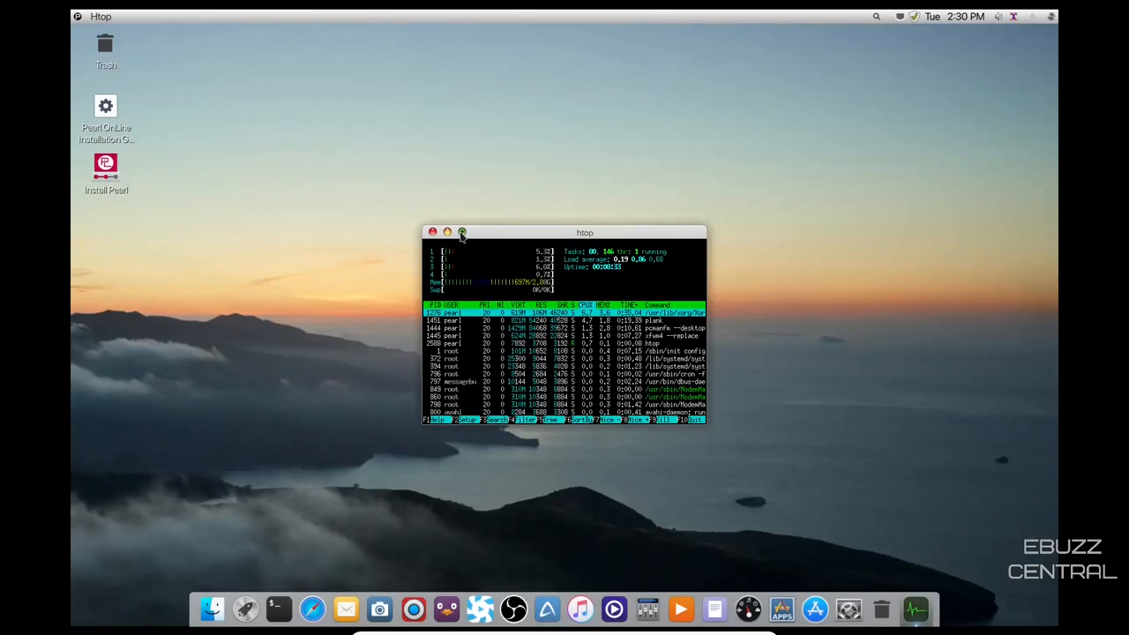
Close the Htop process monitor after reviewing processes and CPU/memory meters
{"action": "left_click", "coordinate": [462, 233]}
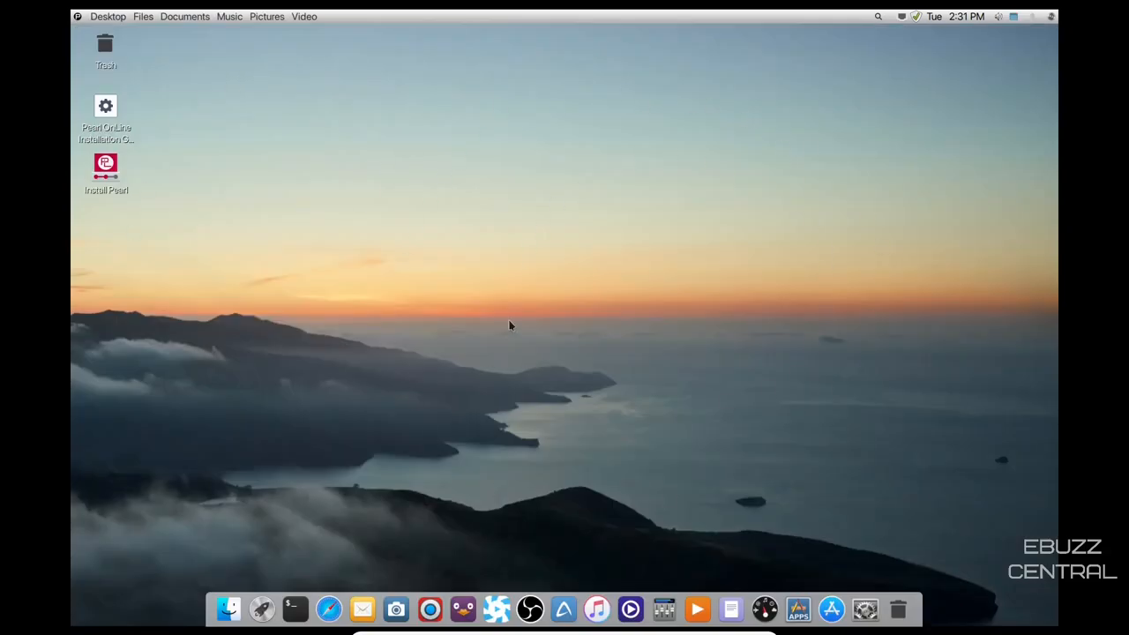
{"action": "mouse_move", "coordinate": [512, 310]}
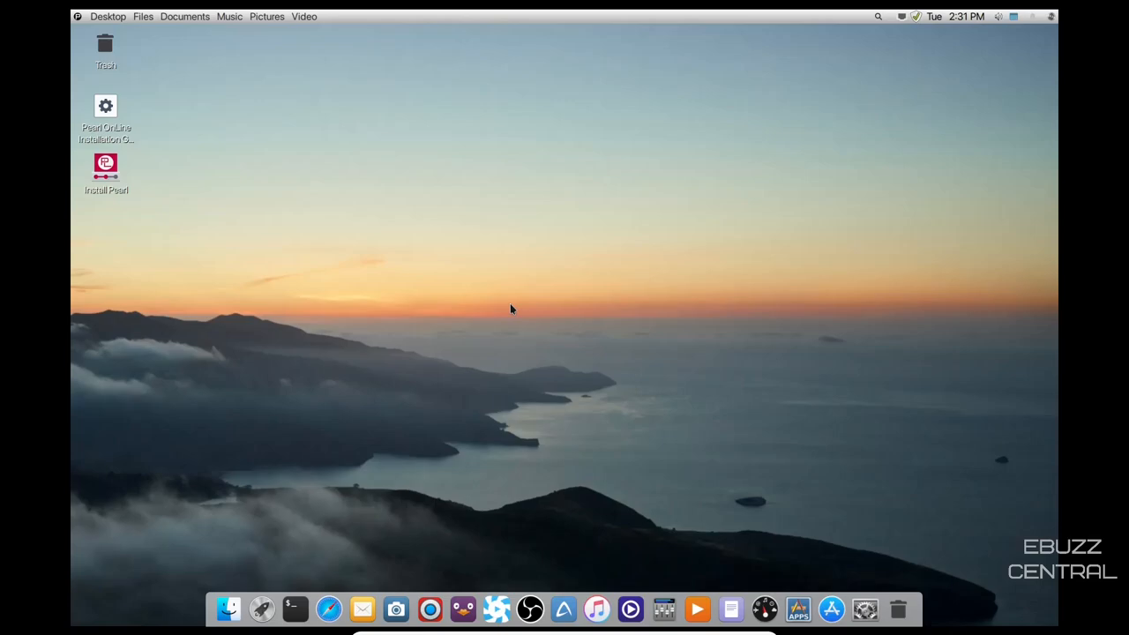
{"action": "mouse_move", "coordinate": [1125, 180]}
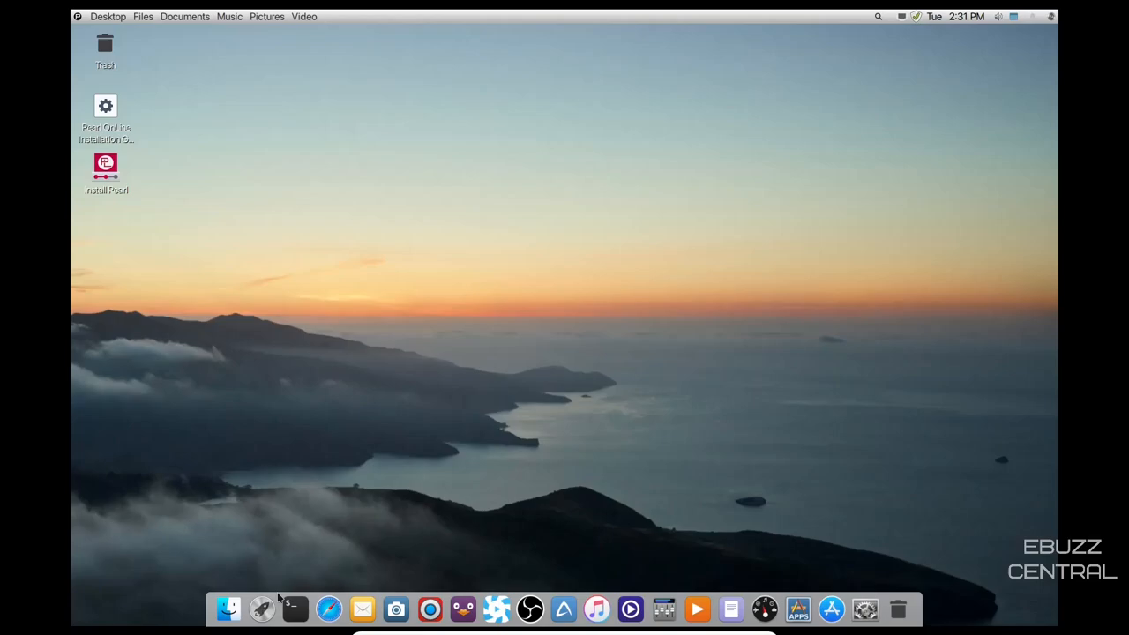
{"action": "mouse_move", "coordinate": [328, 607]}
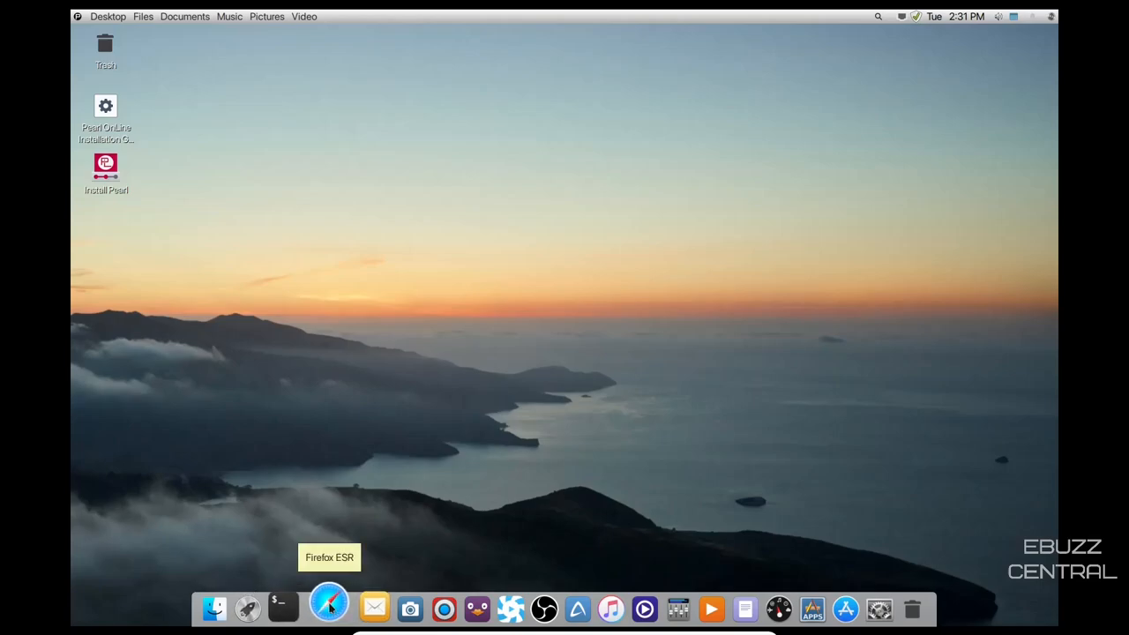
{"action": "mouse_move", "coordinate": [363, 607]}
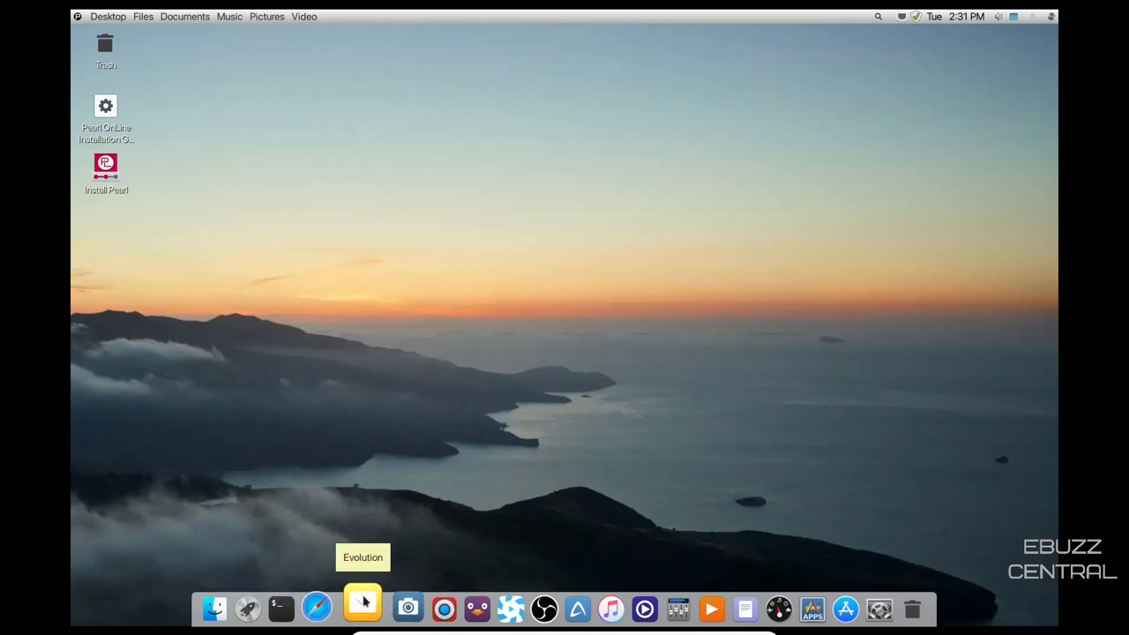
{"action": "mouse_move", "coordinate": [430, 609]}
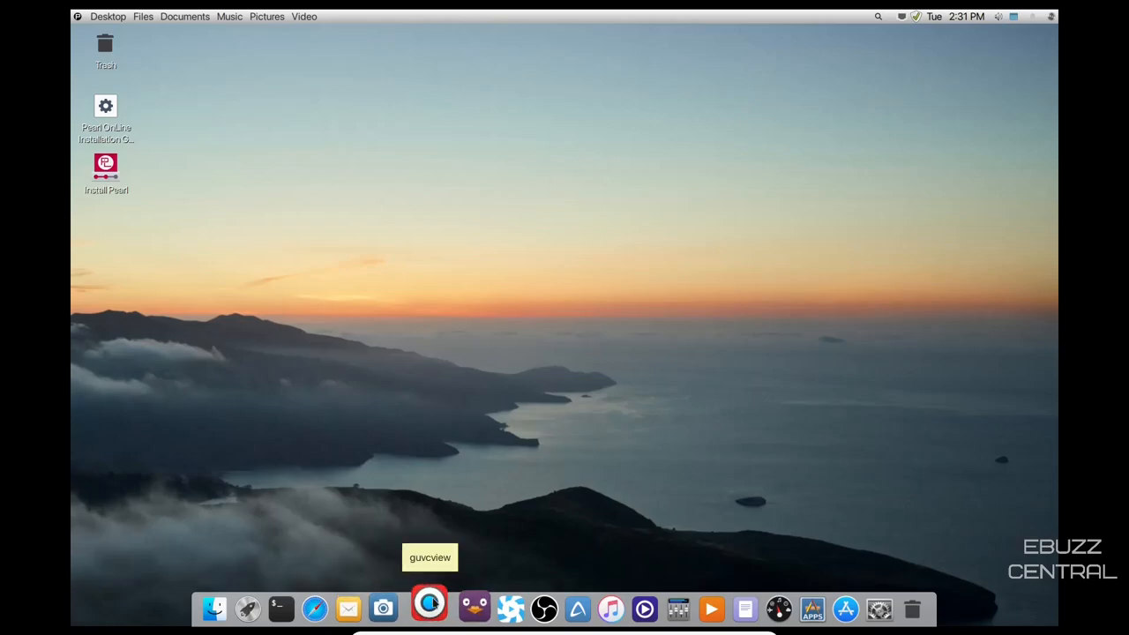
{"action": "mouse_move", "coordinate": [498, 607]}
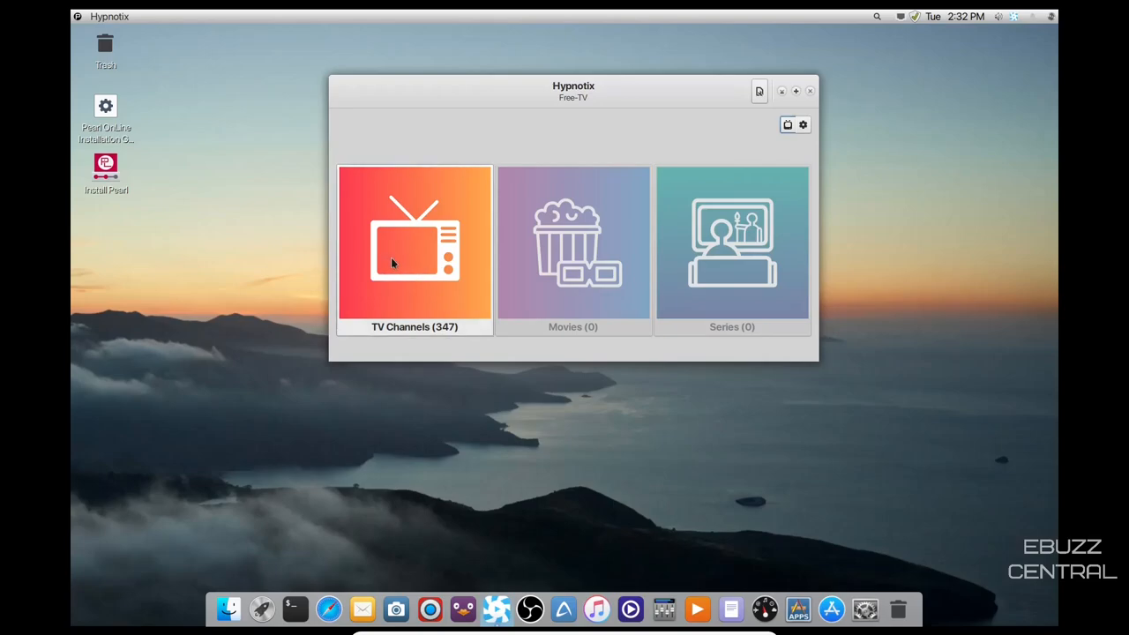
Browse the Free-TV USA channel list under TV Channels
{"action": "left_click", "coordinate": [413, 247]}
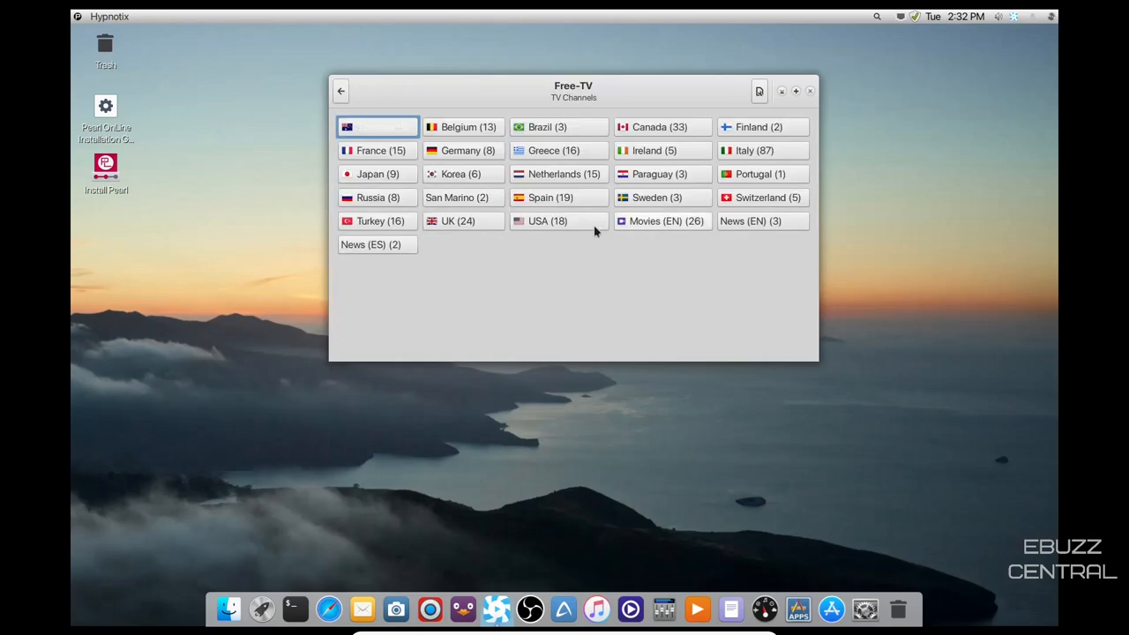
{"action": "left_click", "coordinate": [547, 222]}
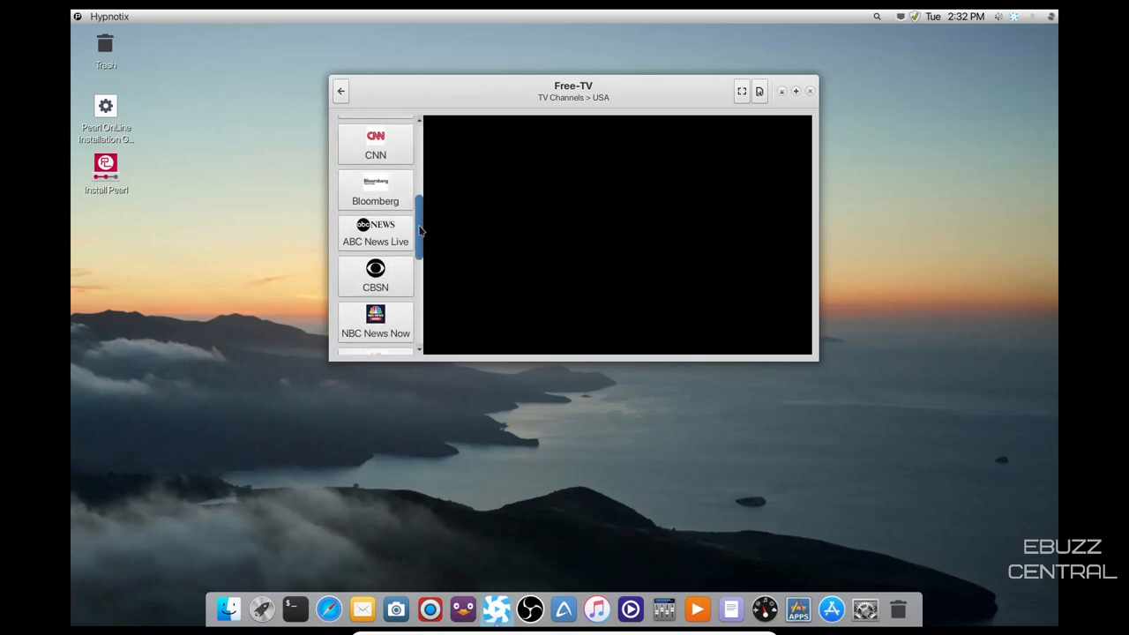
{"action": "scroll", "scroll_direction": "down", "scroll_amount": 3}
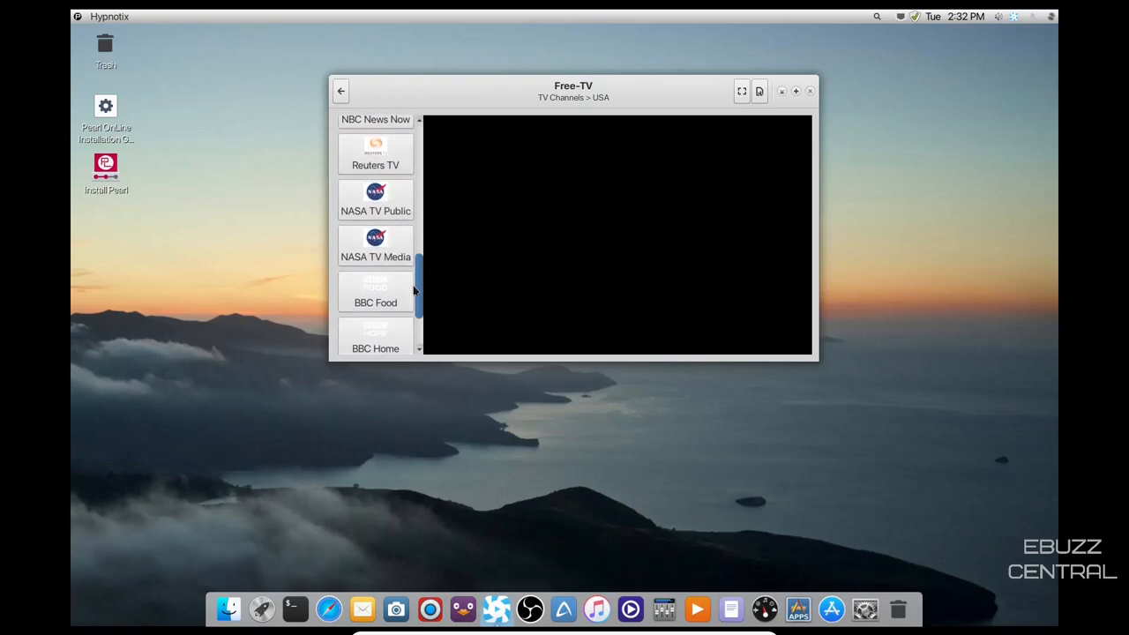
{"action": "scroll", "scroll_direction": "down", "scroll_amount": 3}
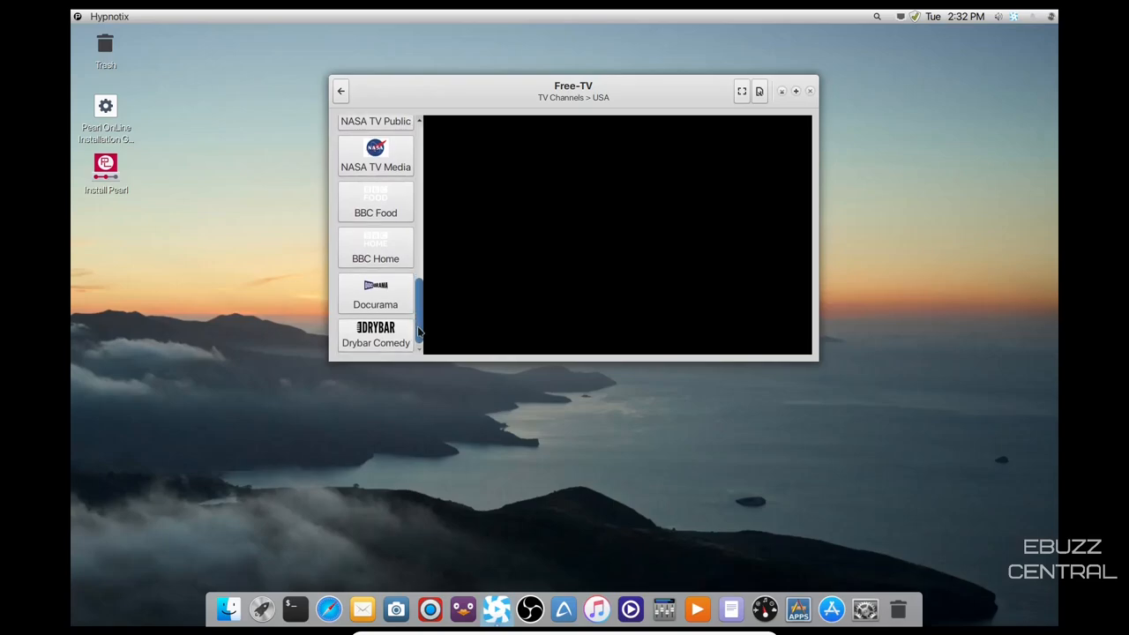
{"action": "scroll", "scroll_direction": "down", "scroll_amount": 3}
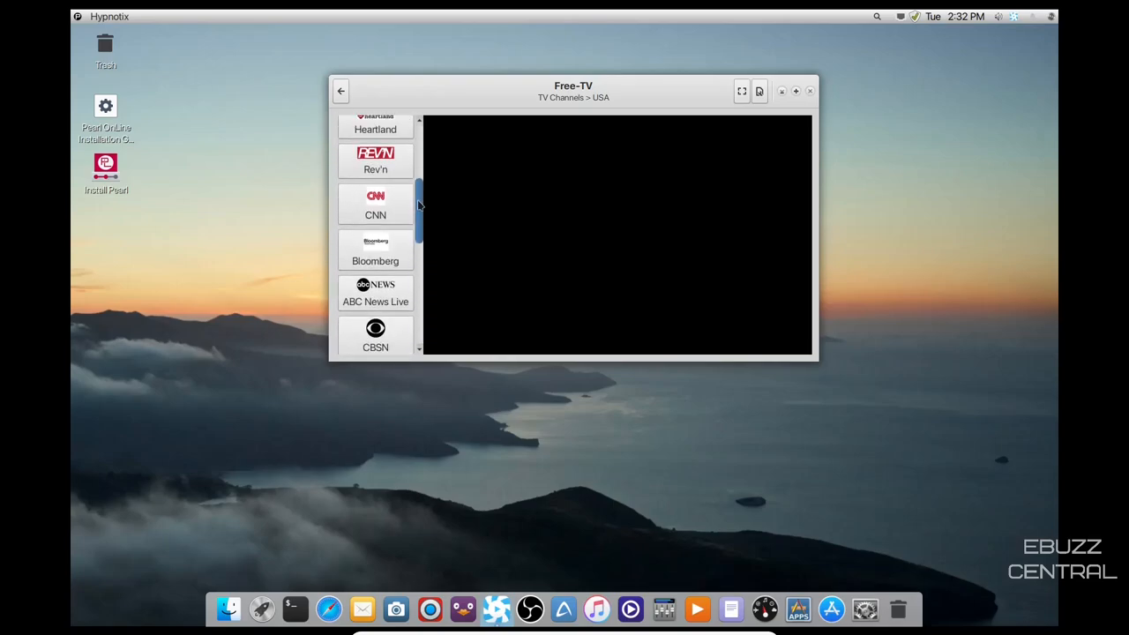
{"action": "scroll", "scroll_direction": "up", "scroll_amount": 3}
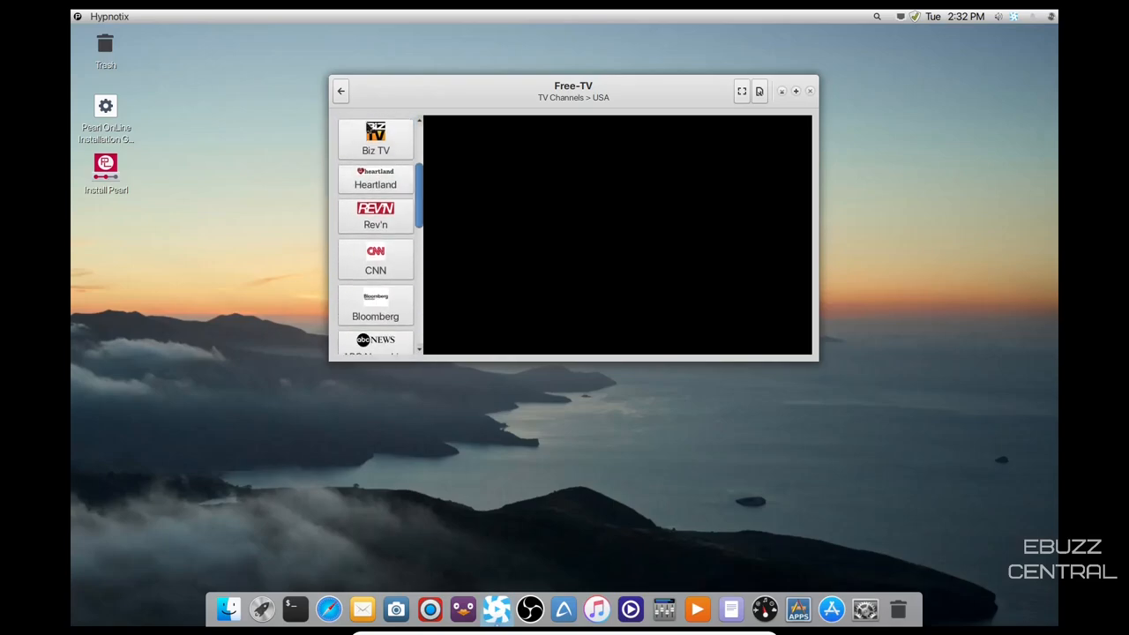
Return to the country list and close Hypnotix
{"action": "left_click", "coordinate": [341, 92]}
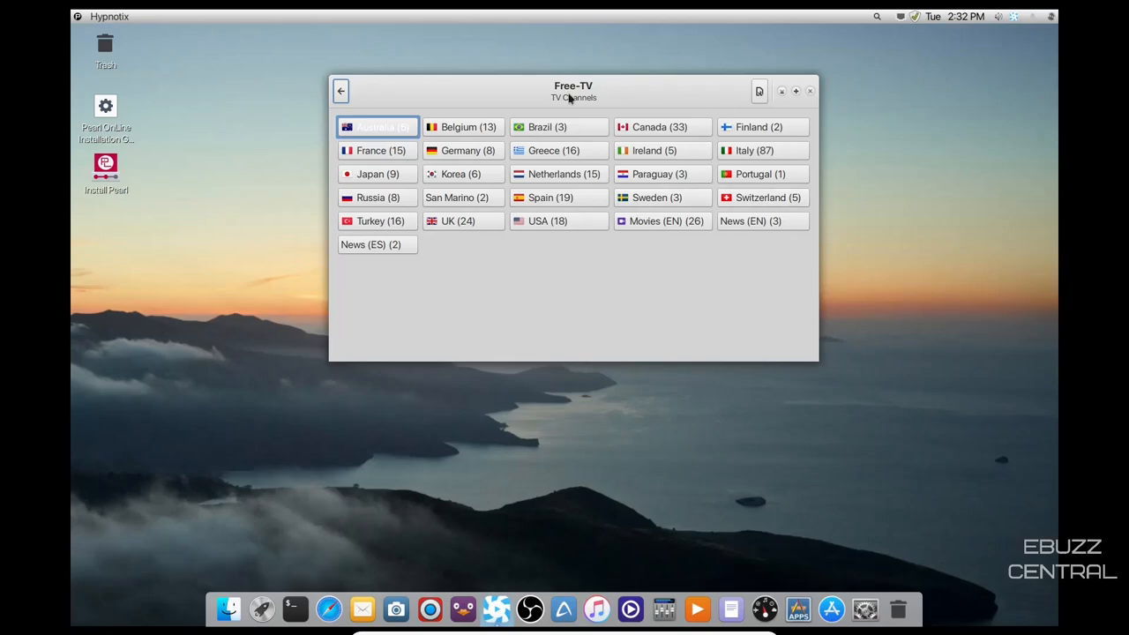
{"action": "mouse_move", "coordinate": [127, 256]}
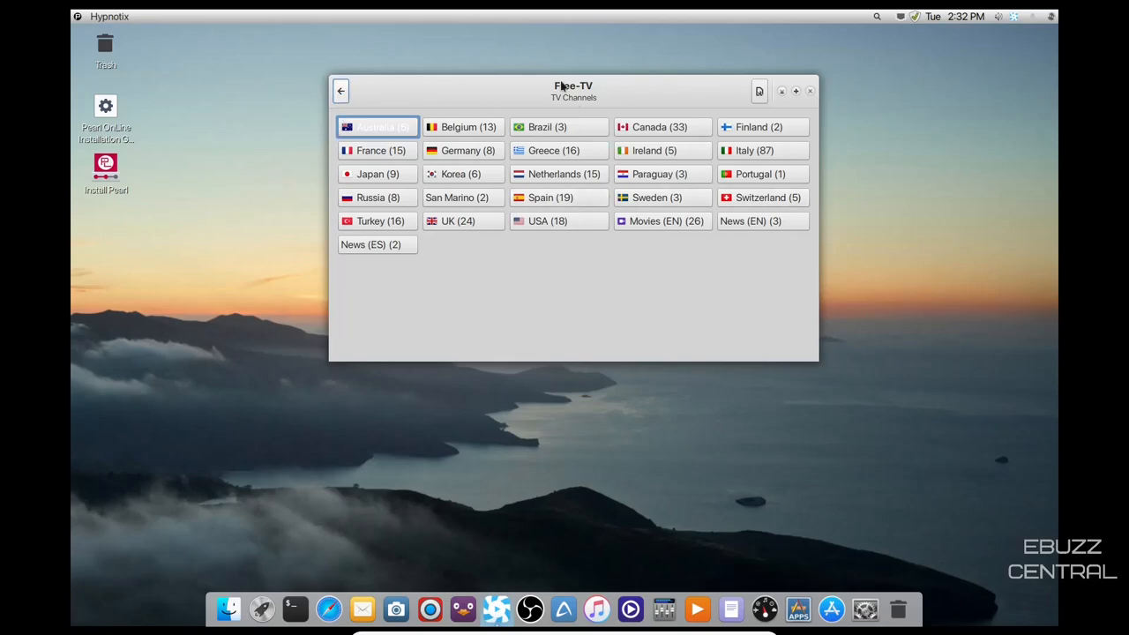
{"action": "left_click", "coordinate": [810, 92]}
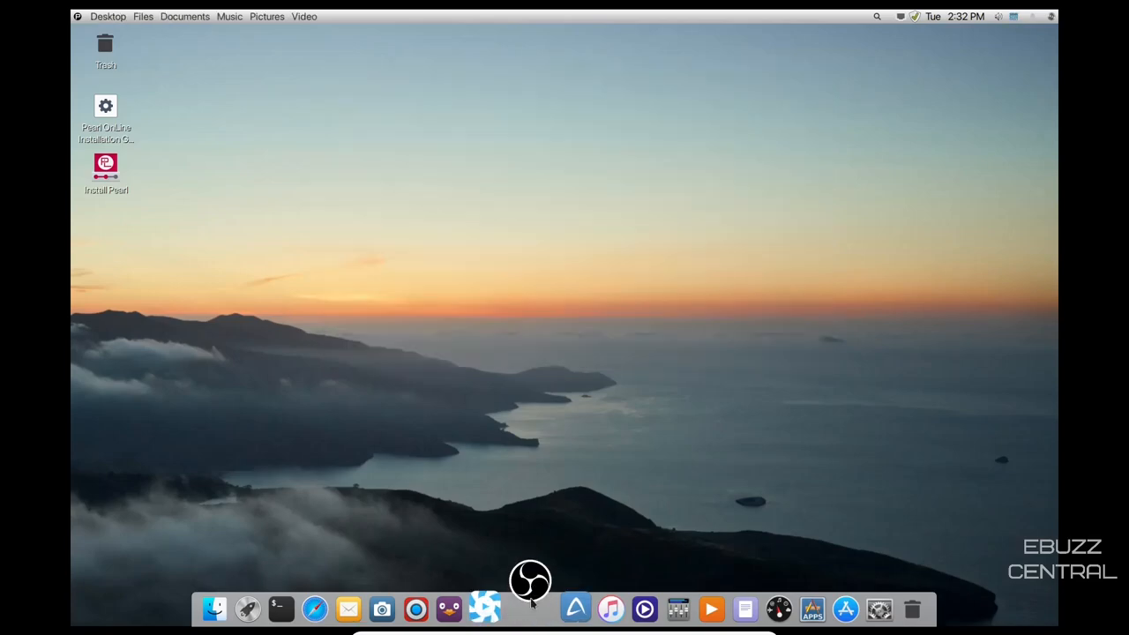
{"action": "mouse_move", "coordinate": [564, 336]}
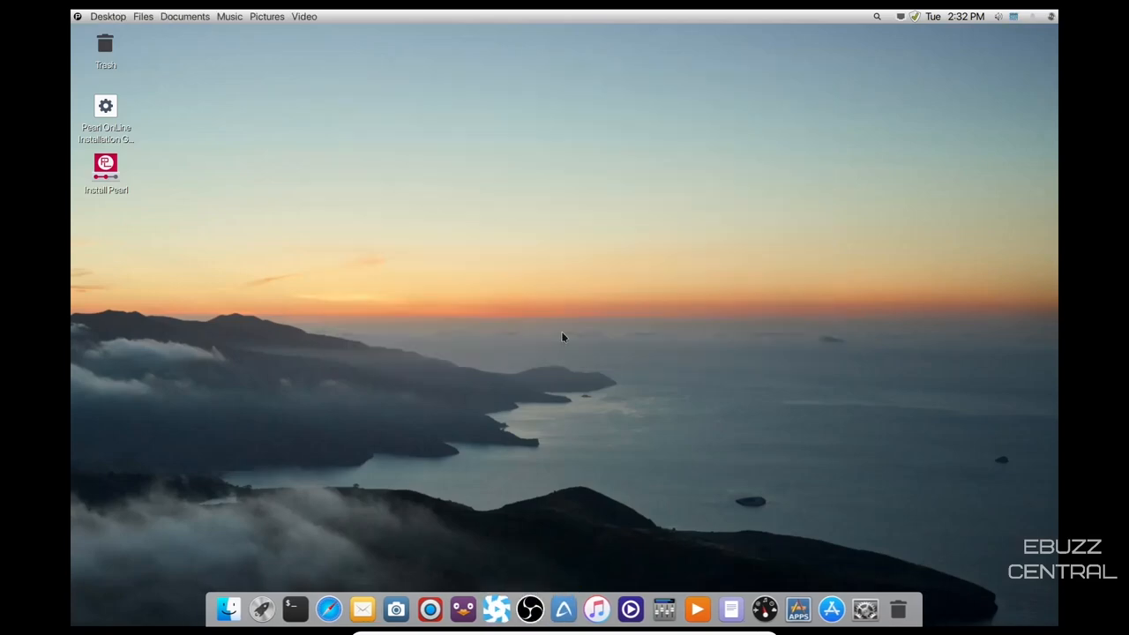
Launch OBS Studio, decline the auto-configuration wizard and its reminder, and close OBS
{"action": "left_click", "coordinate": [529, 609]}
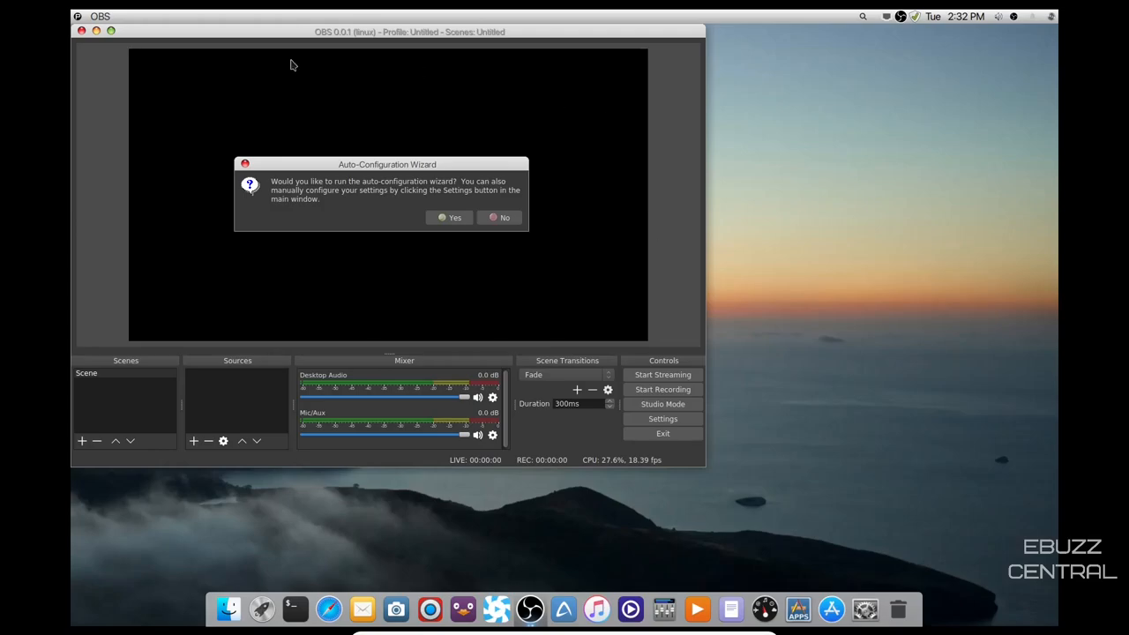
{"action": "mouse_move", "coordinate": [515, 275]}
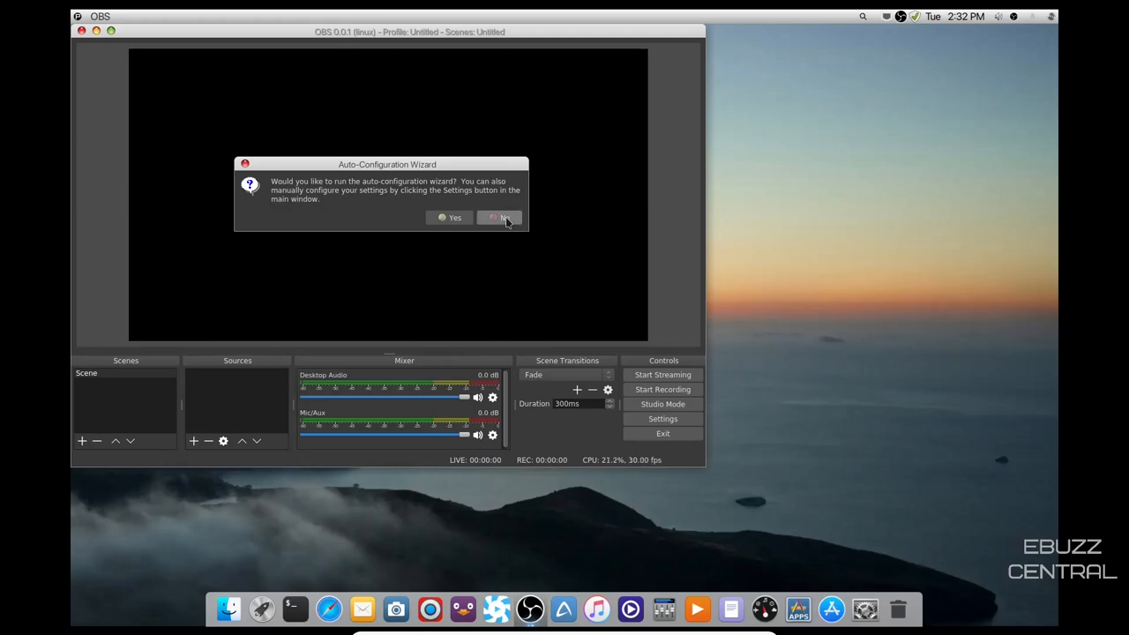
{"action": "left_click", "coordinate": [498, 219]}
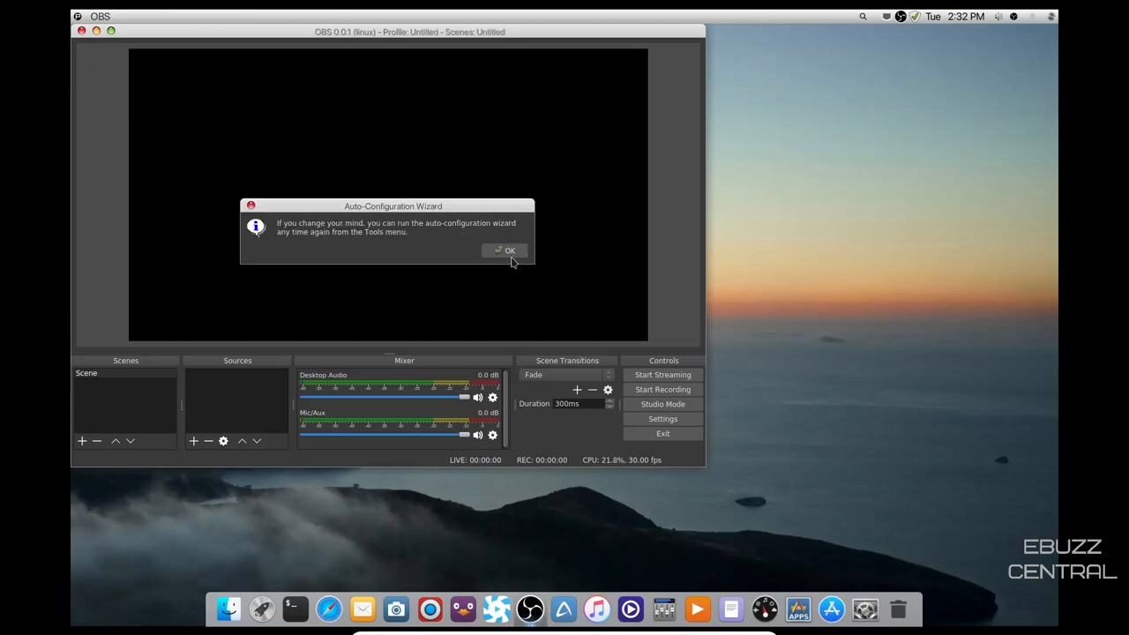
{"action": "left_click", "coordinate": [505, 250]}
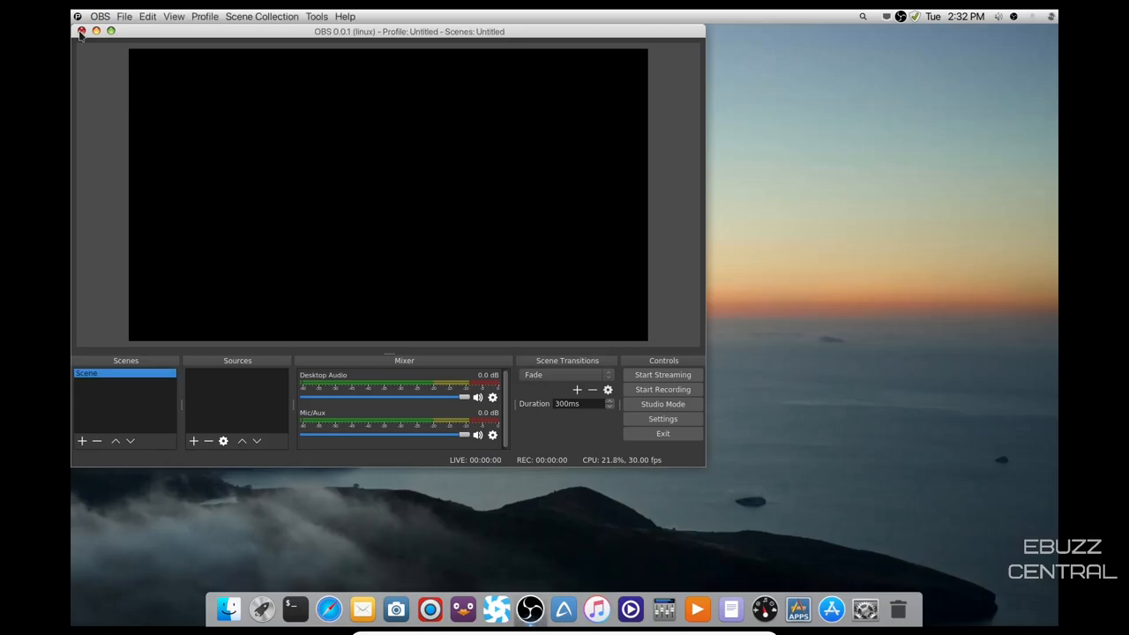
{"action": "left_click", "coordinate": [81, 32]}
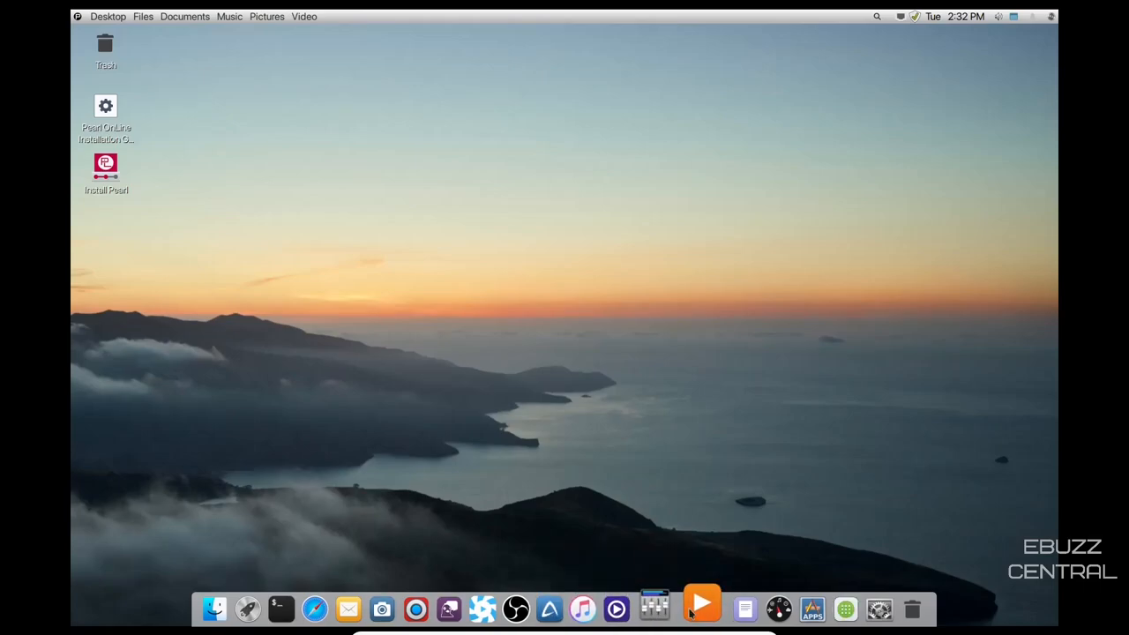
{"action": "mouse_move", "coordinate": [730, 609]}
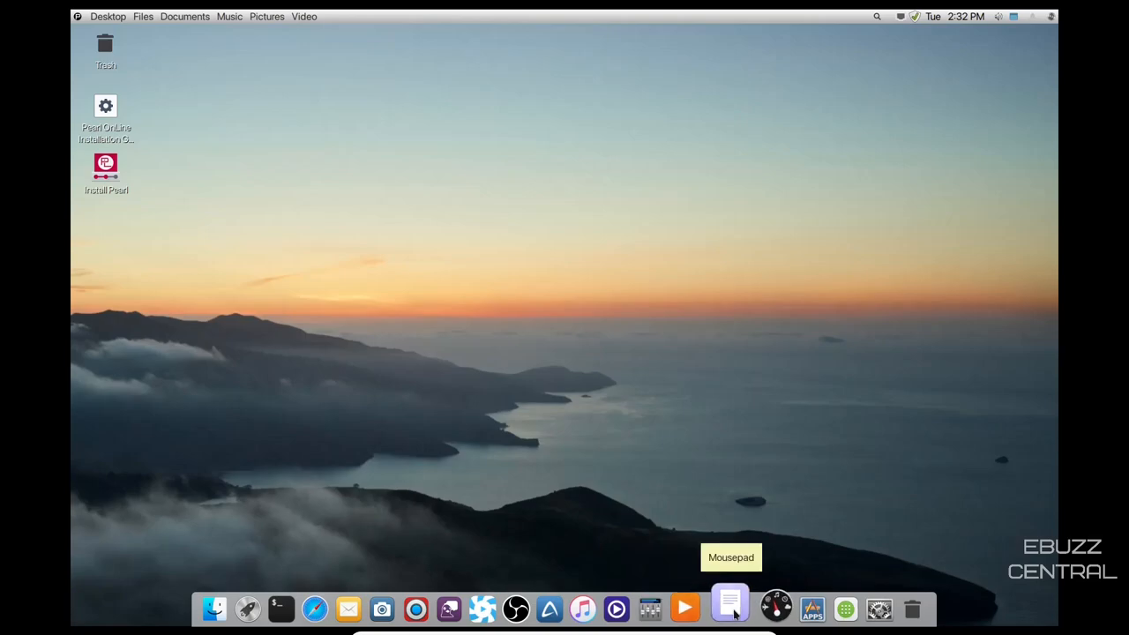
{"action": "mouse_move", "coordinate": [801, 609]}
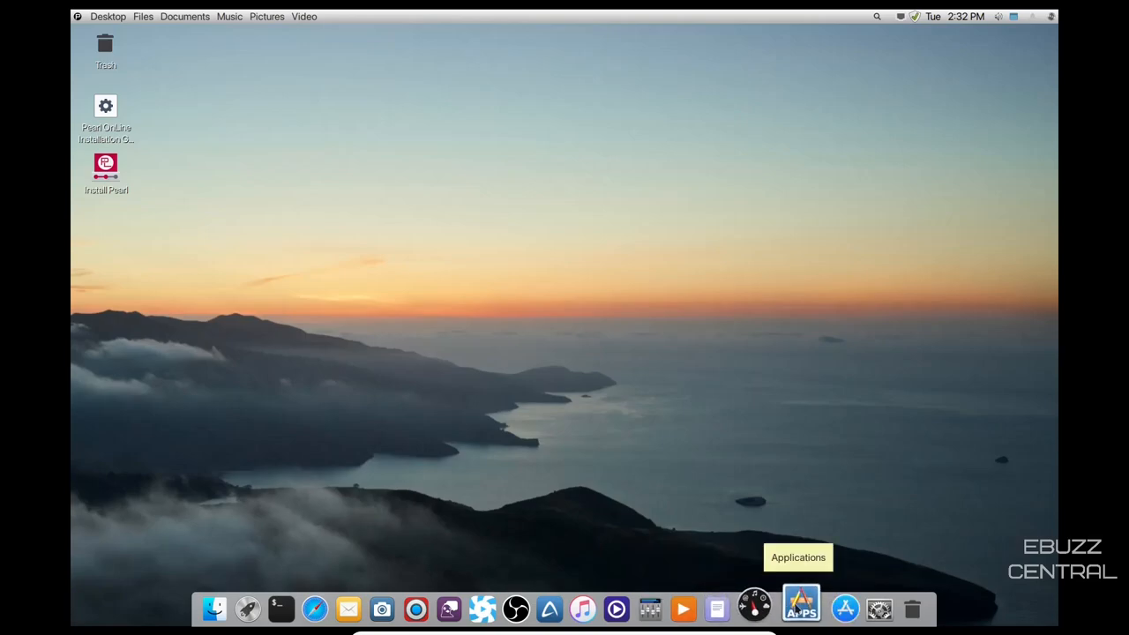
{"action": "mouse_move", "coordinate": [833, 608]}
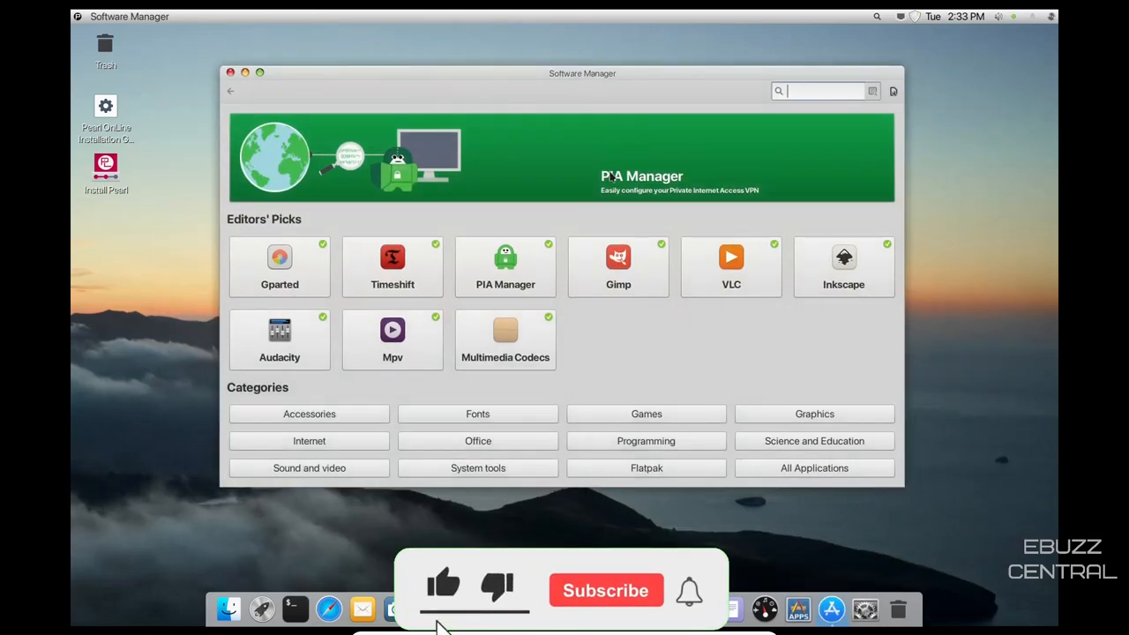
Search Software Manager for 'kdenlive', view the Kdenlive Flatpak details and return to the home page
{"action": "left_click", "coordinate": [605, 589]}
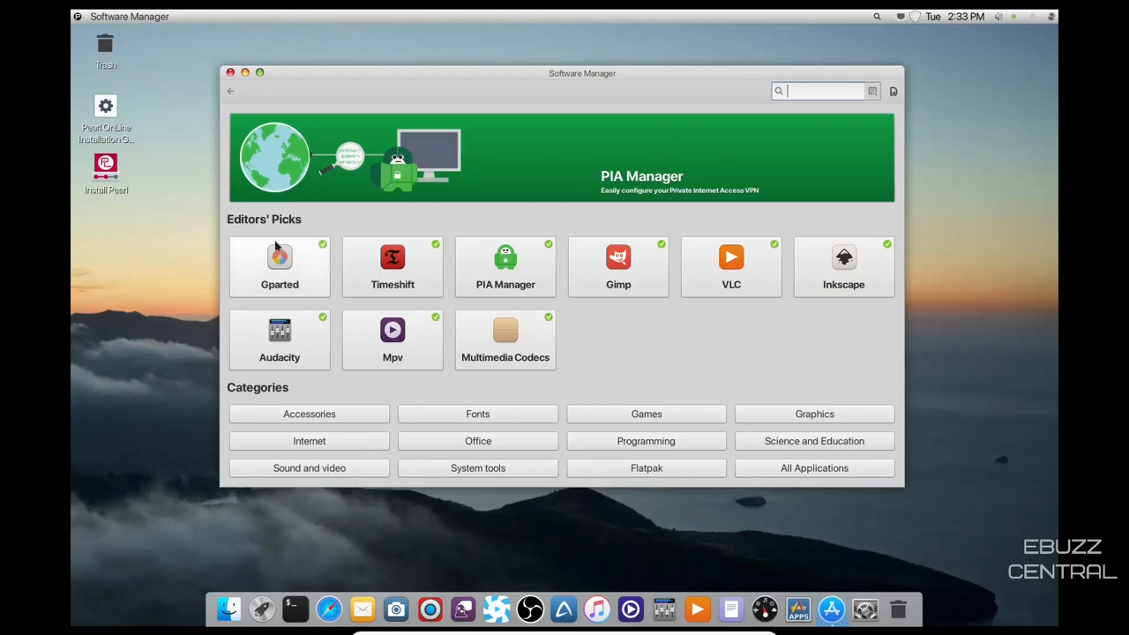
{"action": "mouse_move", "coordinate": [310, 272]}
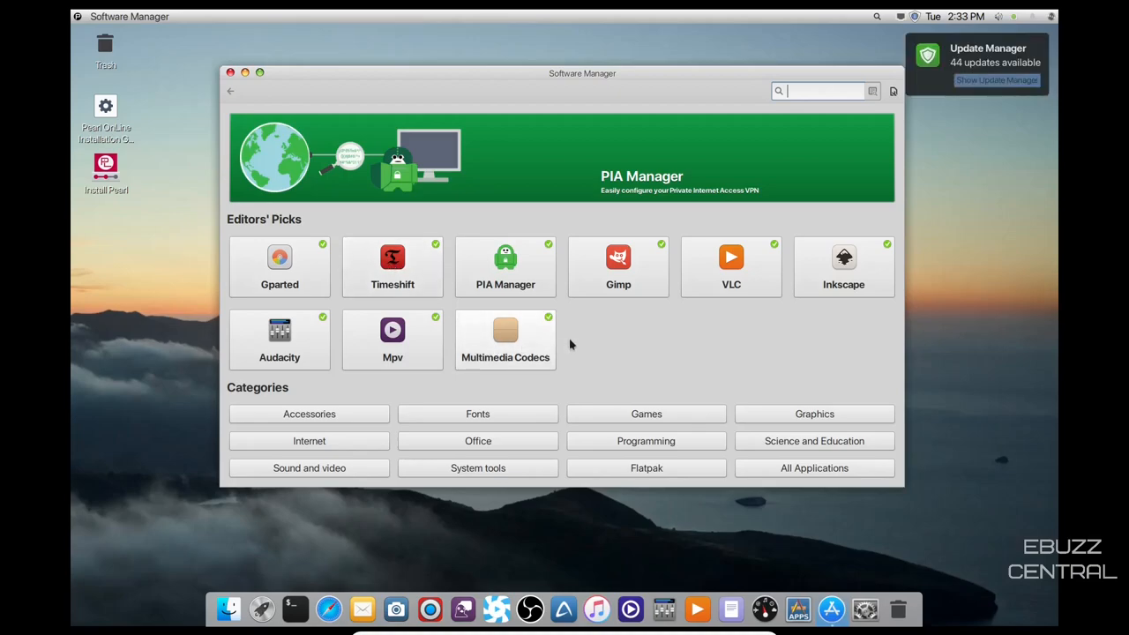
{"action": "mouse_move", "coordinate": [935, 25]}
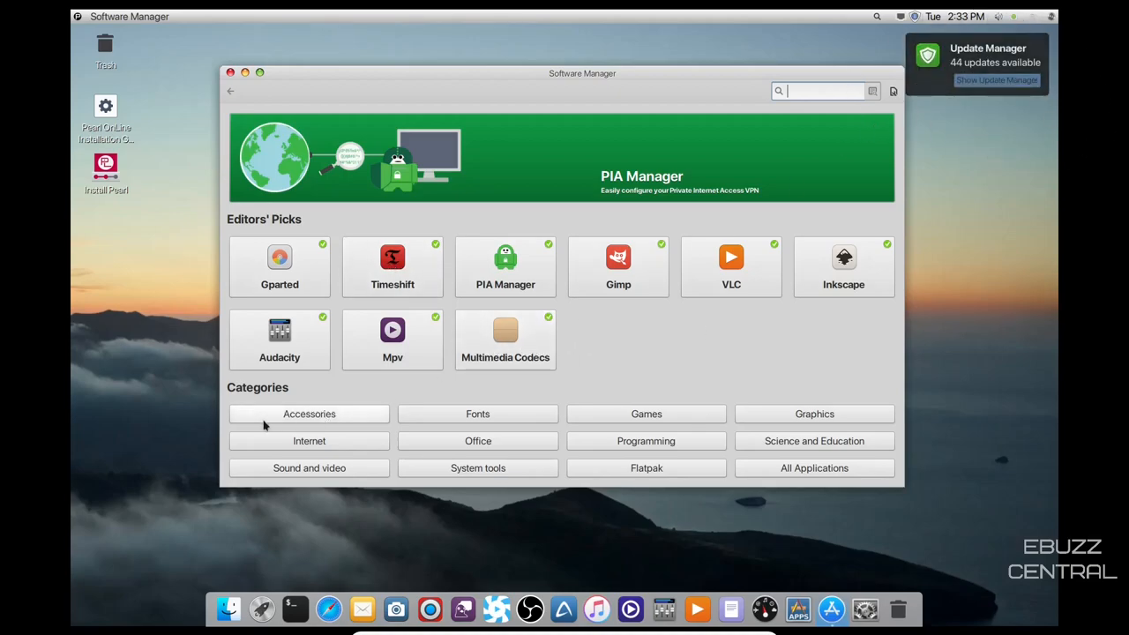
{"action": "mouse_move", "coordinate": [539, 391]}
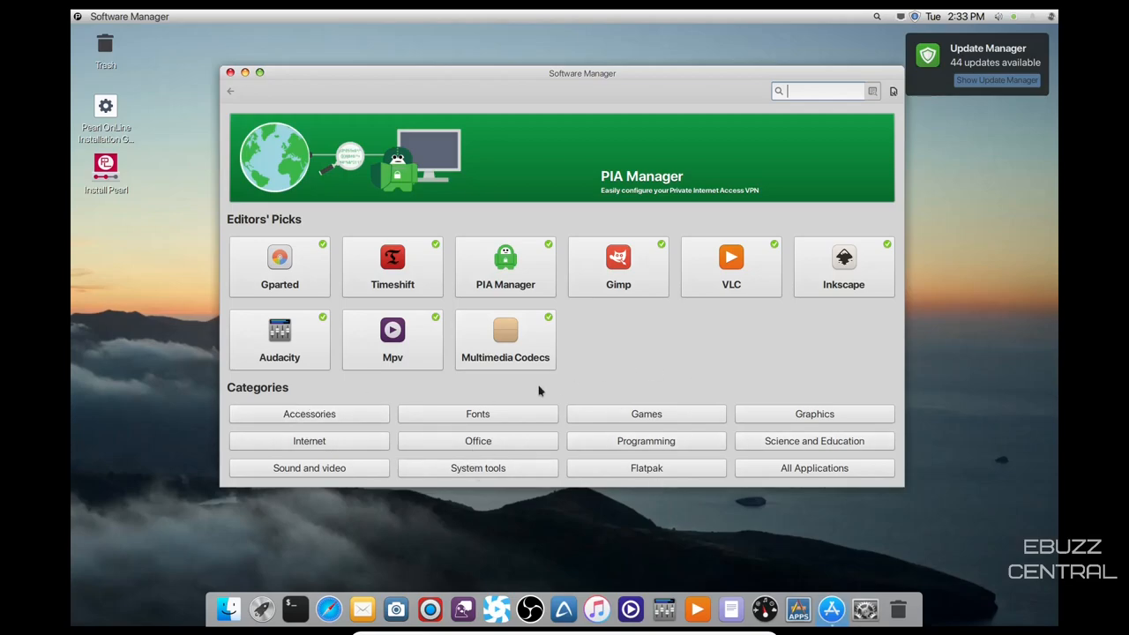
{"action": "left_click", "coordinate": [820, 92]}
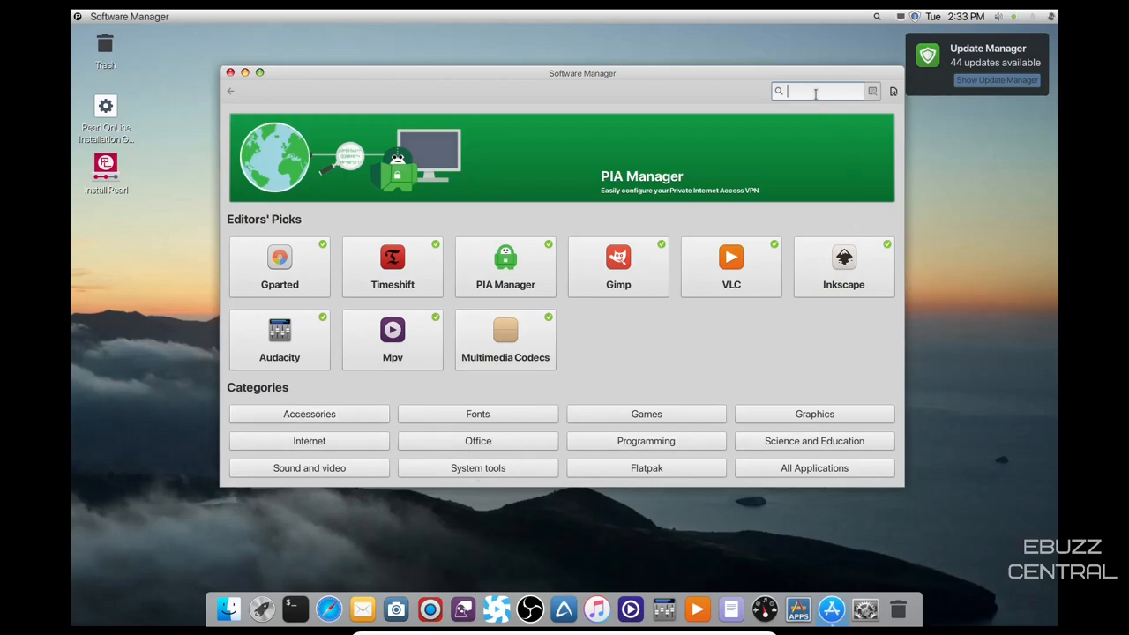
{"action": "type", "text": "kden"}
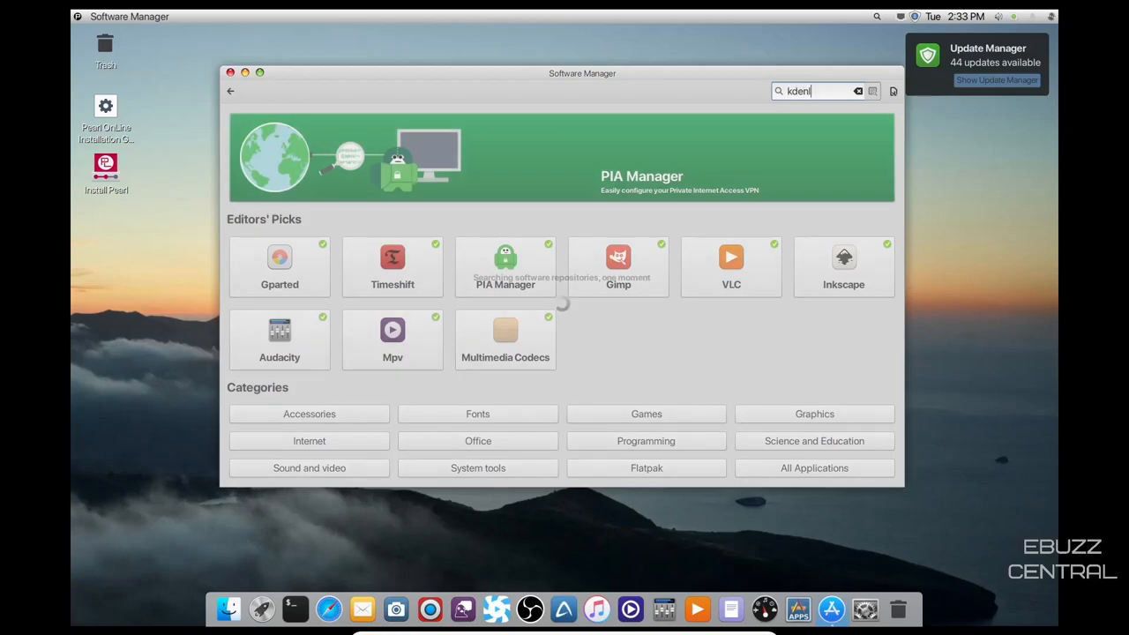
{"action": "type", "text": "live"}
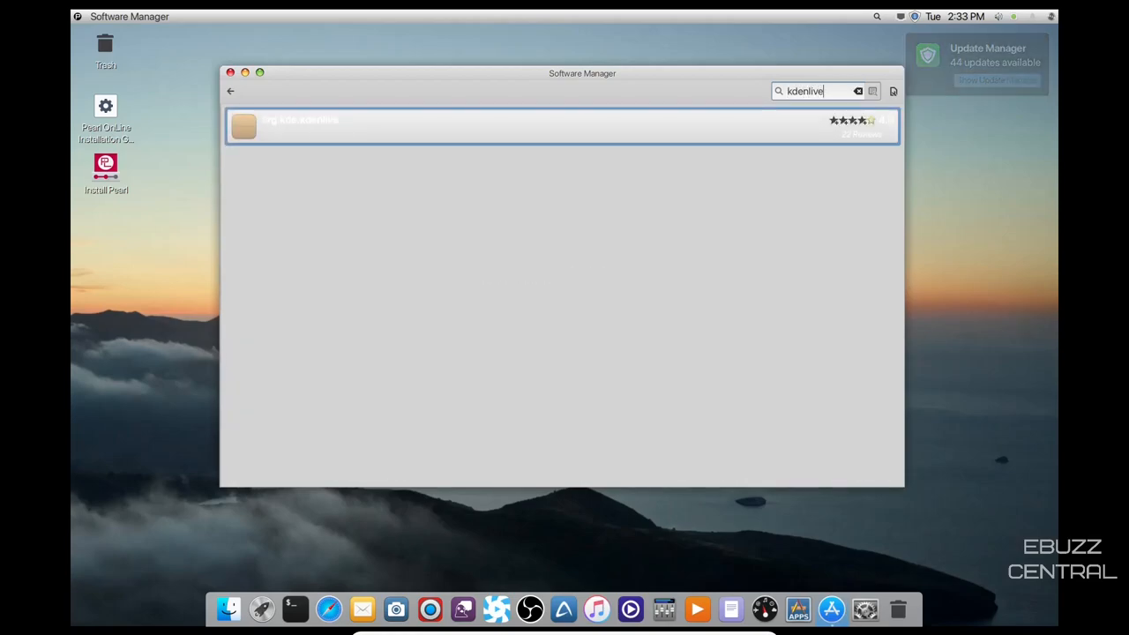
{"action": "left_click", "coordinate": [562, 125]}
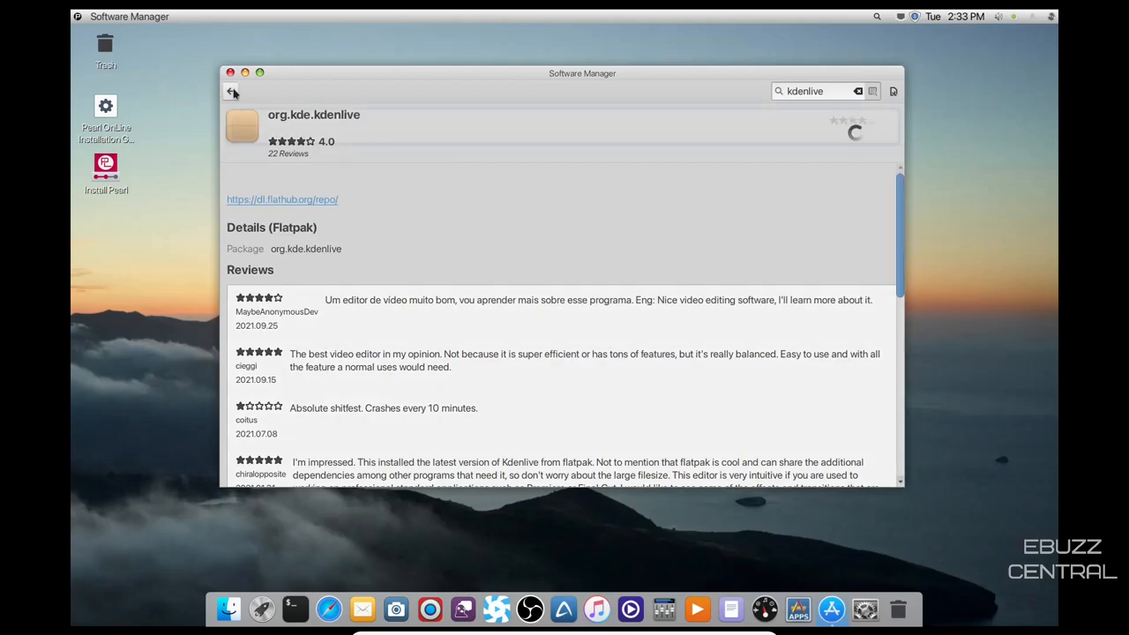
{"action": "left_click", "coordinate": [233, 91]}
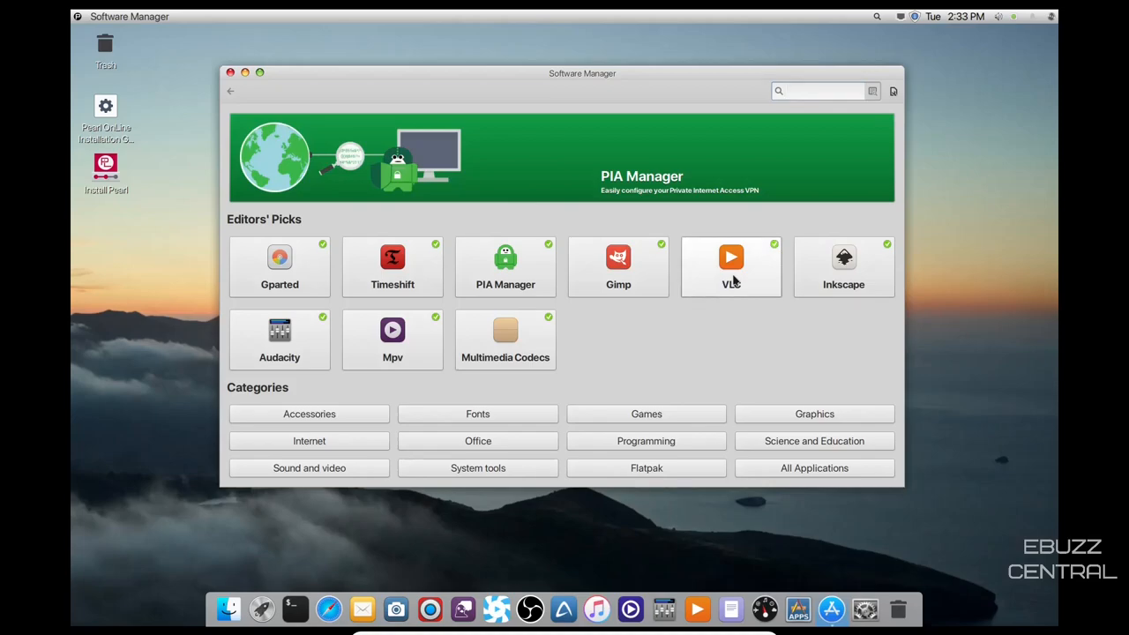
View VLC's details from Editors' Picks, return home and close the software store
{"action": "left_click", "coordinate": [731, 266]}
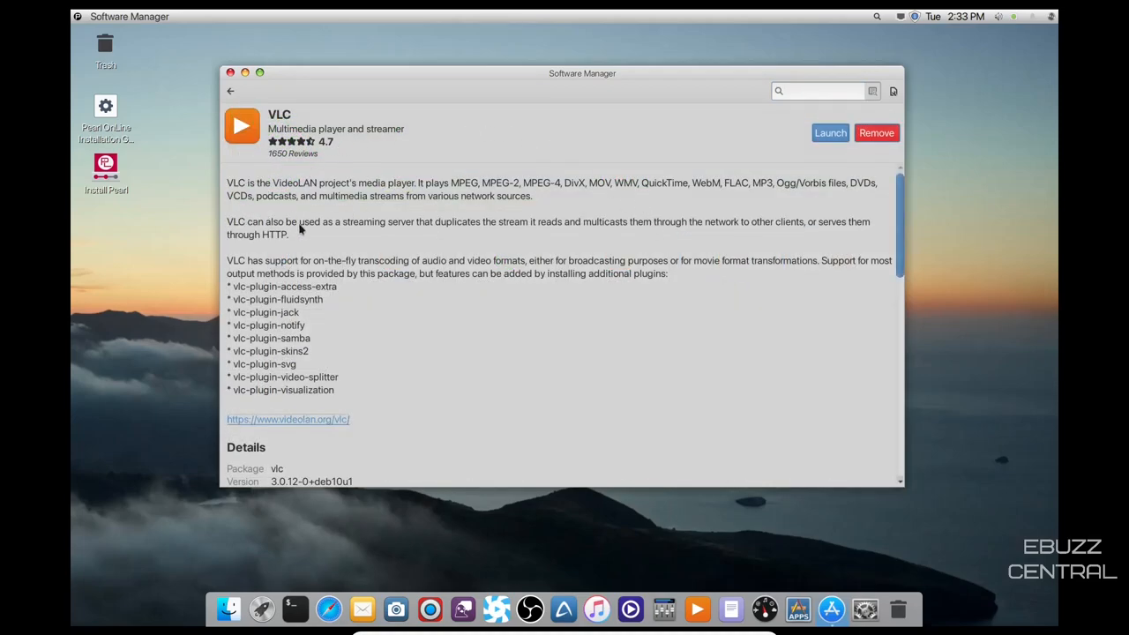
{"action": "mouse_move", "coordinate": [370, 131]}
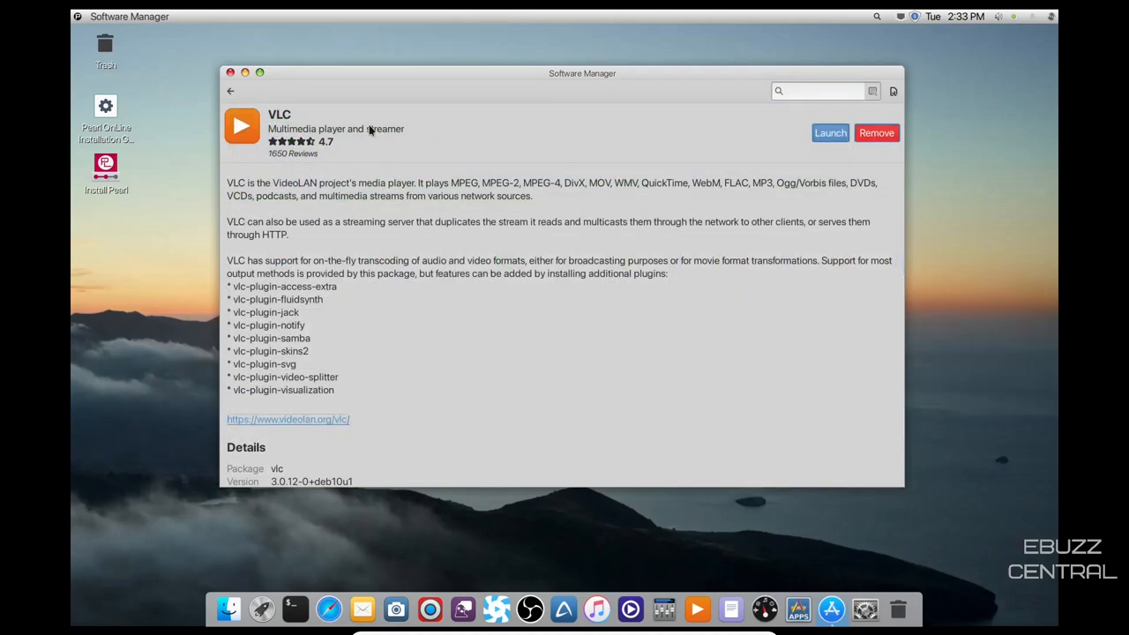
{"action": "left_click", "coordinate": [231, 91]}
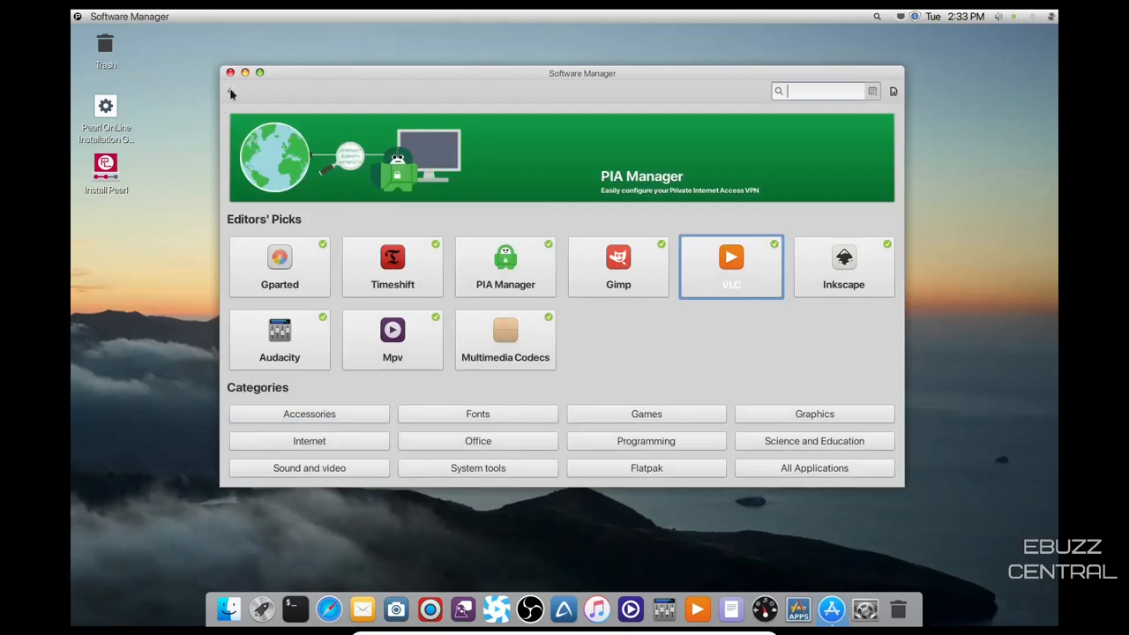
{"action": "mouse_move", "coordinate": [399, 189]}
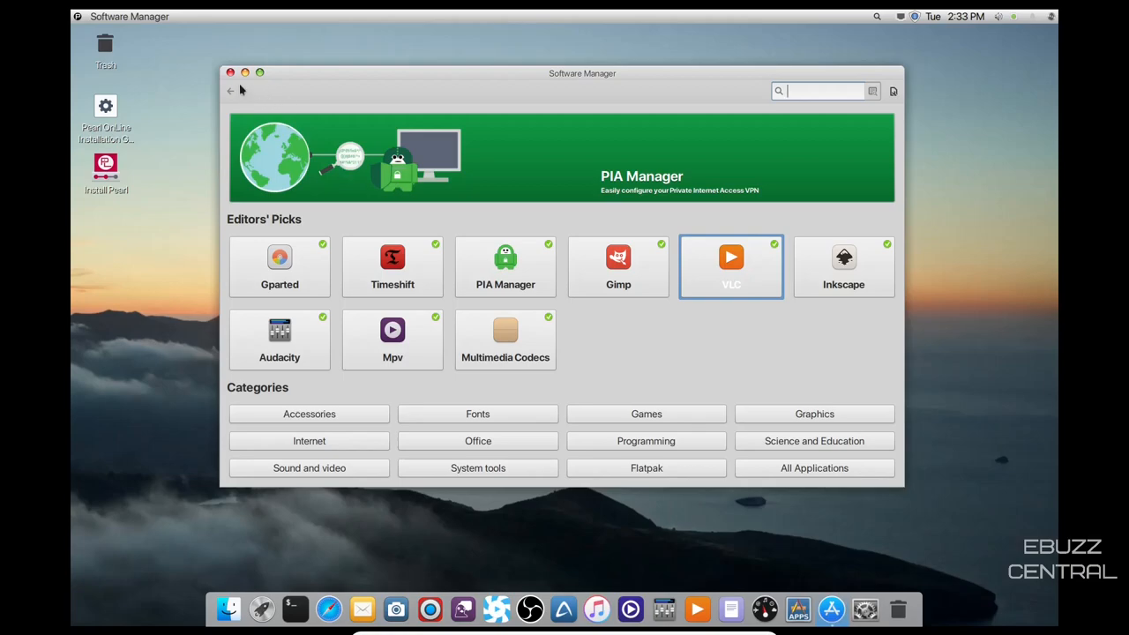
{"action": "mouse_move", "coordinate": [328, 177]}
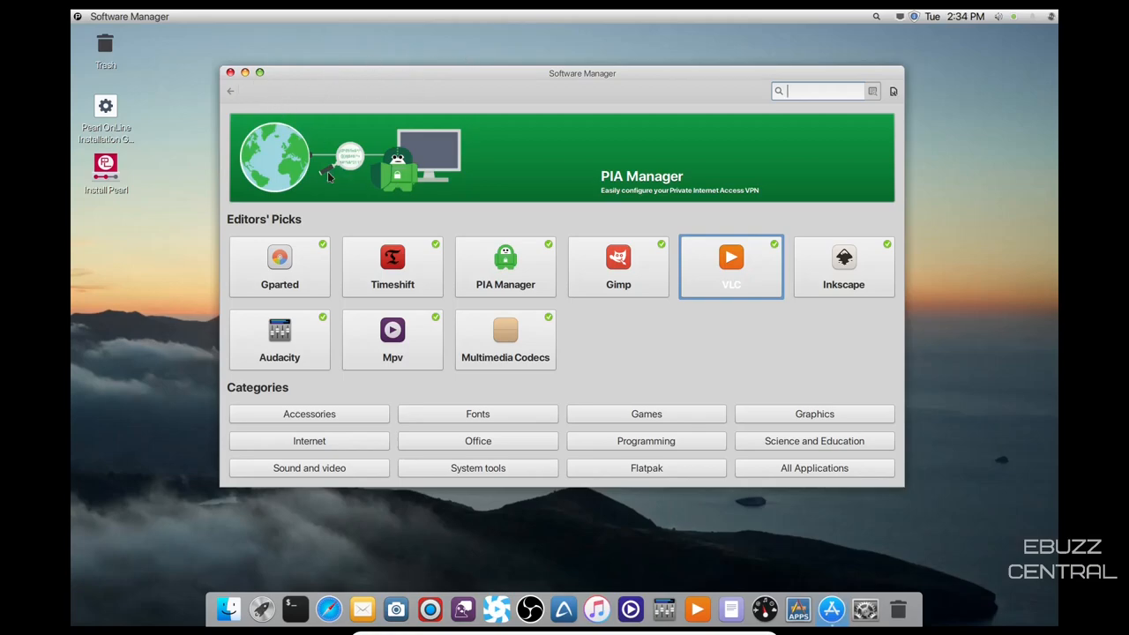
{"action": "mouse_move", "coordinate": [417, 74]}
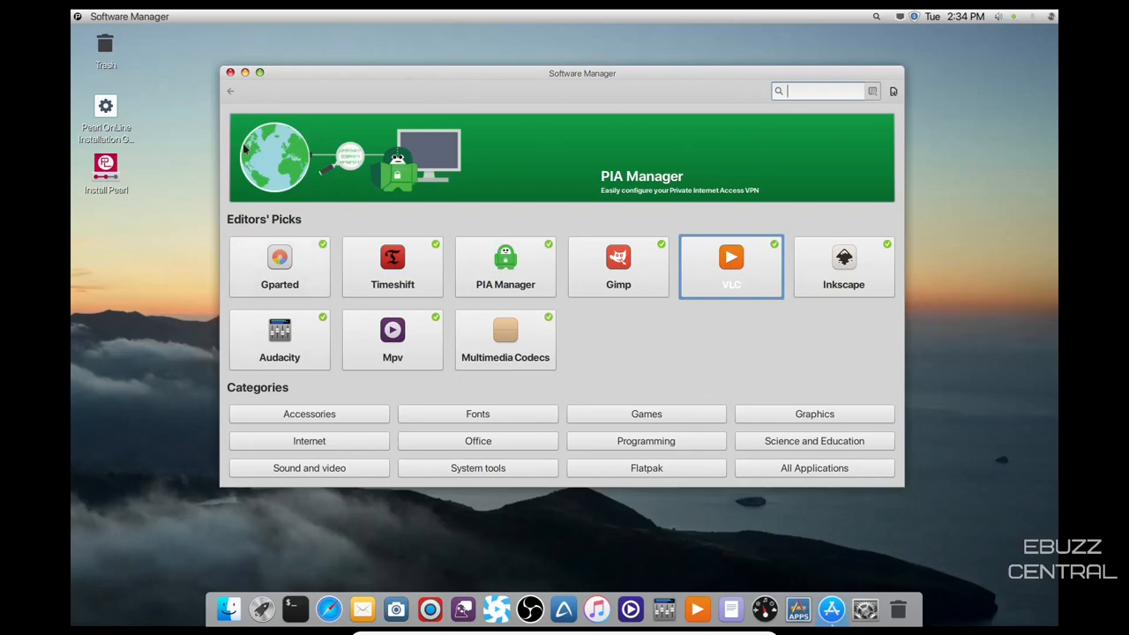
{"action": "left_click", "coordinate": [229, 72]}
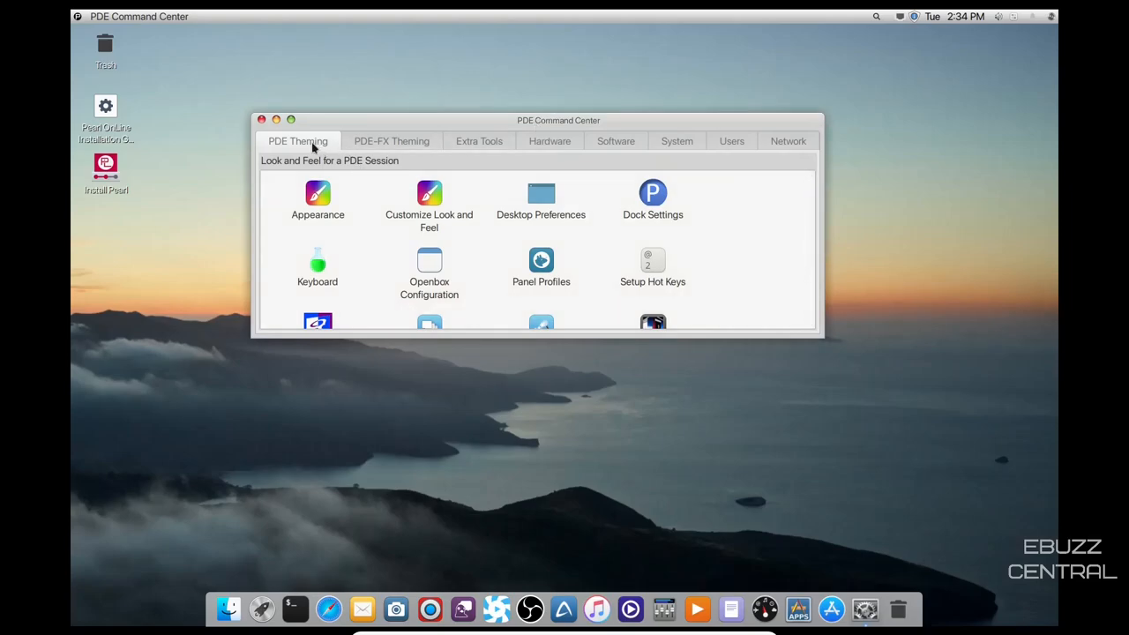
{"action": "mouse_move", "coordinate": [318, 194]}
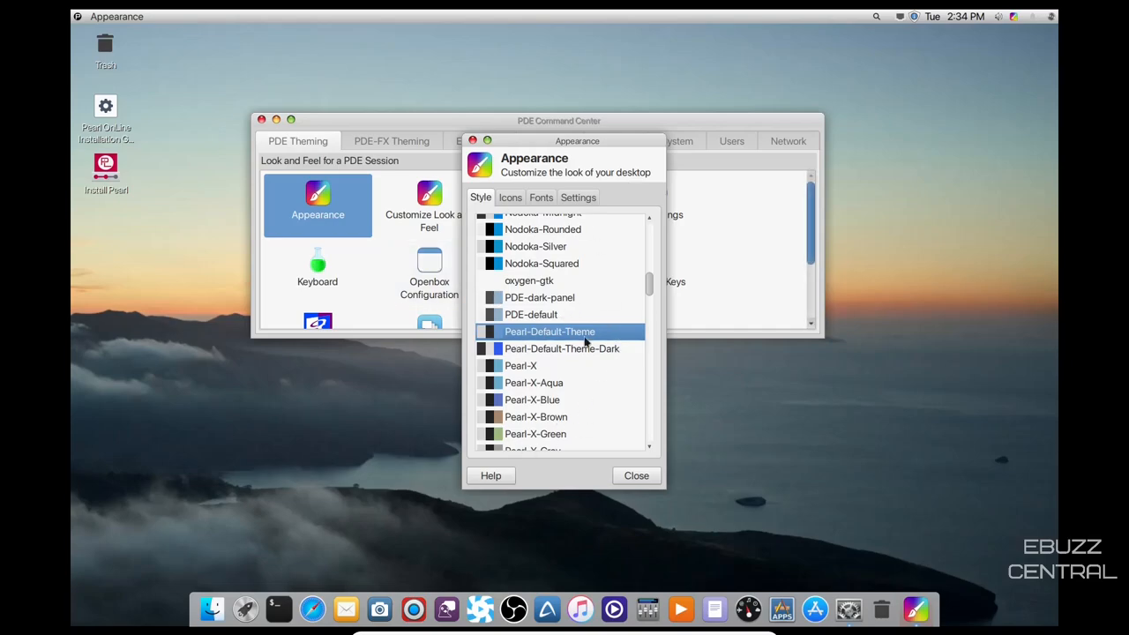
Browse through the list of available icon themes in the Appearance settings
{"action": "left_click", "coordinate": [510, 197]}
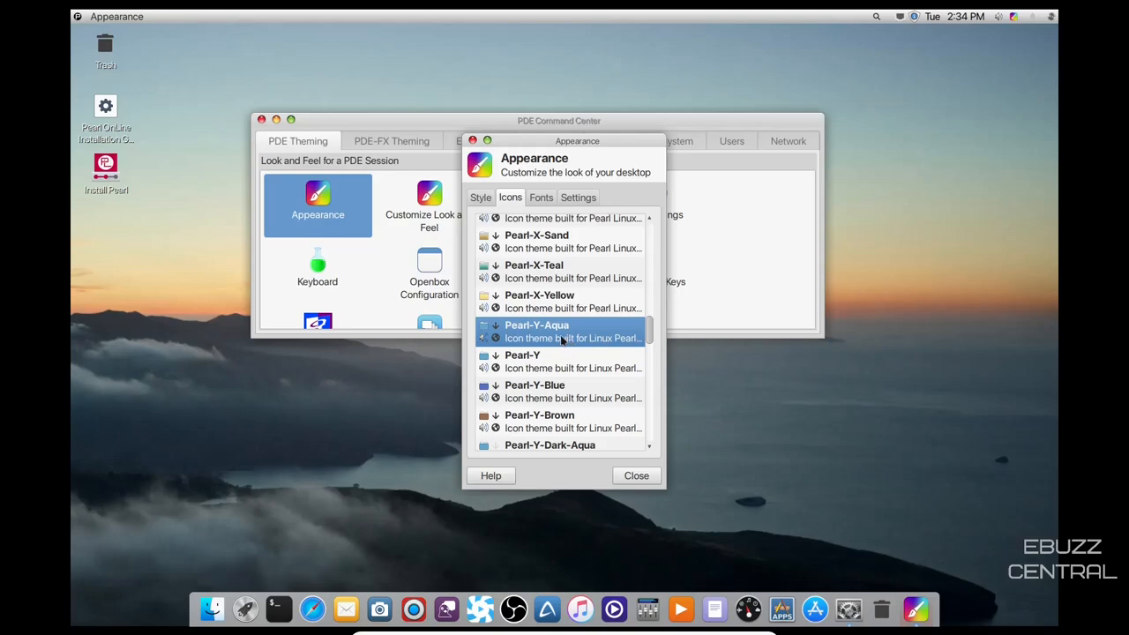
{"action": "mouse_move", "coordinate": [572, 324]}
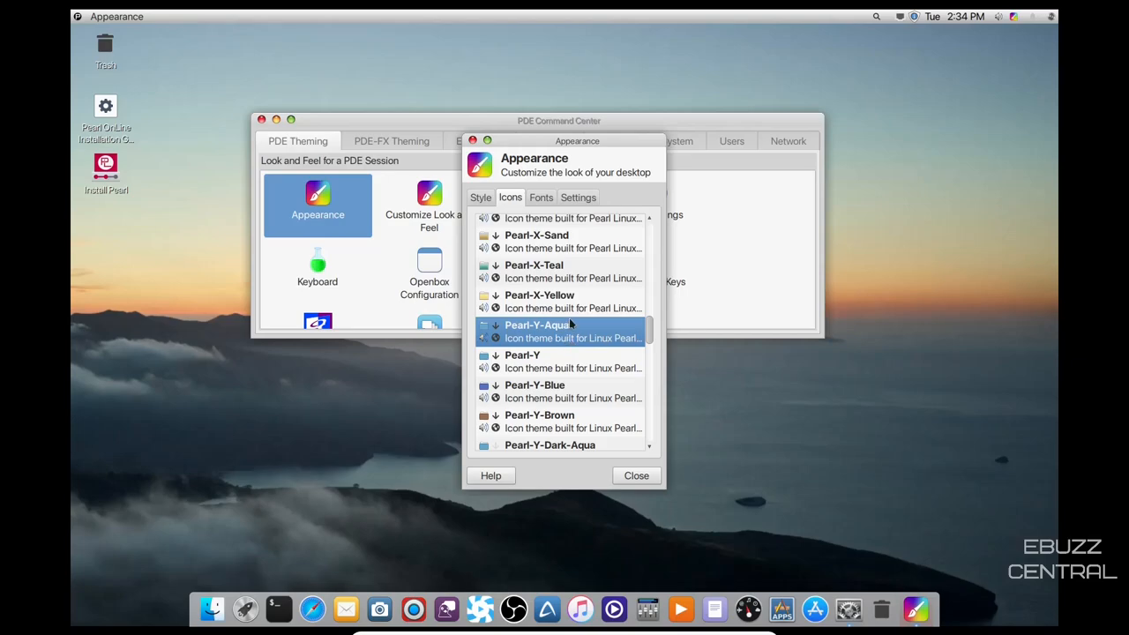
{"action": "scroll", "scroll_direction": "down", "scroll_amount": 3}
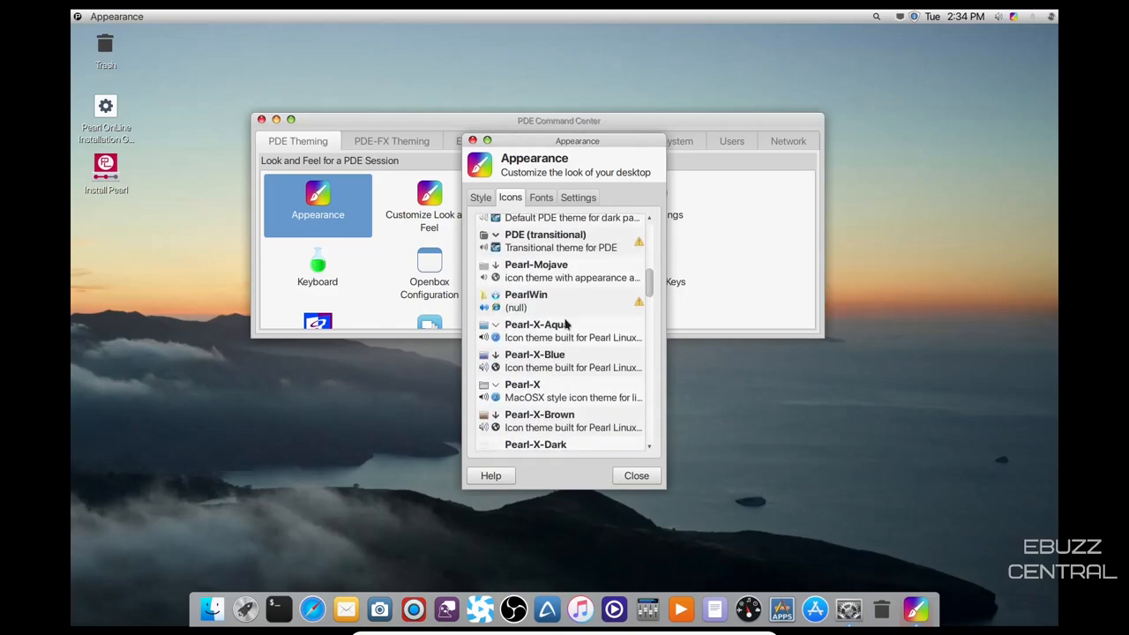
{"action": "scroll", "scroll_direction": "up", "scroll_amount": 3}
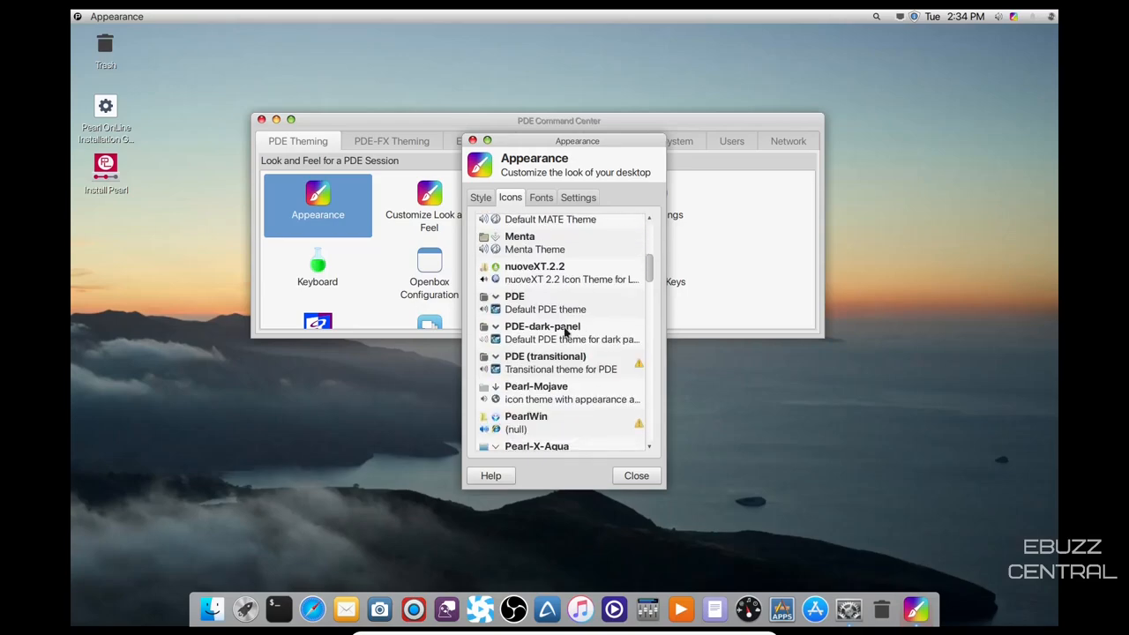
Set the default desktop font to SF Pro Display size 12, then view the toolbar settings
{"action": "left_click", "coordinate": [539, 197]}
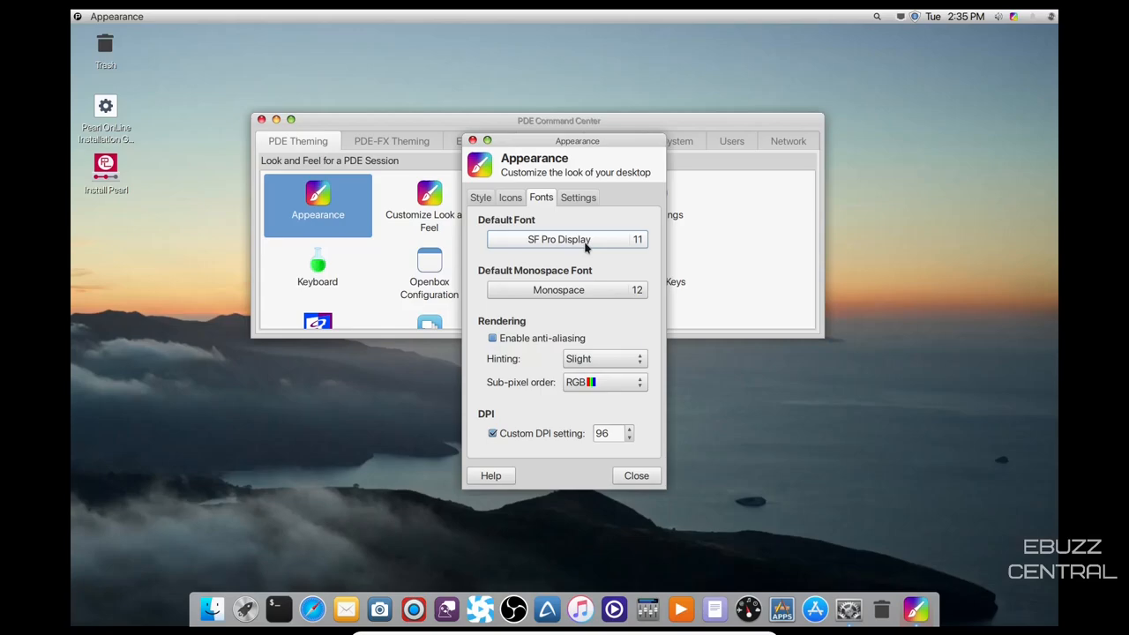
{"action": "left_click", "coordinate": [557, 240]}
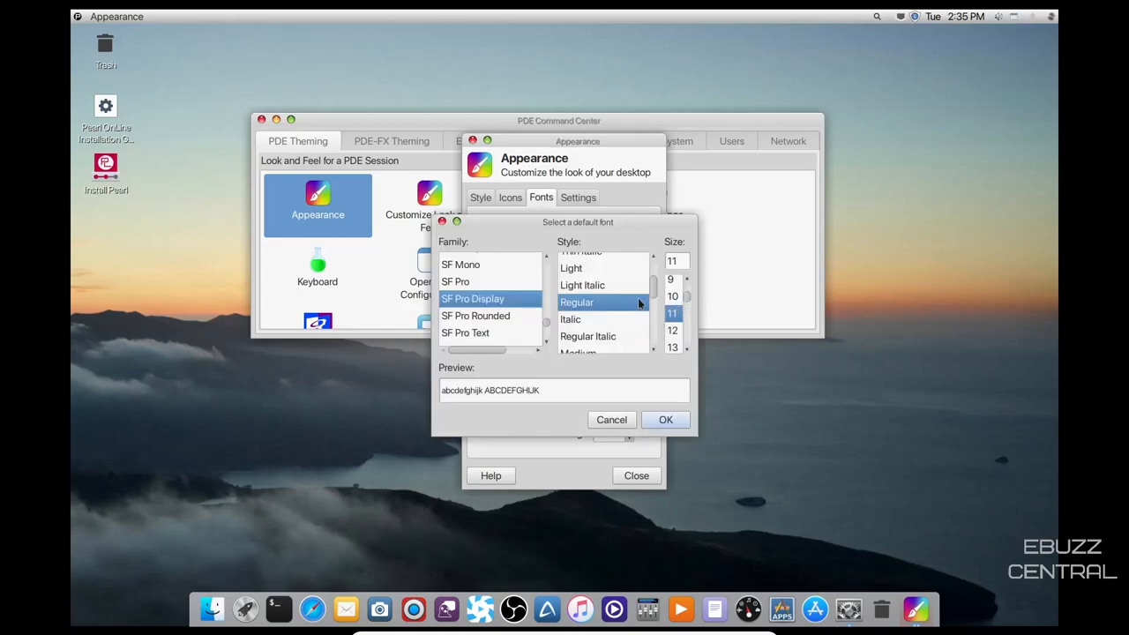
{"action": "mouse_move", "coordinate": [679, 328]}
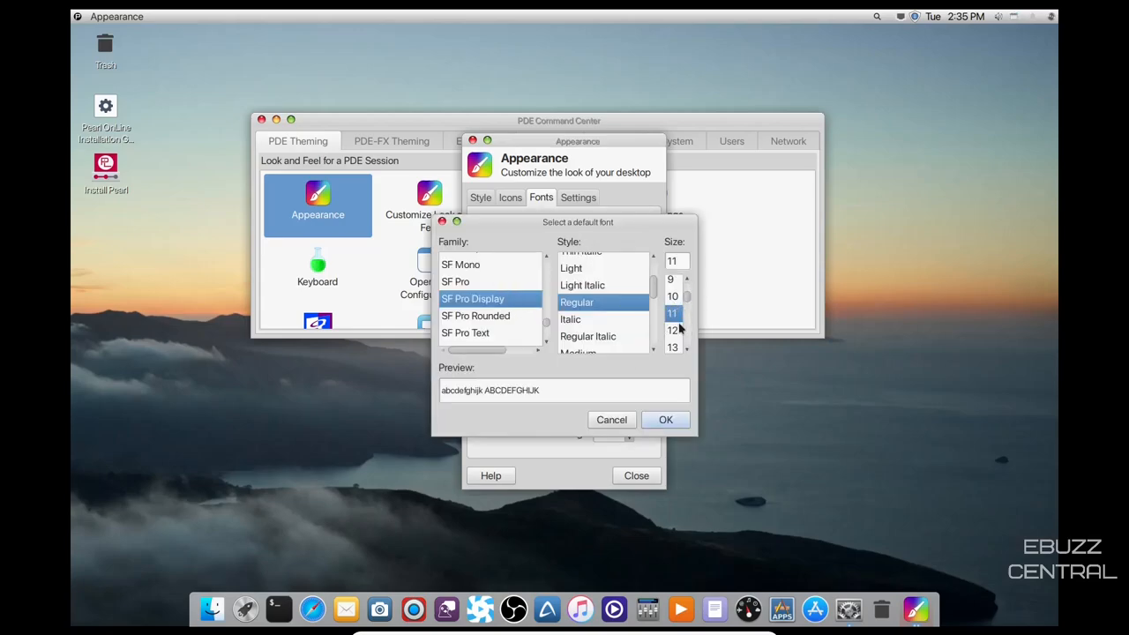
{"action": "left_click", "coordinate": [666, 419]}
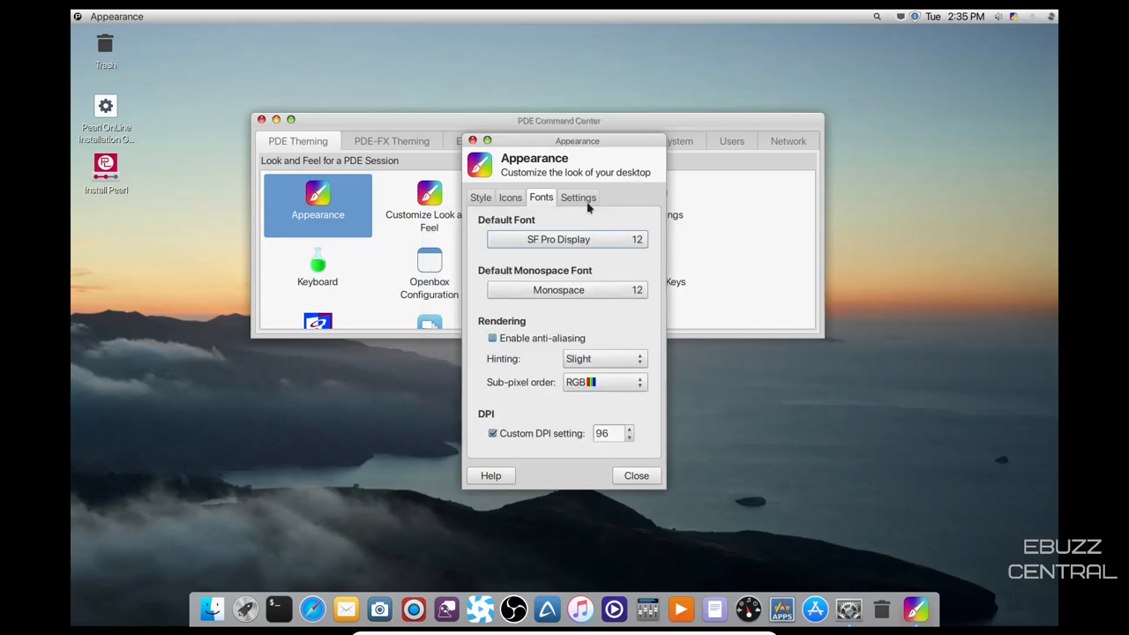
{"action": "left_click", "coordinate": [578, 198]}
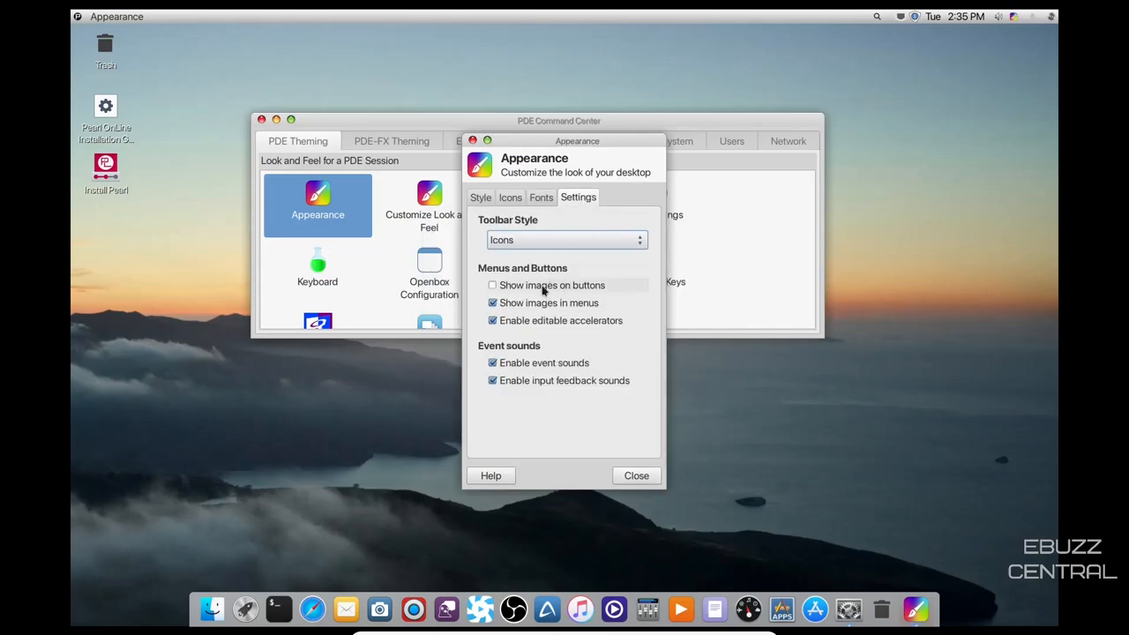
{"action": "mouse_move", "coordinate": [582, 230]}
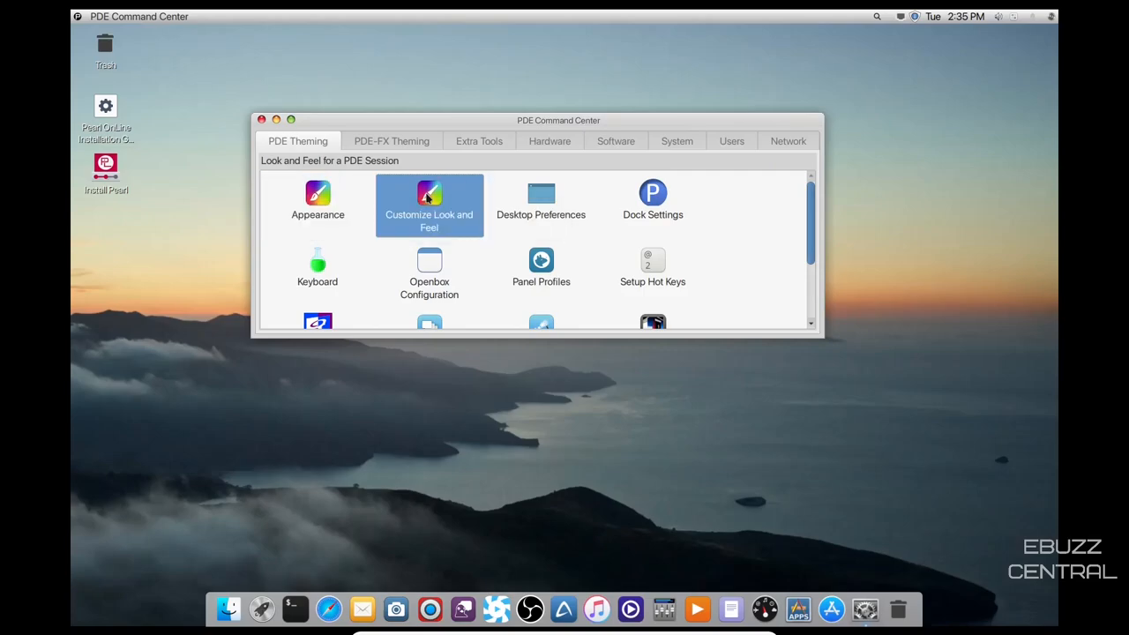
Review the colour scheme and cursor theme options in Customize Look and Feel
{"action": "double_click", "coordinate": [429, 198]}
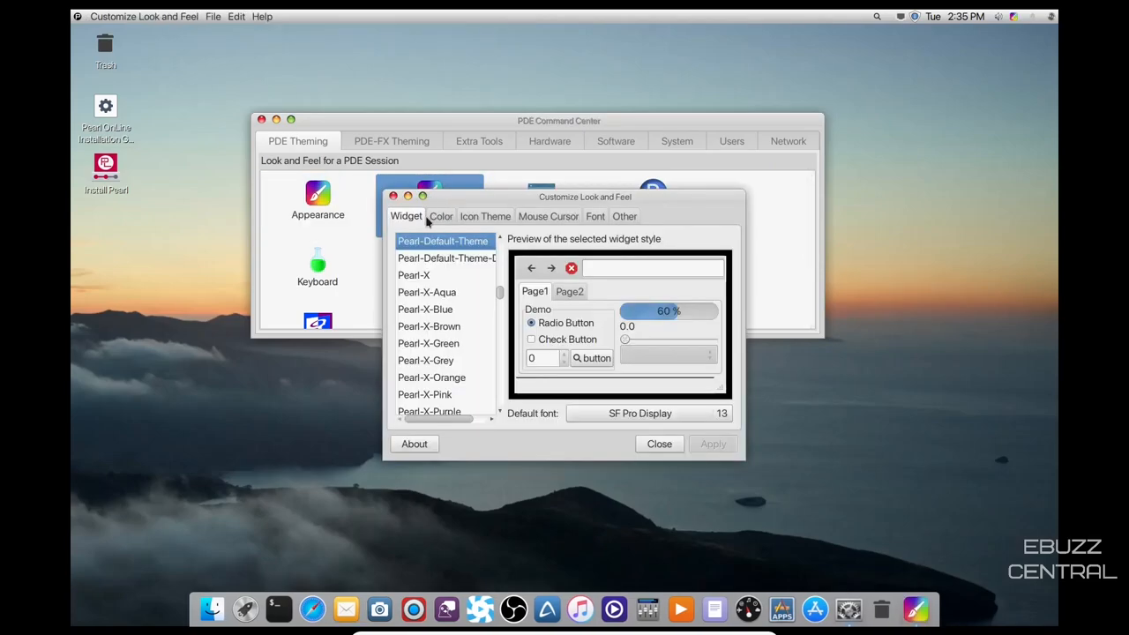
{"action": "left_click", "coordinate": [441, 215]}
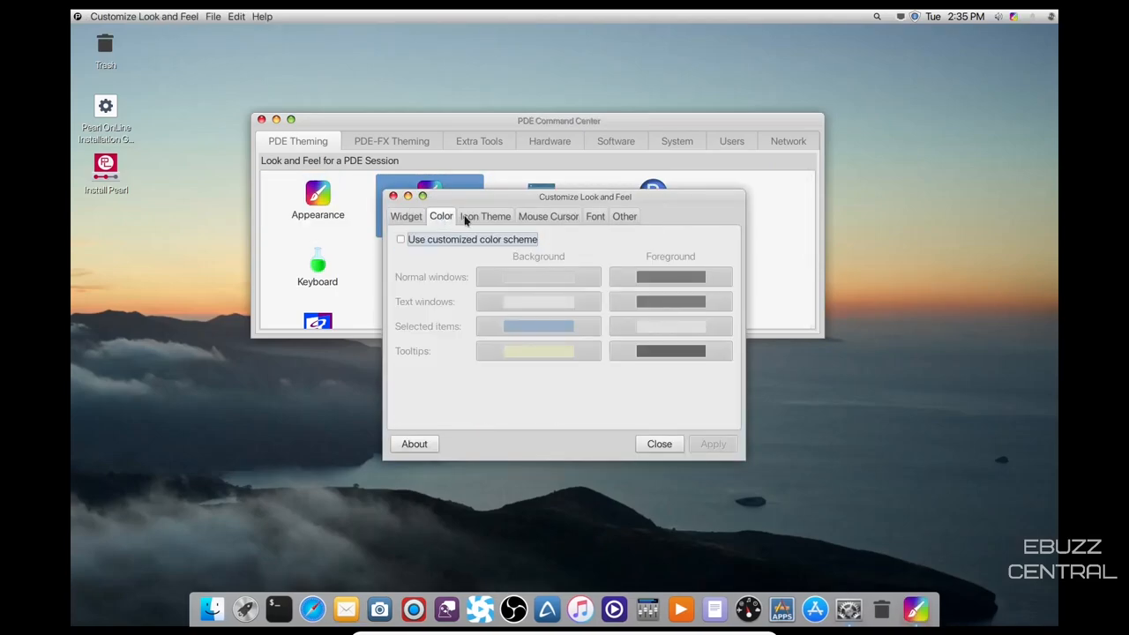
{"action": "left_click", "coordinate": [547, 215]}
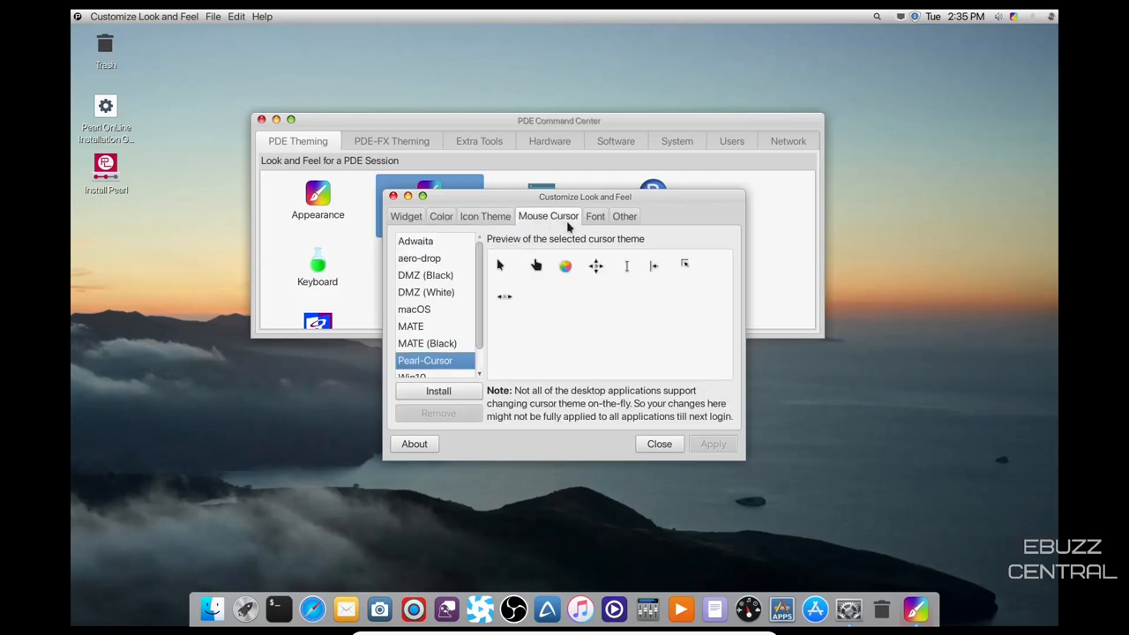
Review the Font and Other look-and-feel pages, then close the customizer
{"action": "left_click", "coordinate": [596, 215]}
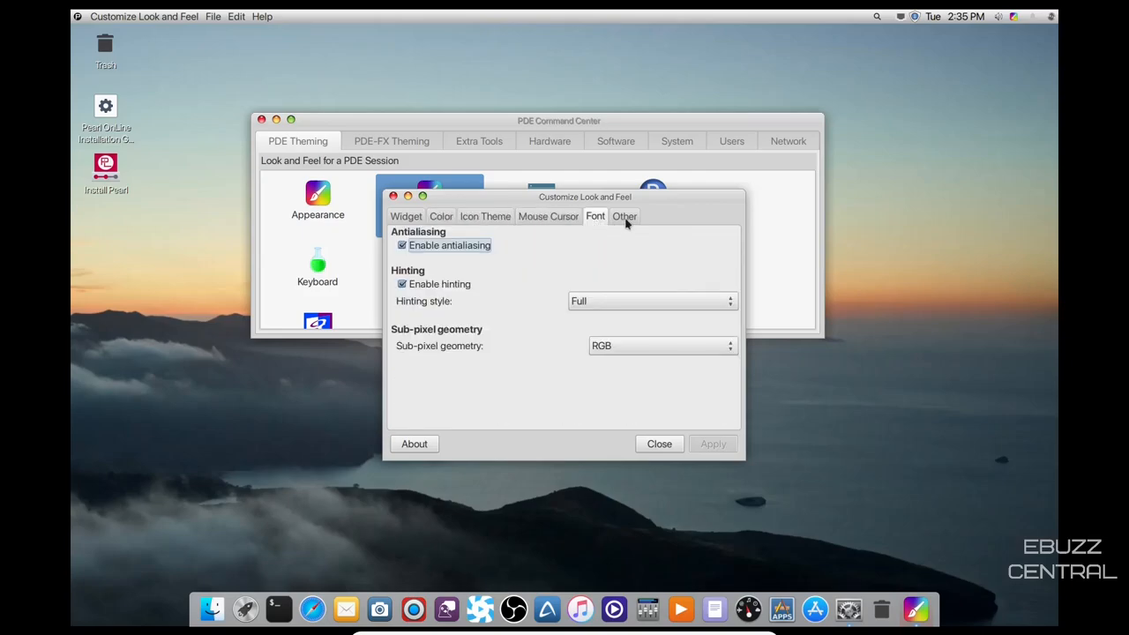
{"action": "left_click", "coordinate": [624, 215]}
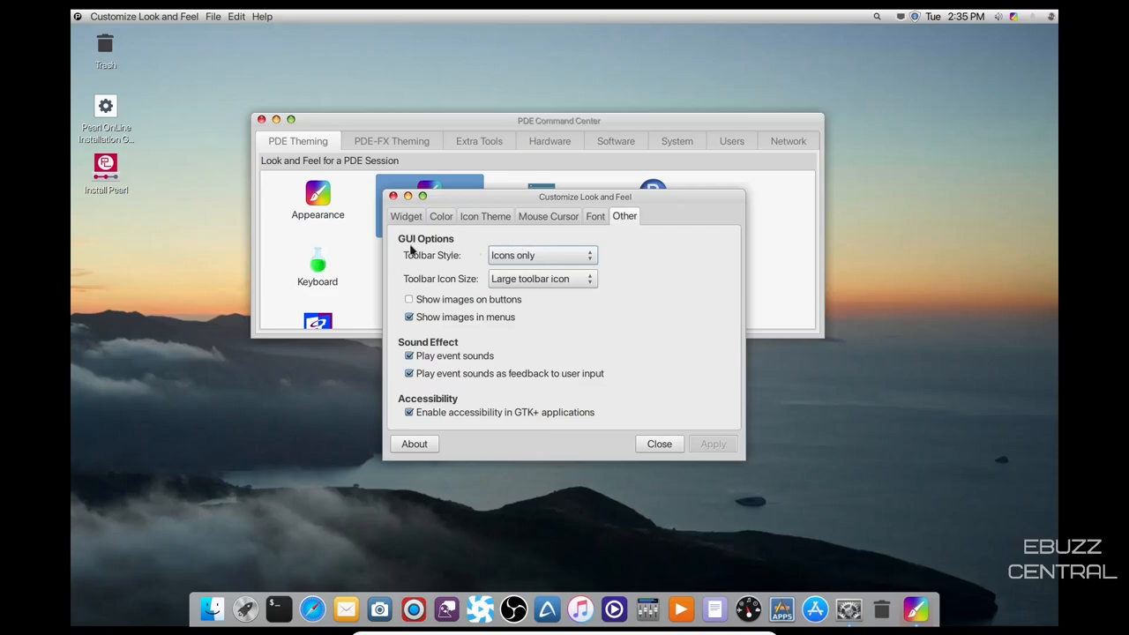
{"action": "mouse_move", "coordinate": [434, 257]}
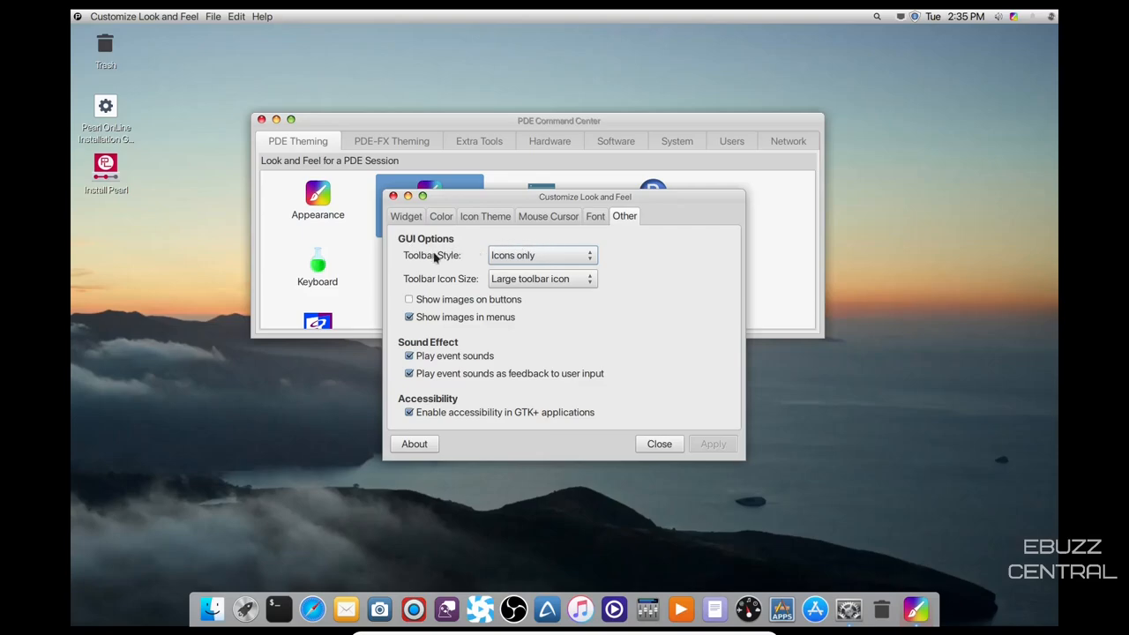
{"action": "left_click", "coordinate": [406, 215]}
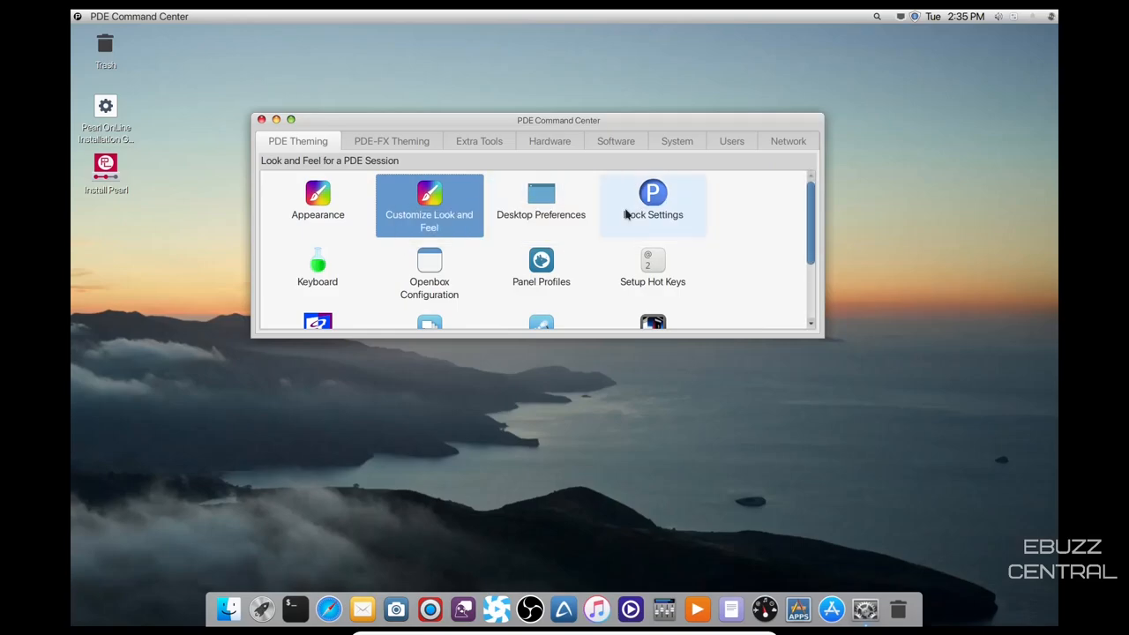
{"action": "mouse_move", "coordinate": [652, 197]}
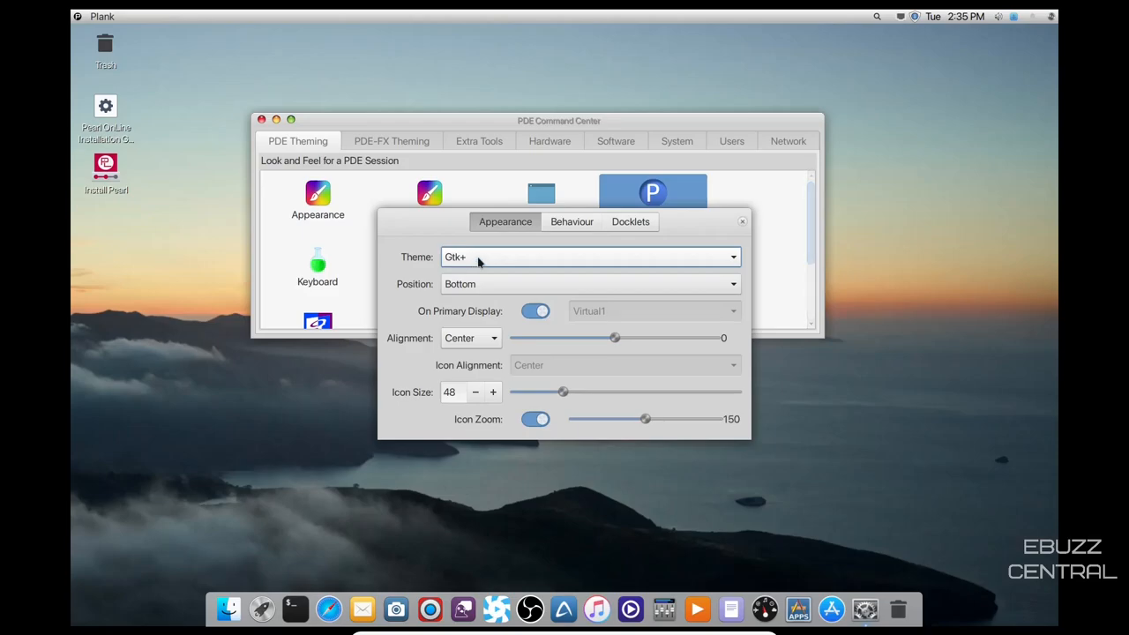
Switch the Plank dock theme to GlassPillBlack
{"action": "left_click", "coordinate": [589, 257]}
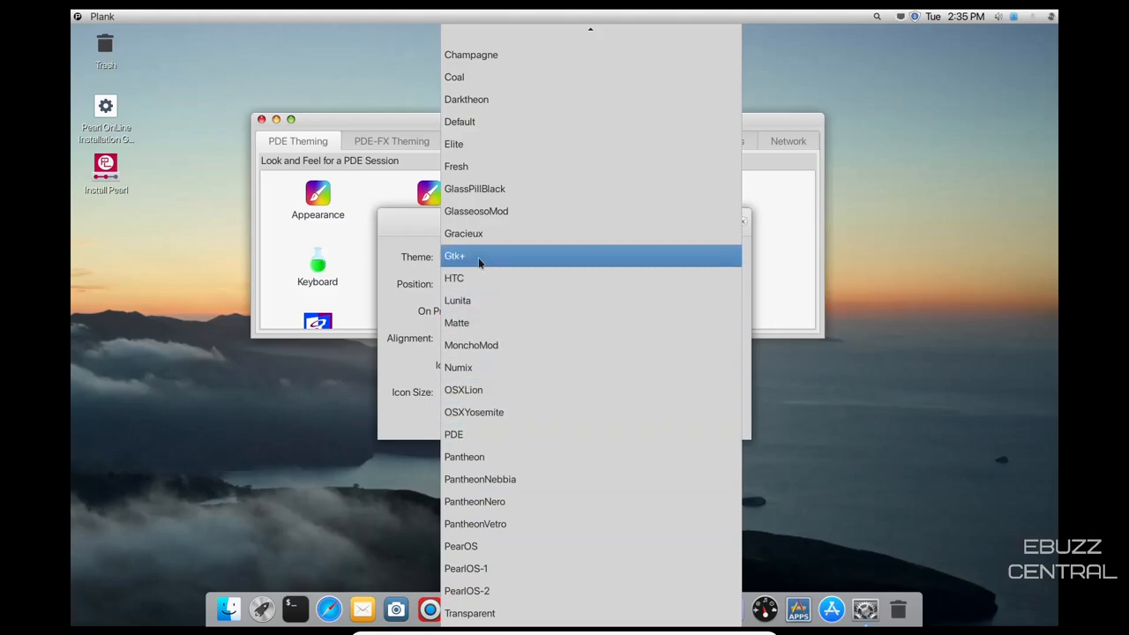
{"action": "left_click", "coordinate": [475, 186]}
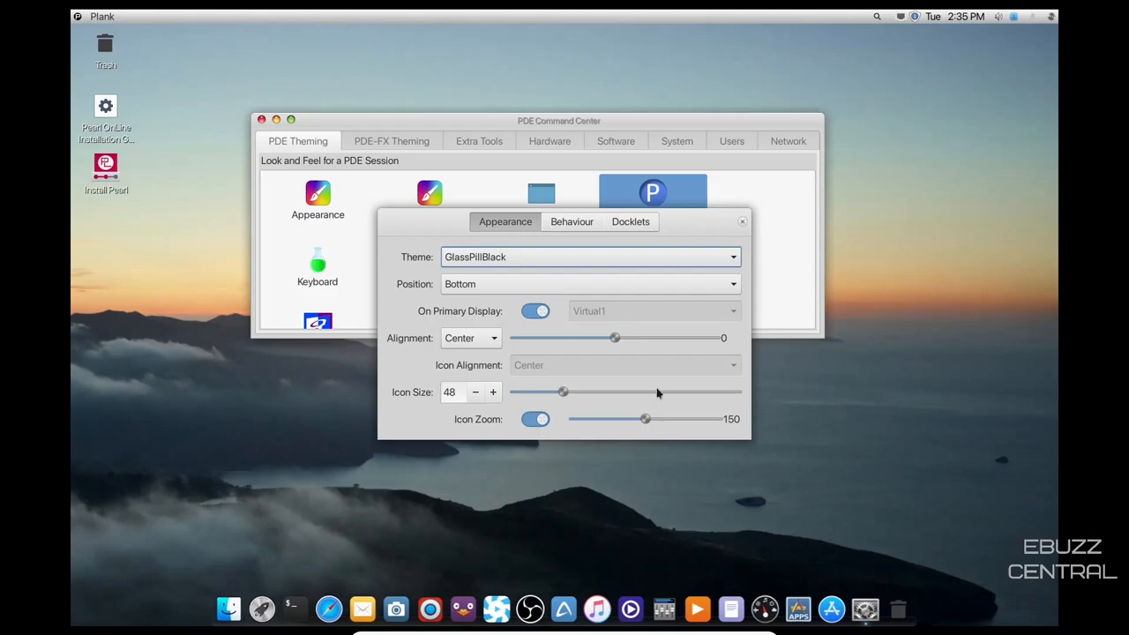
Try the dock at the Right and Left screen edges, then return it to Bottom
{"action": "left_click", "coordinate": [589, 282]}
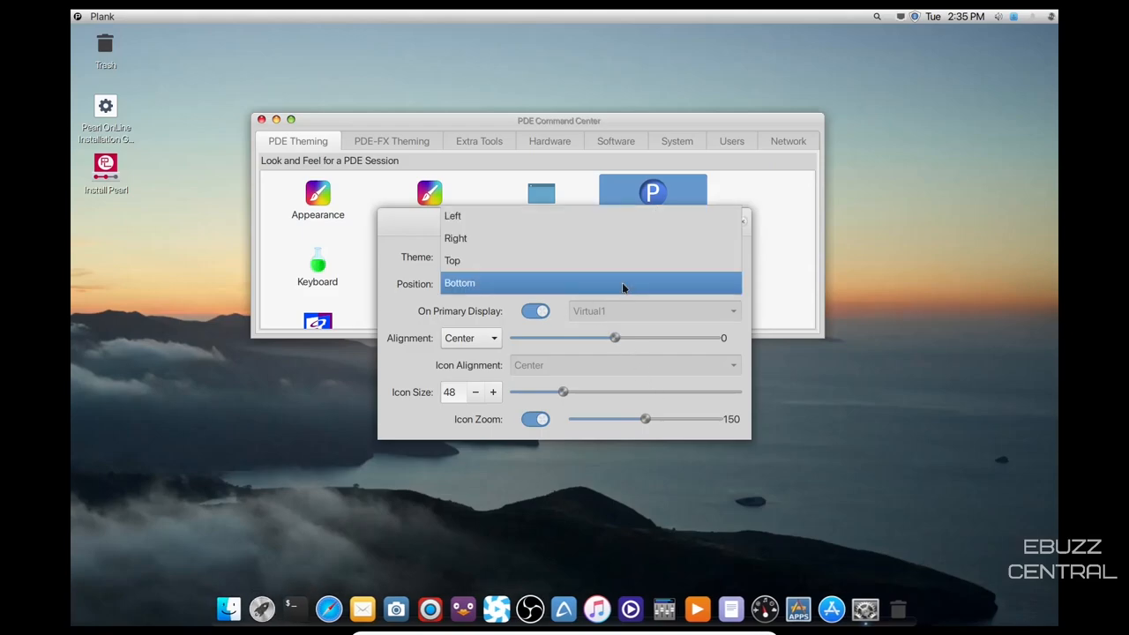
{"action": "left_click", "coordinate": [455, 238]}
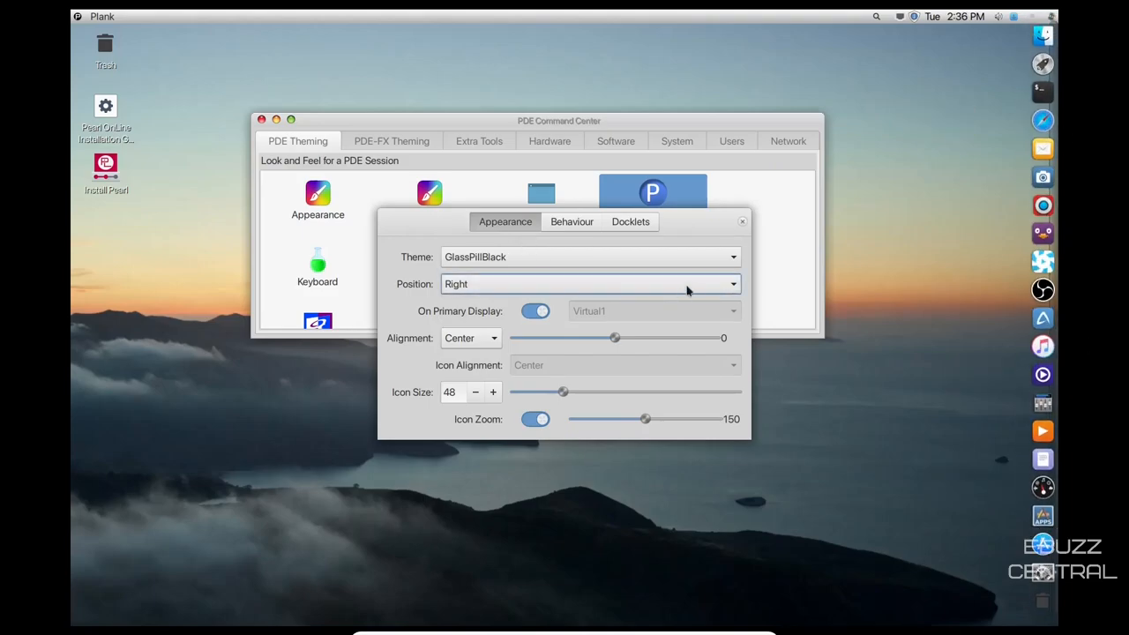
{"action": "left_click", "coordinate": [590, 282]}
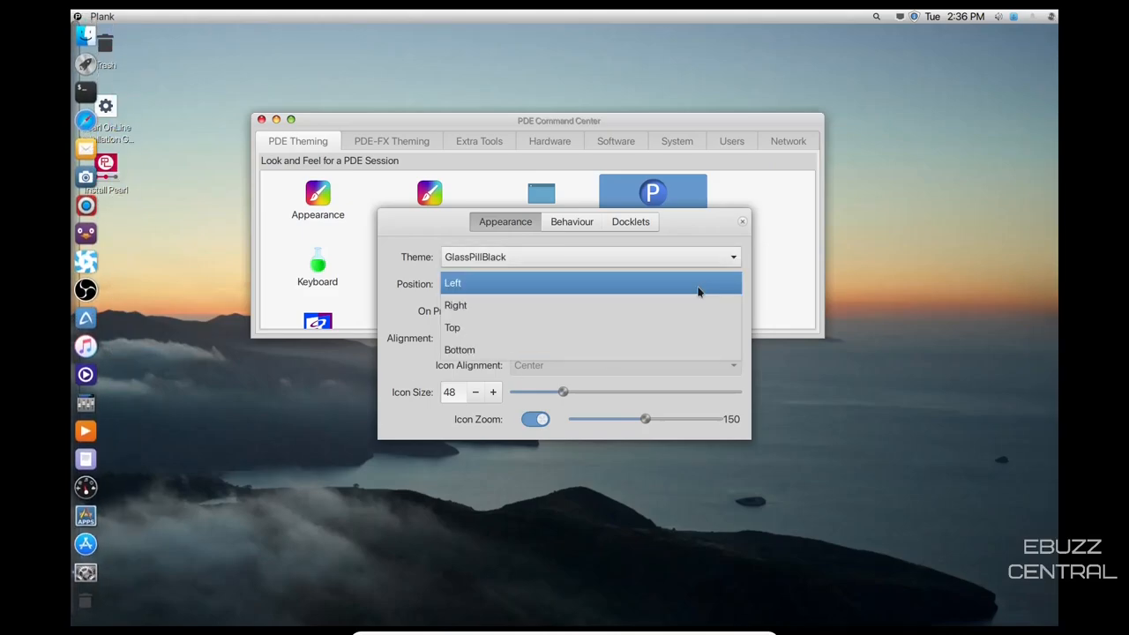
{"action": "left_click", "coordinate": [458, 350]}
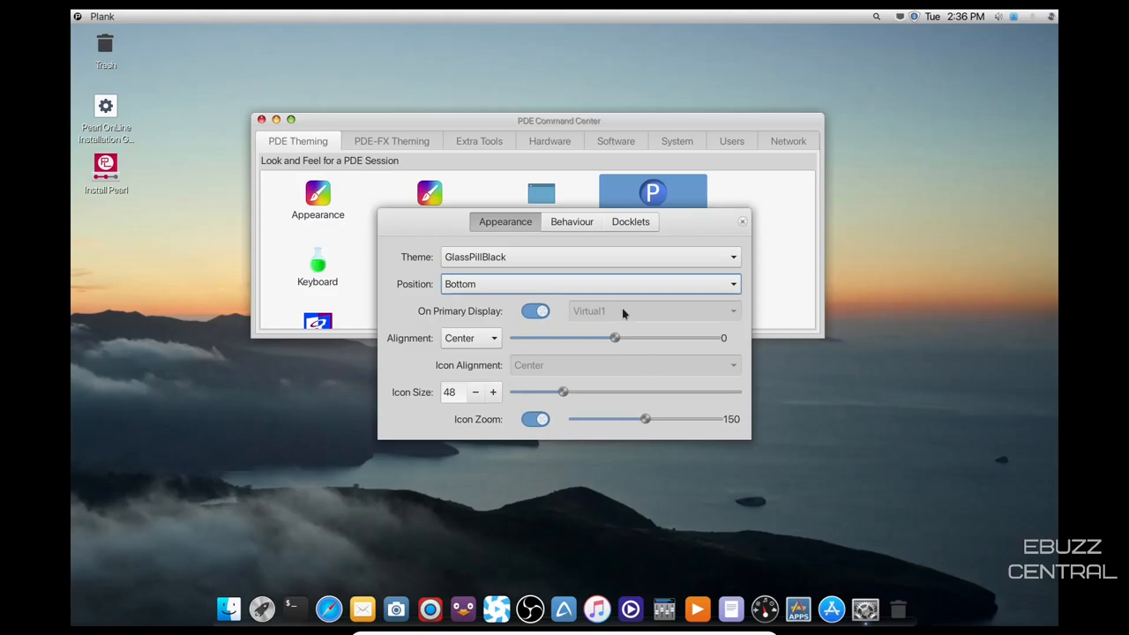
{"action": "left_click", "coordinate": [571, 223]}
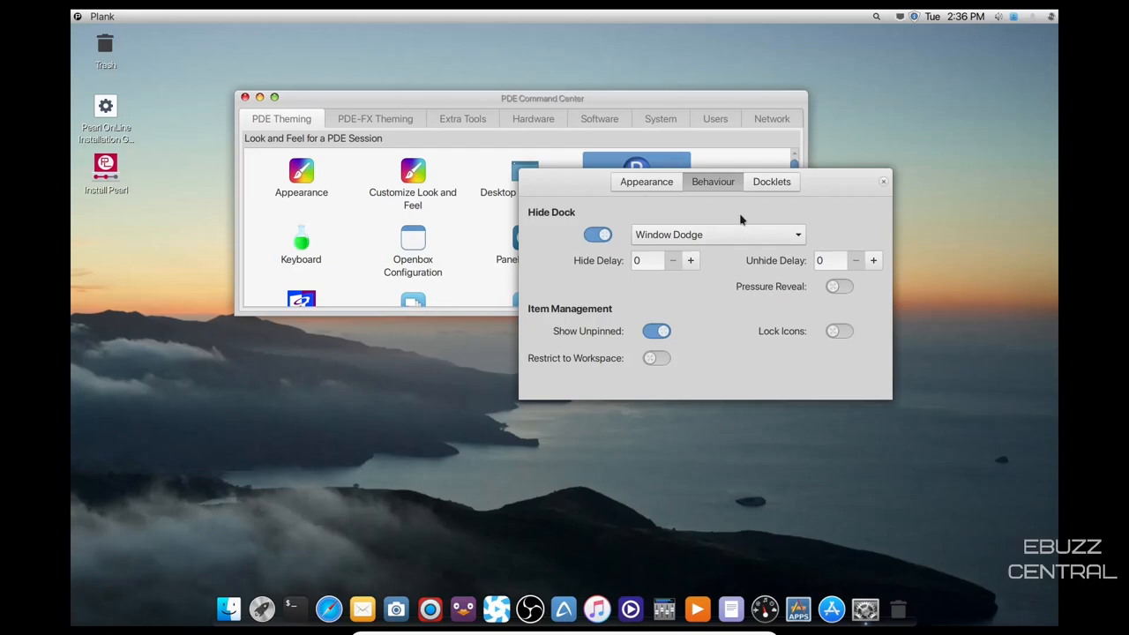
View the available Plank docklets, then close the dock settings window
{"action": "left_click", "coordinate": [771, 180]}
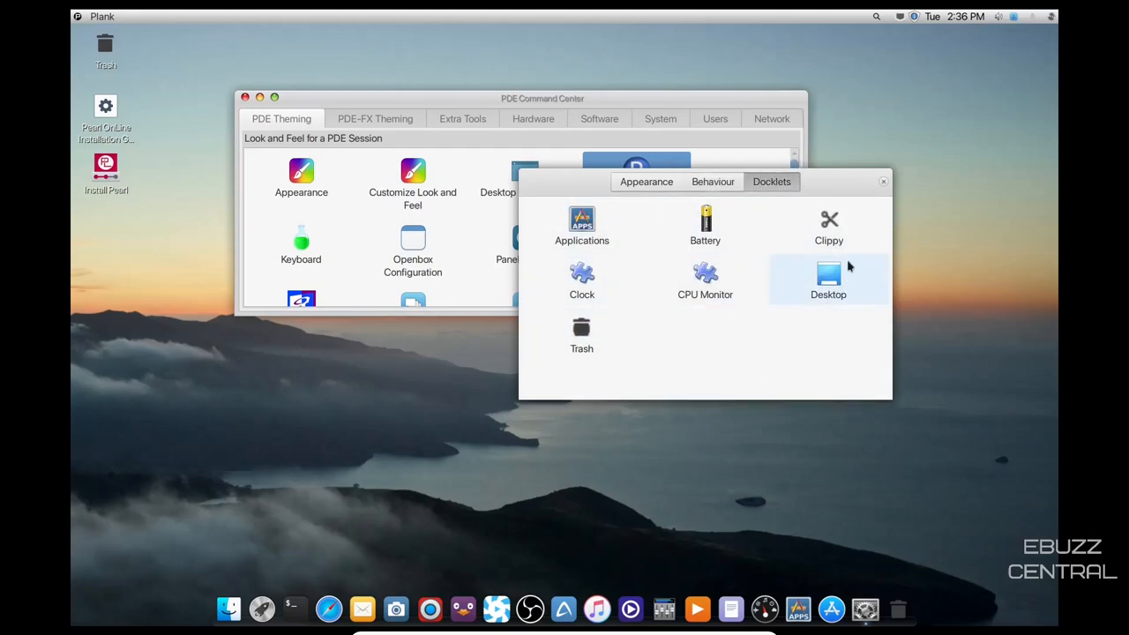
{"action": "left_click", "coordinate": [882, 182]}
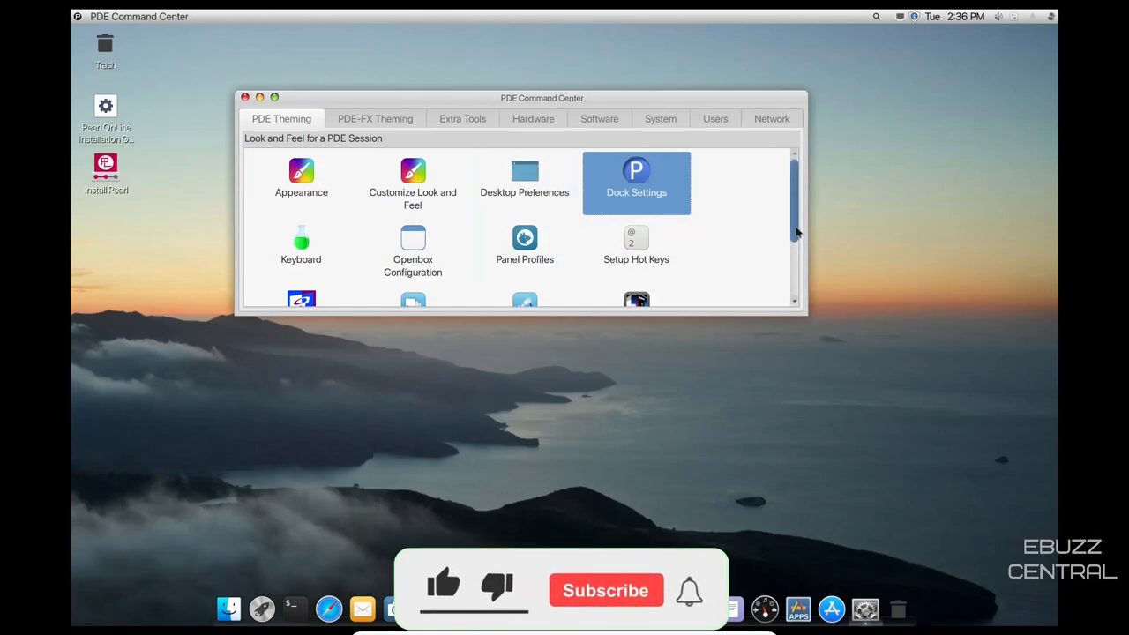
Browse the remaining PDE theming tools, then the PDE-FX Theming, Extra Tools and Hardware pages
{"action": "scroll", "scroll_direction": "down", "scroll_amount": 3}
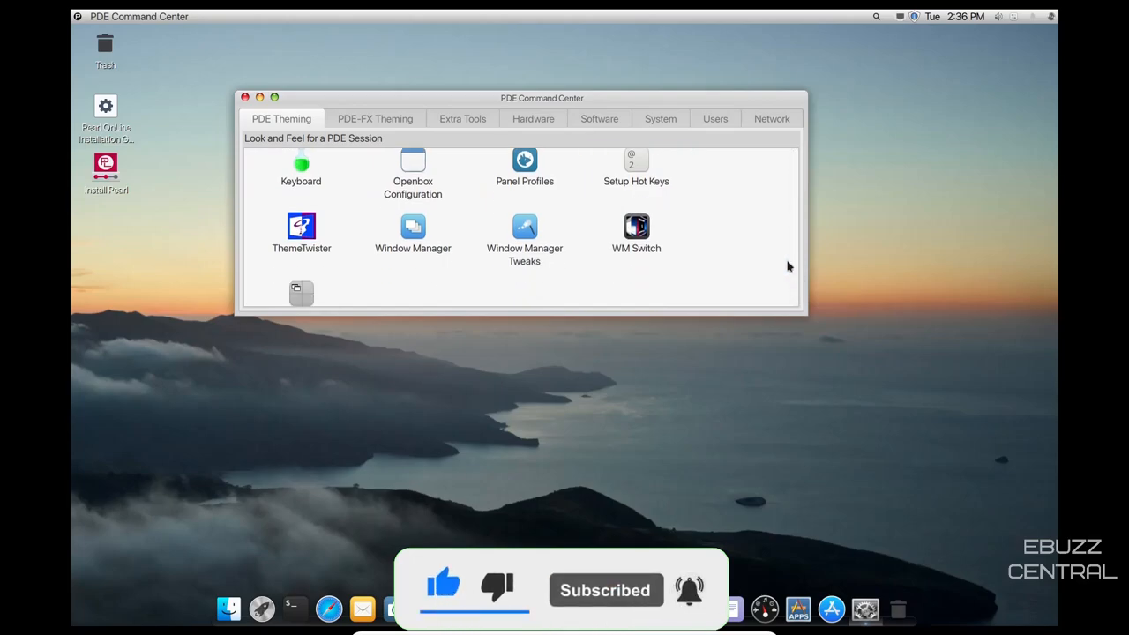
{"action": "left_click", "coordinate": [374, 118]}
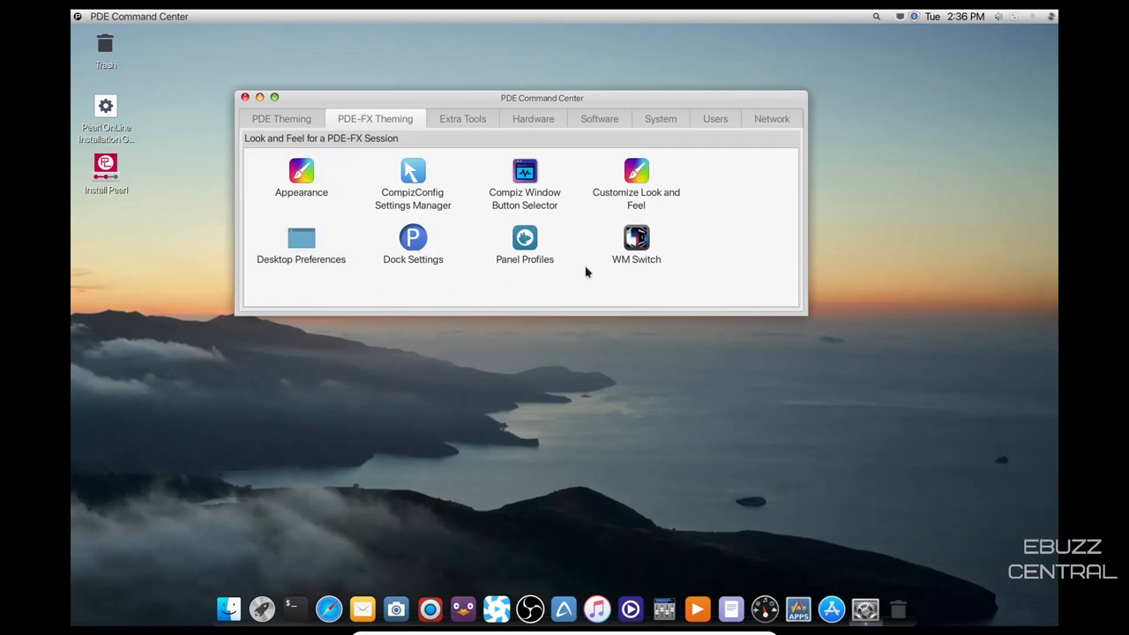
{"action": "mouse_move", "coordinate": [394, 291]}
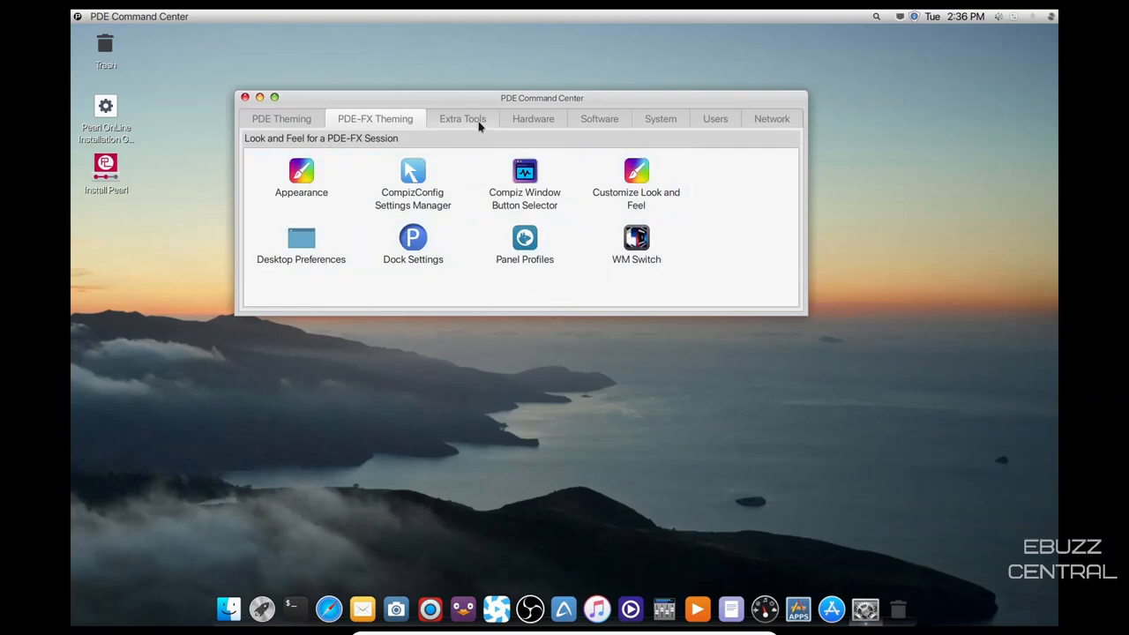
{"action": "left_click", "coordinate": [462, 118]}
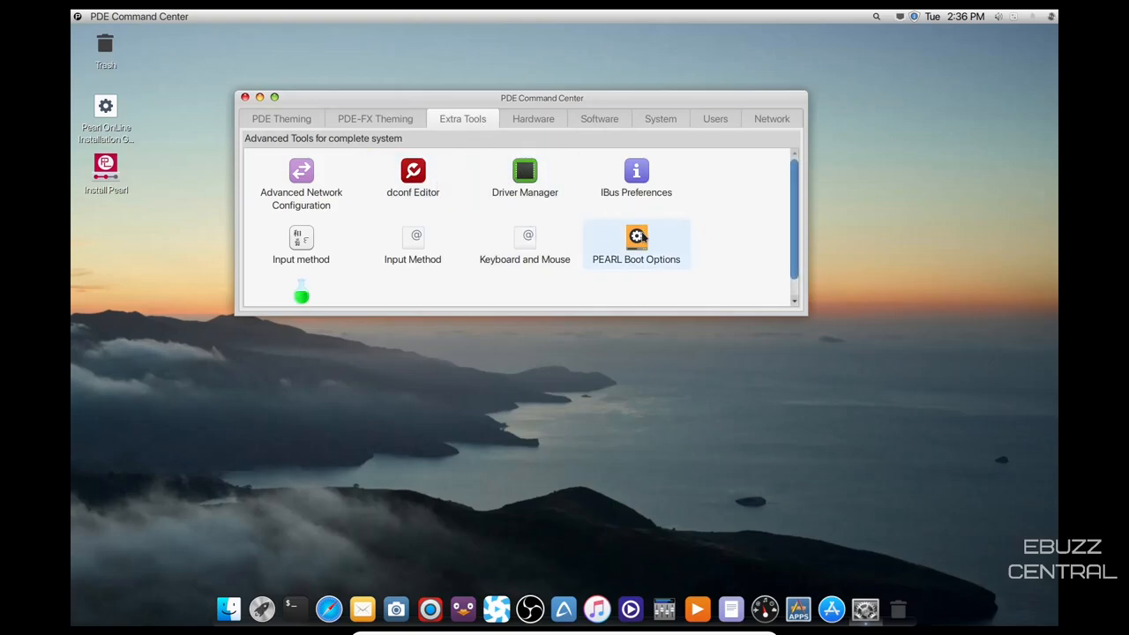
{"action": "left_click", "coordinate": [533, 118]}
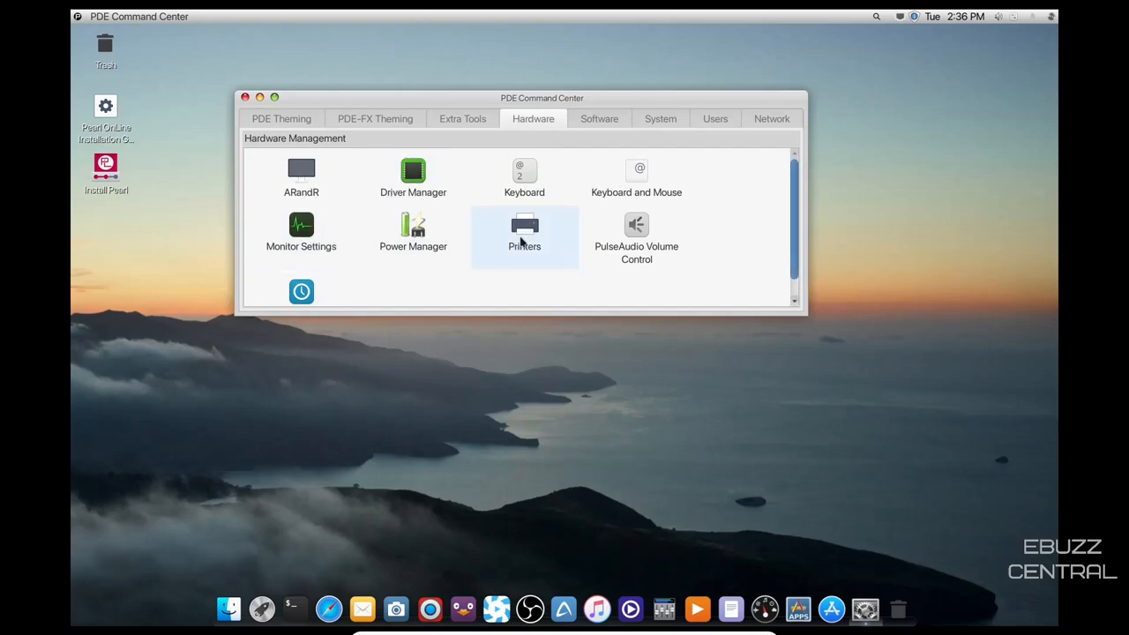
{"action": "mouse_move", "coordinate": [300, 229]}
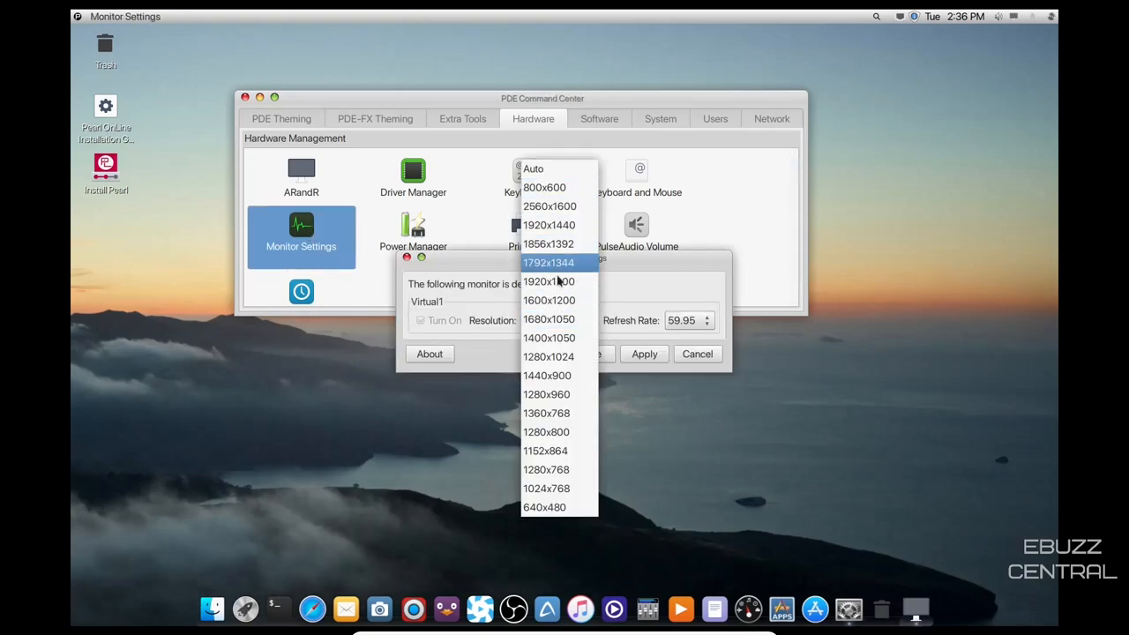
Dismiss the monitor resolution choices and cancel Monitor Settings without changes
{"action": "left_click", "coordinate": [548, 319]}
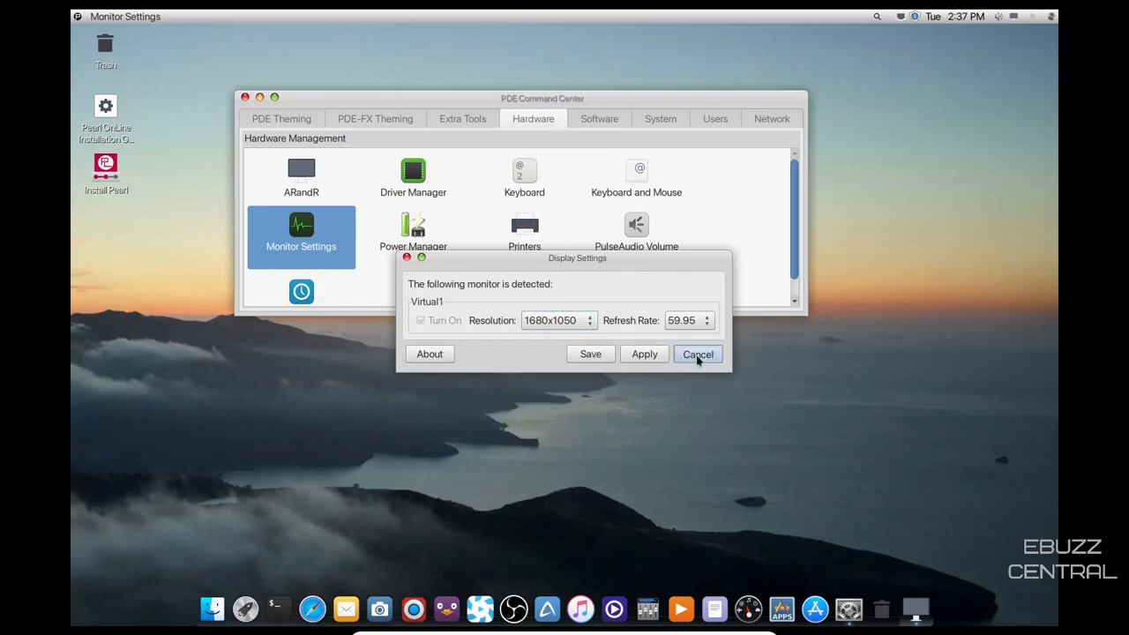
{"action": "left_click", "coordinate": [698, 353]}
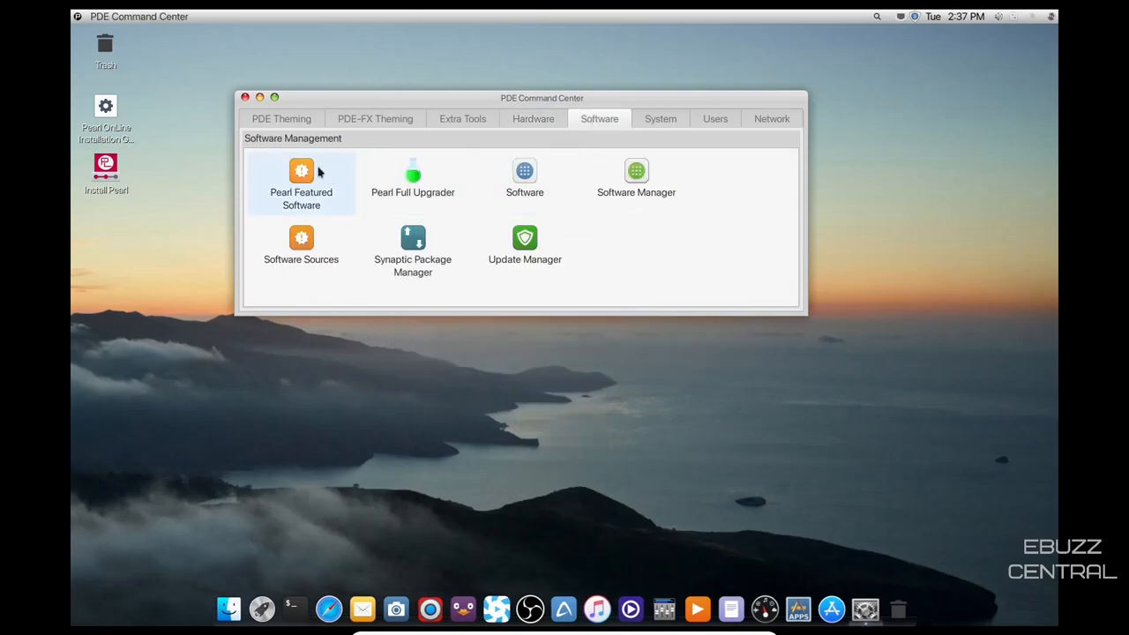
{"action": "mouse_move", "coordinate": [635, 177]}
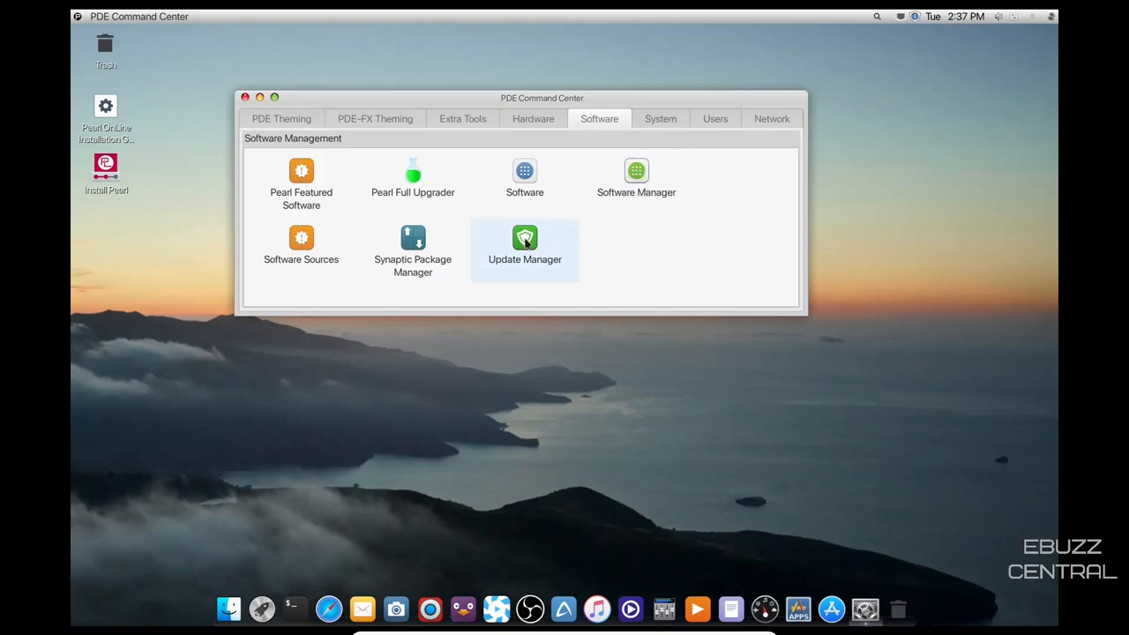
{"action": "mouse_move", "coordinate": [526, 238]}
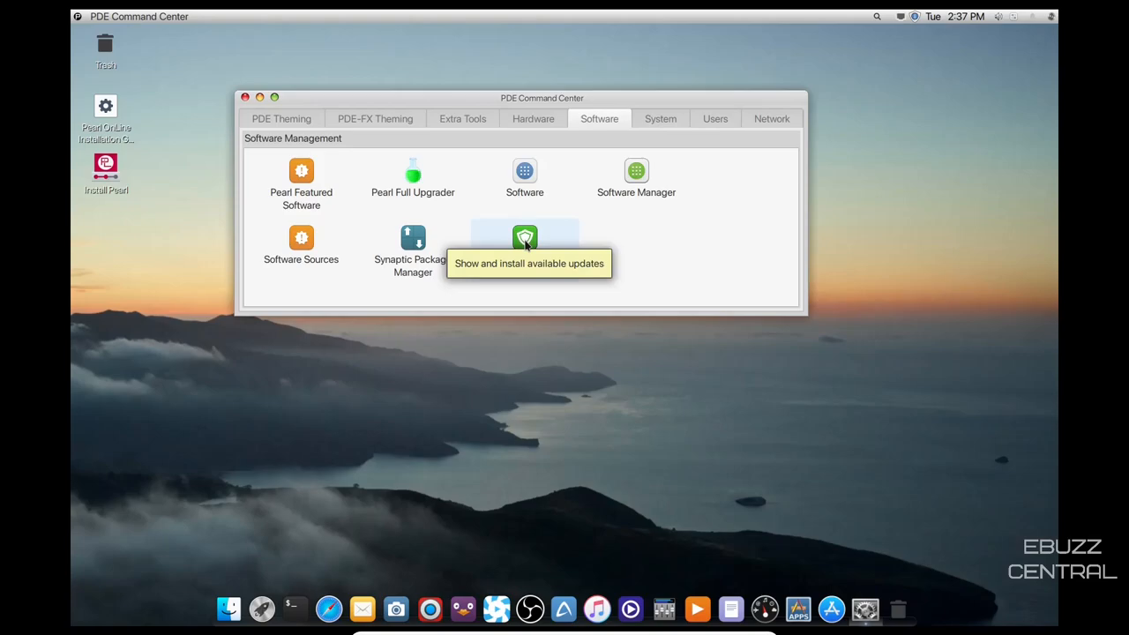
{"action": "mouse_move", "coordinate": [413, 236]}
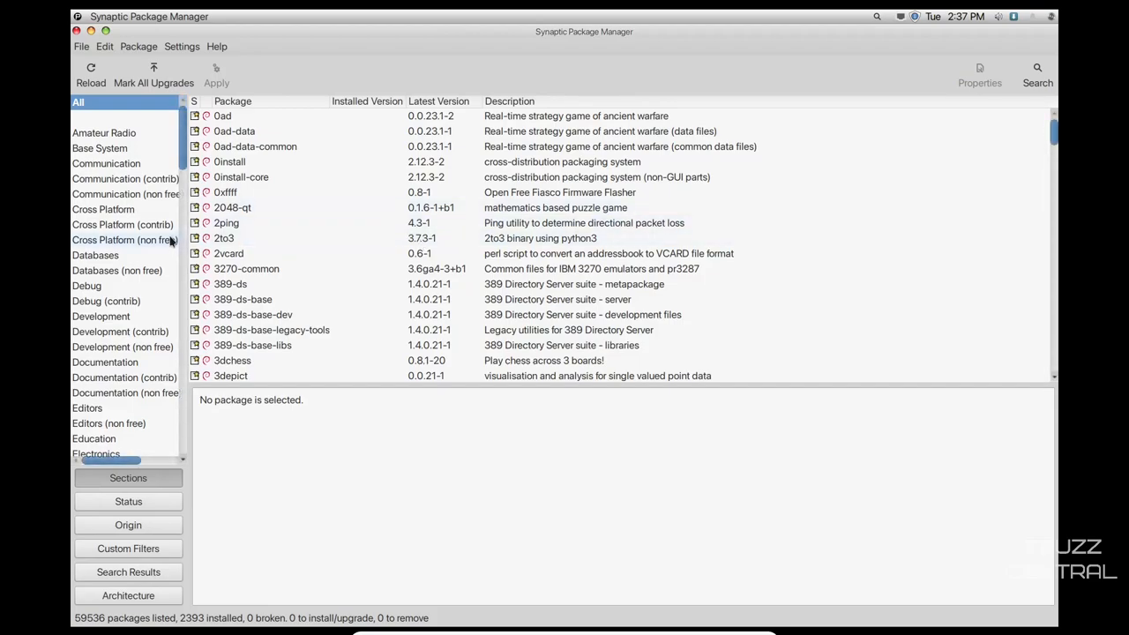
List the Video software section's packages and bring up the Find dialog
{"action": "scroll", "scroll_direction": "down", "scroll_amount": 3}
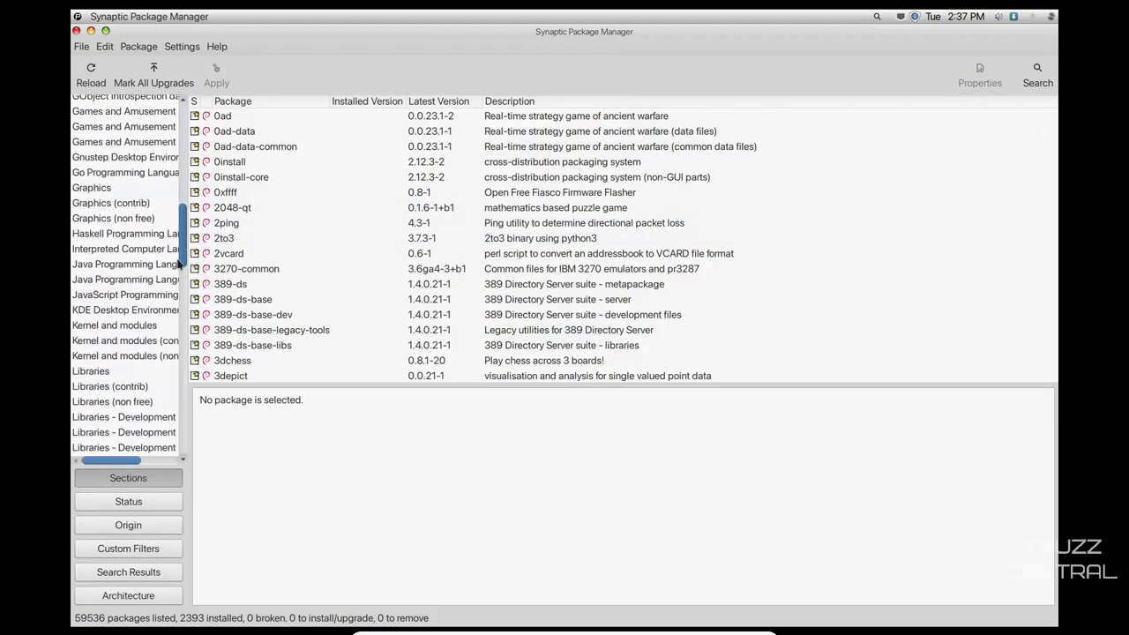
{"action": "scroll", "scroll_direction": "down", "scroll_amount": 3}
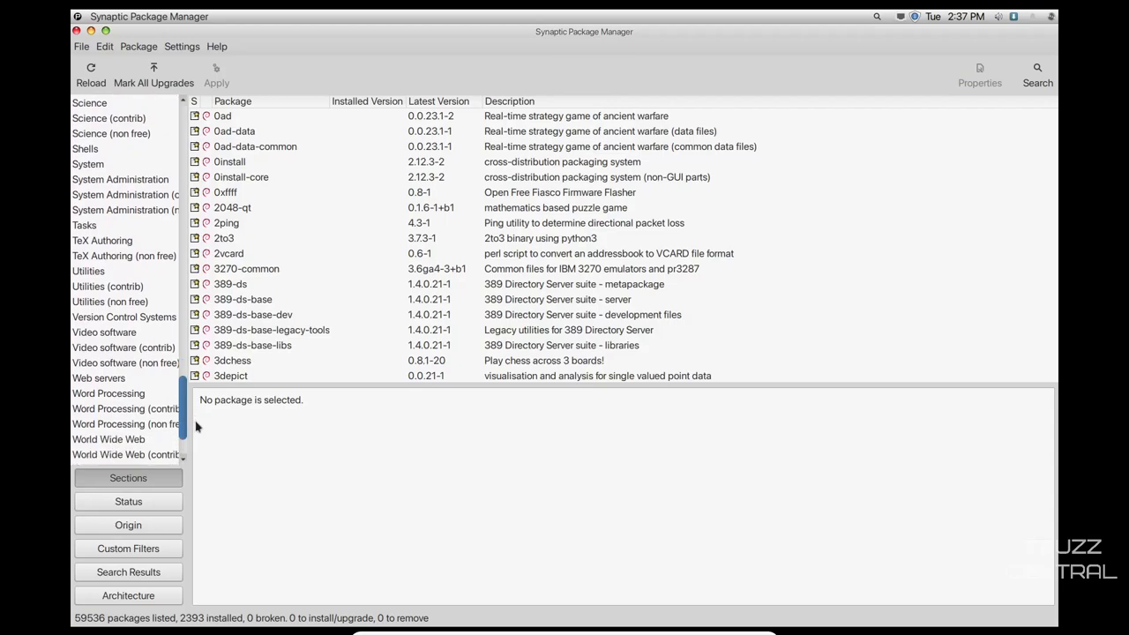
{"action": "left_click", "coordinate": [104, 317]}
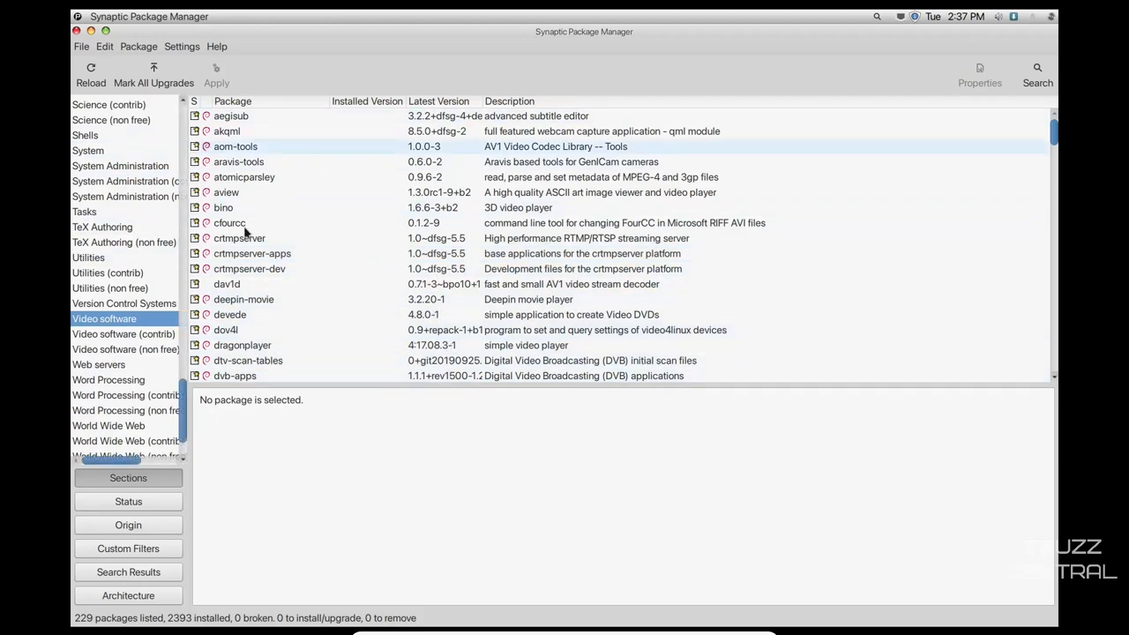
{"action": "left_click", "coordinate": [1037, 75]}
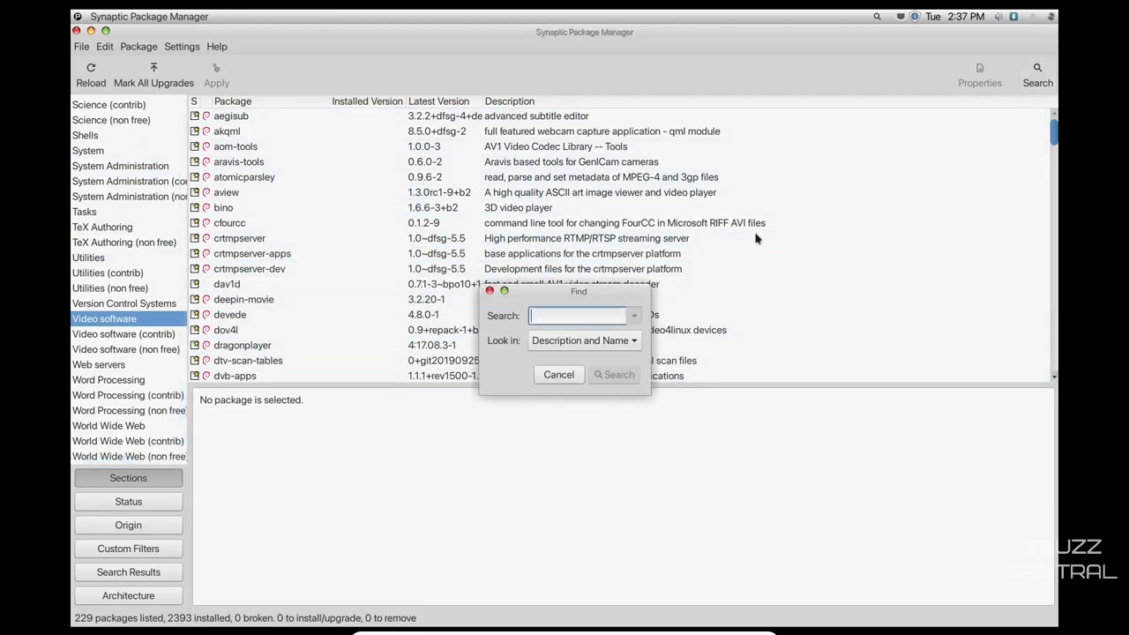
Search for 'kdenlive' so only kdenlive and kdenlive-data are listed
{"action": "type", "text": "kdenliv"}
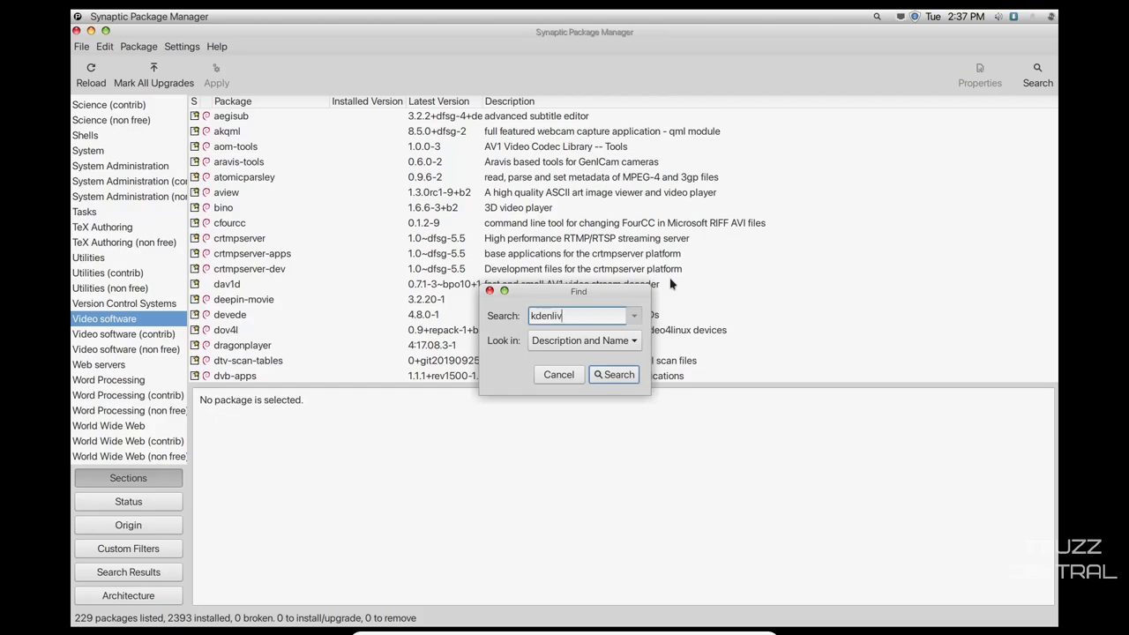
{"action": "left_click", "coordinate": [614, 374]}
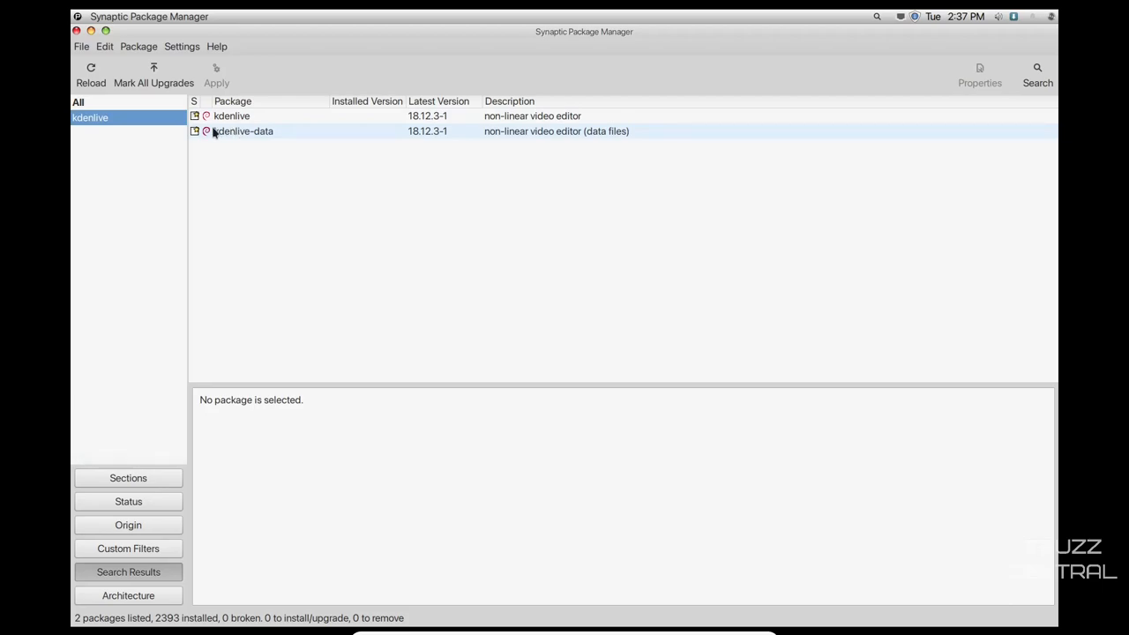
Mark kdenlive for installation and accept its additional required packages
{"action": "right_click", "coordinate": [231, 117]}
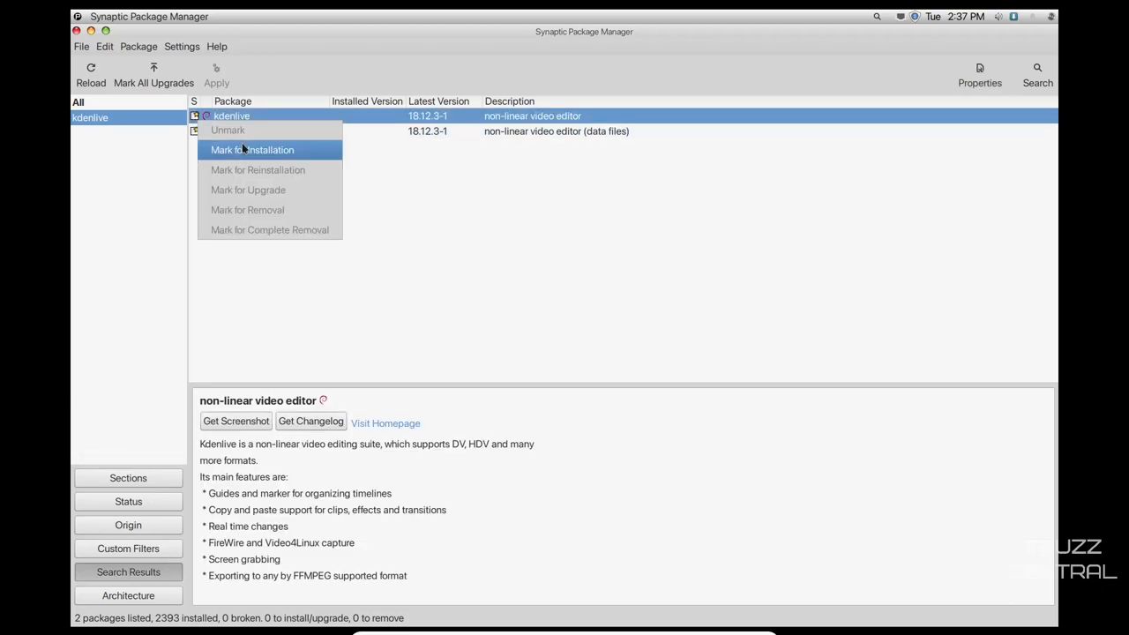
{"action": "left_click", "coordinate": [252, 148]}
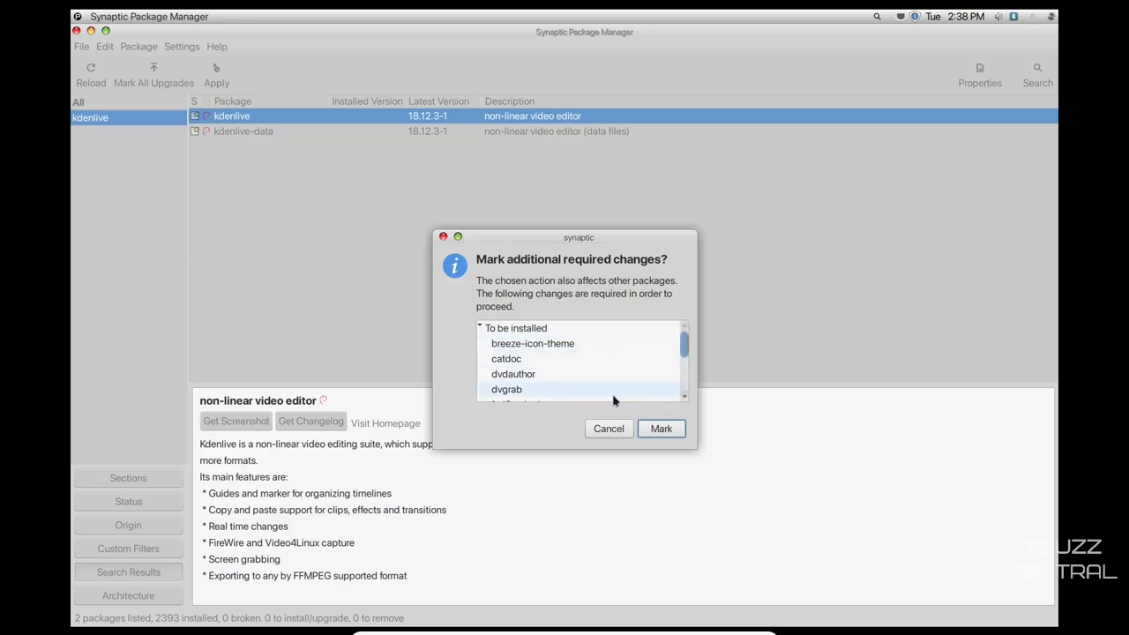
{"action": "left_click", "coordinate": [660, 429]}
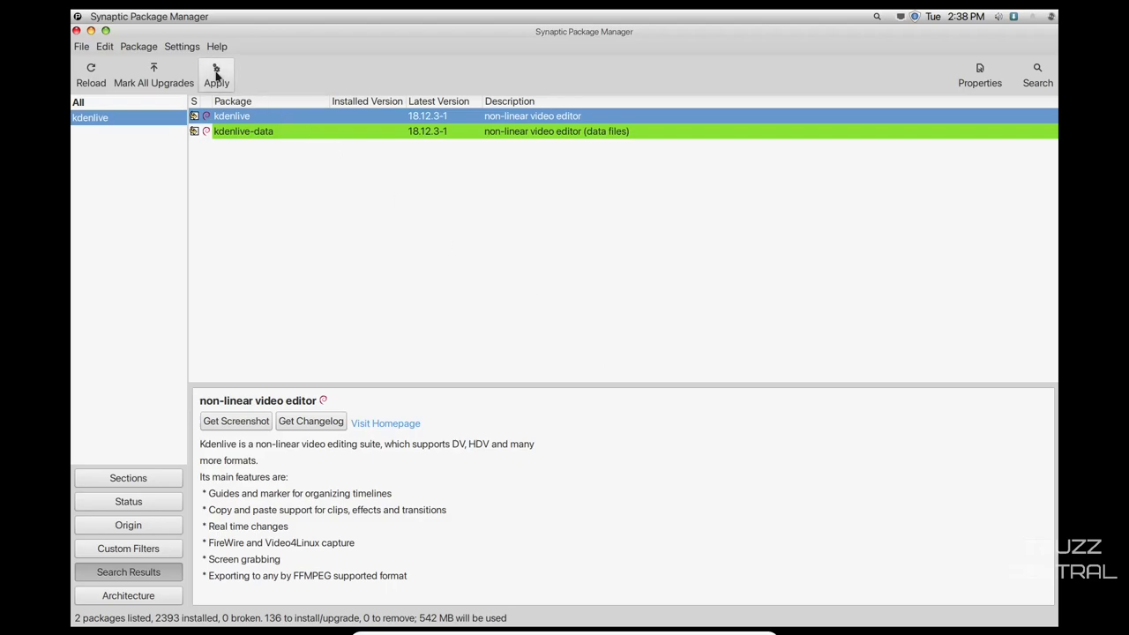
{"action": "mouse_move", "coordinate": [215, 74]}
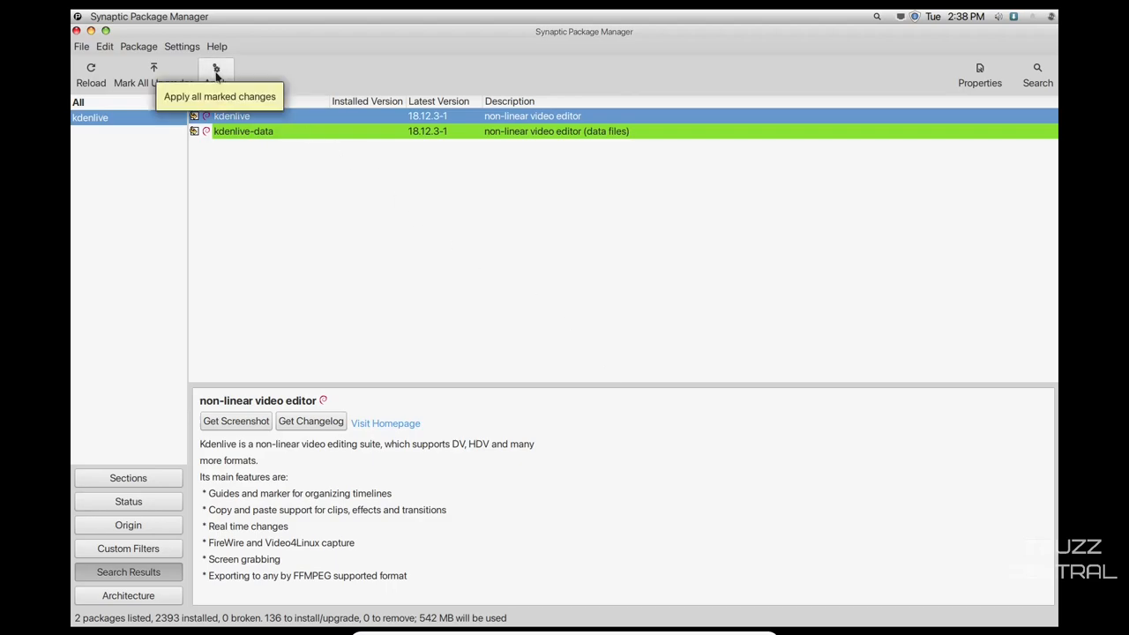
{"action": "mouse_move", "coordinate": [748, 342]}
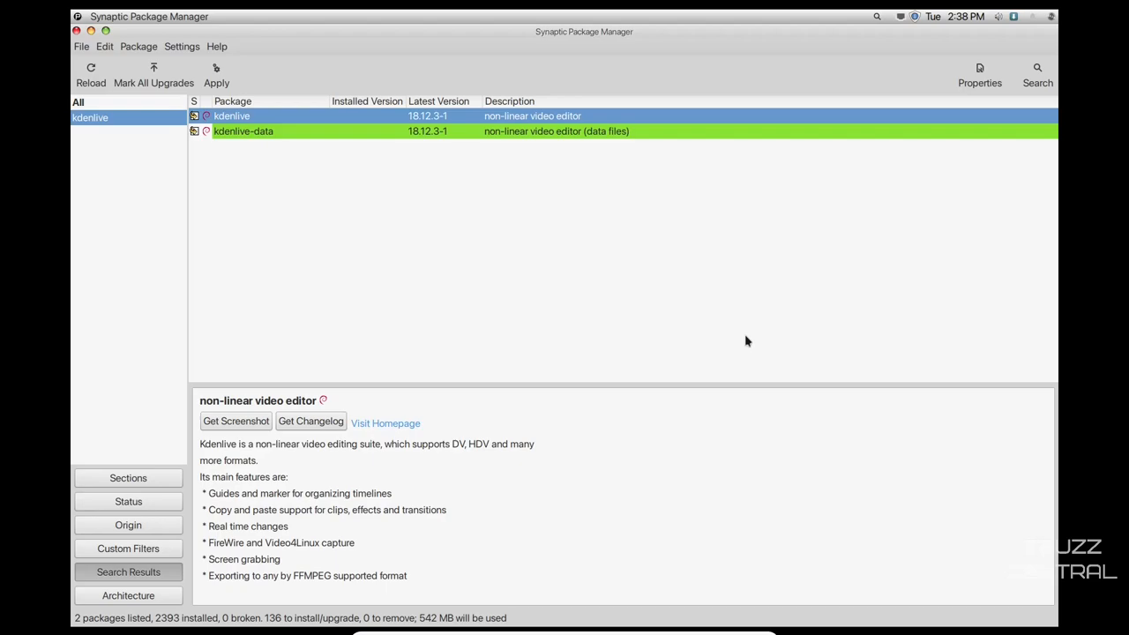
{"action": "mouse_move", "coordinate": [630, 311]}
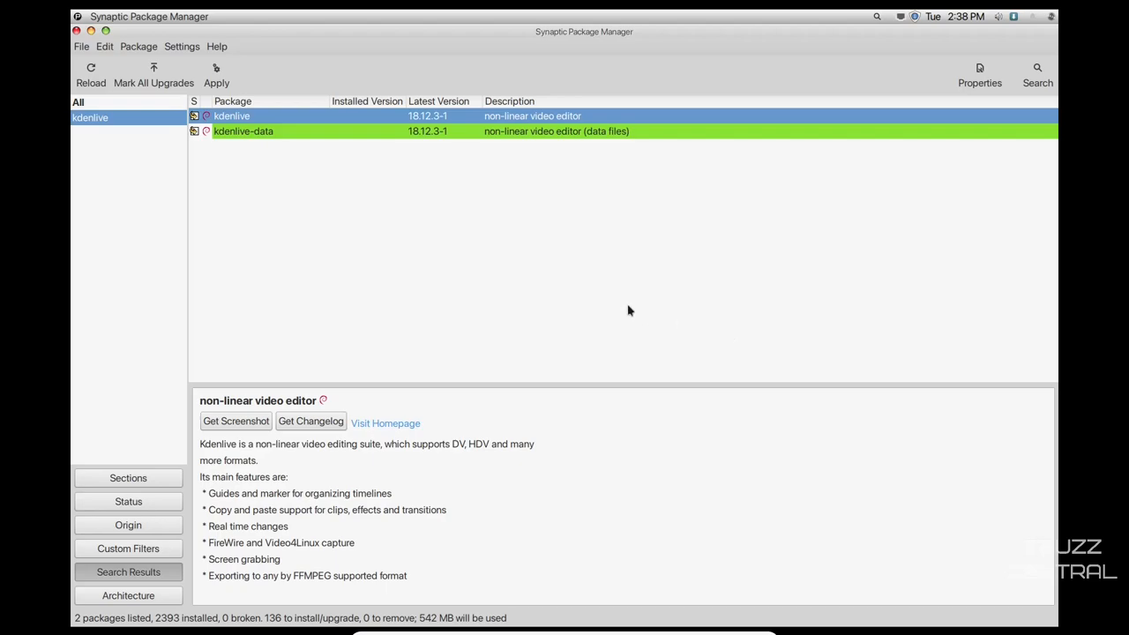
{"action": "mouse_move", "coordinate": [492, 275]}
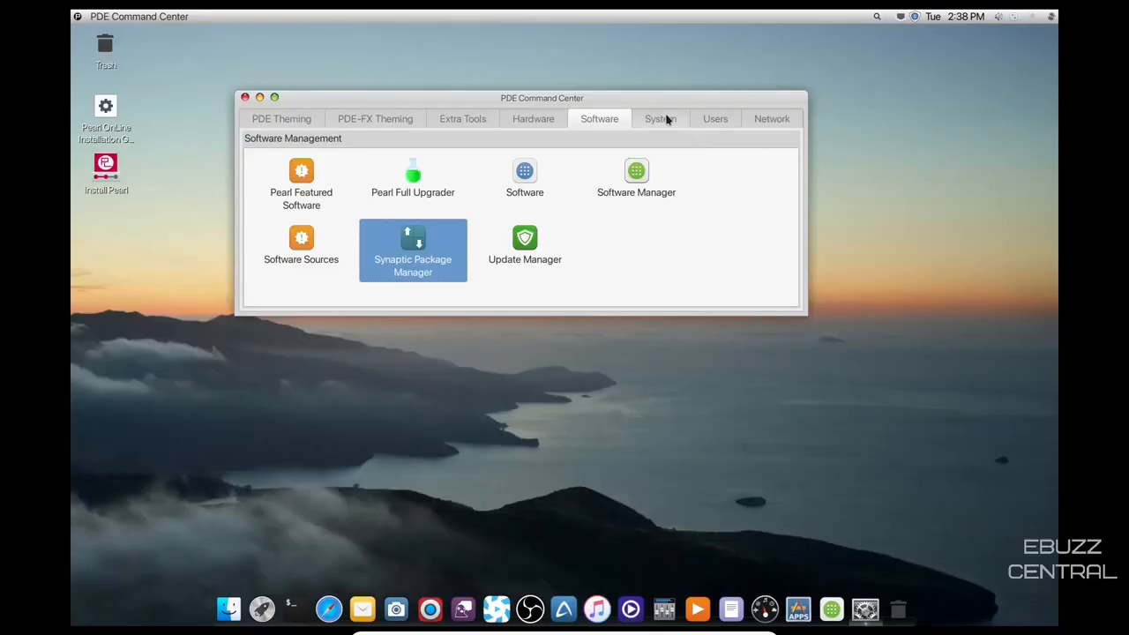
Launch About MyComputer from the Command Center's System page
{"action": "left_click", "coordinate": [660, 118]}
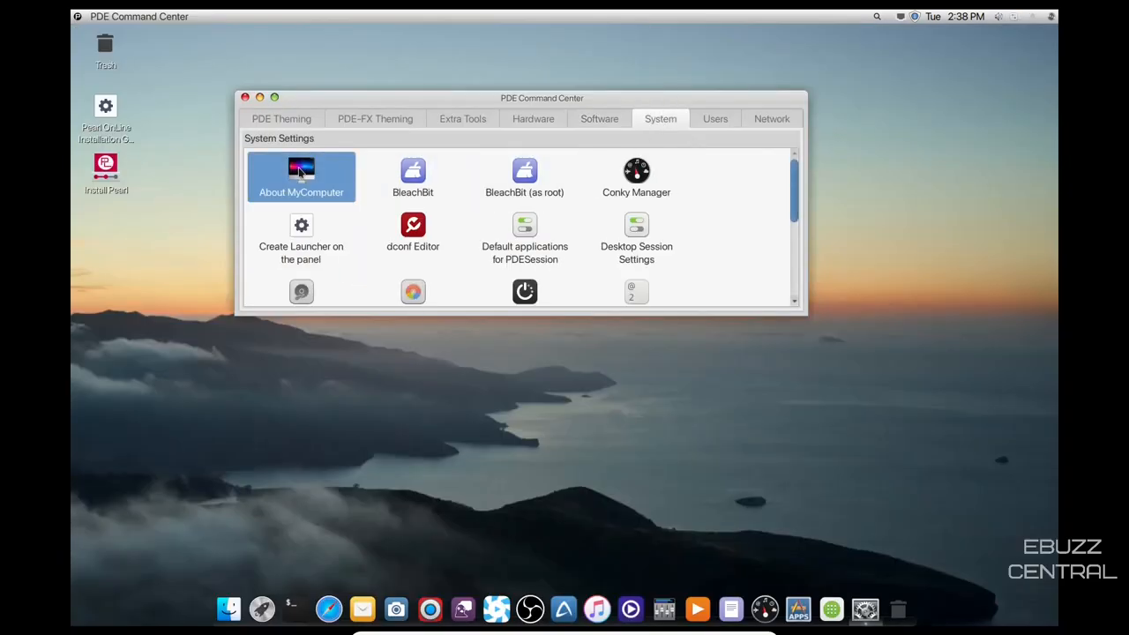
{"action": "double_click", "coordinate": [300, 176]}
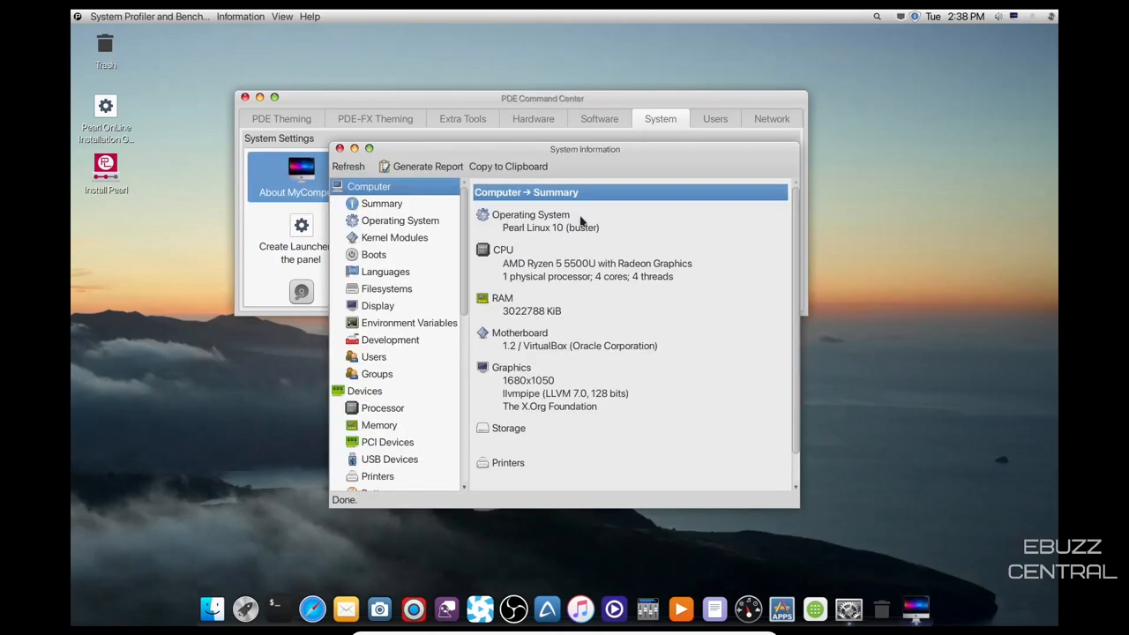
{"action": "mouse_move", "coordinate": [515, 275]}
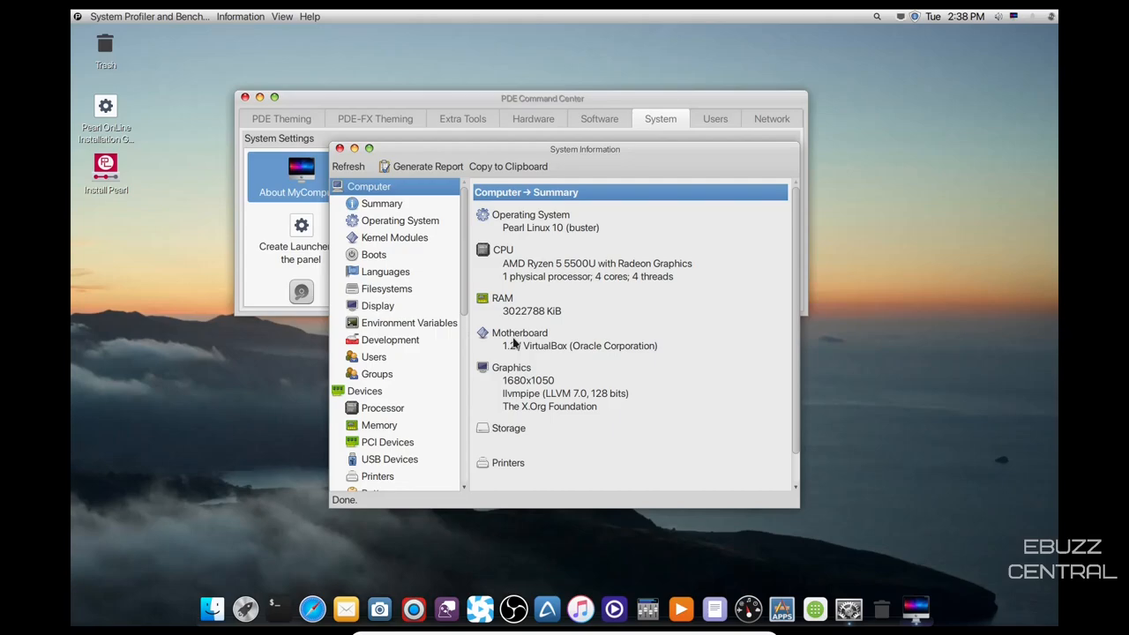
{"action": "mouse_move", "coordinate": [485, 442]}
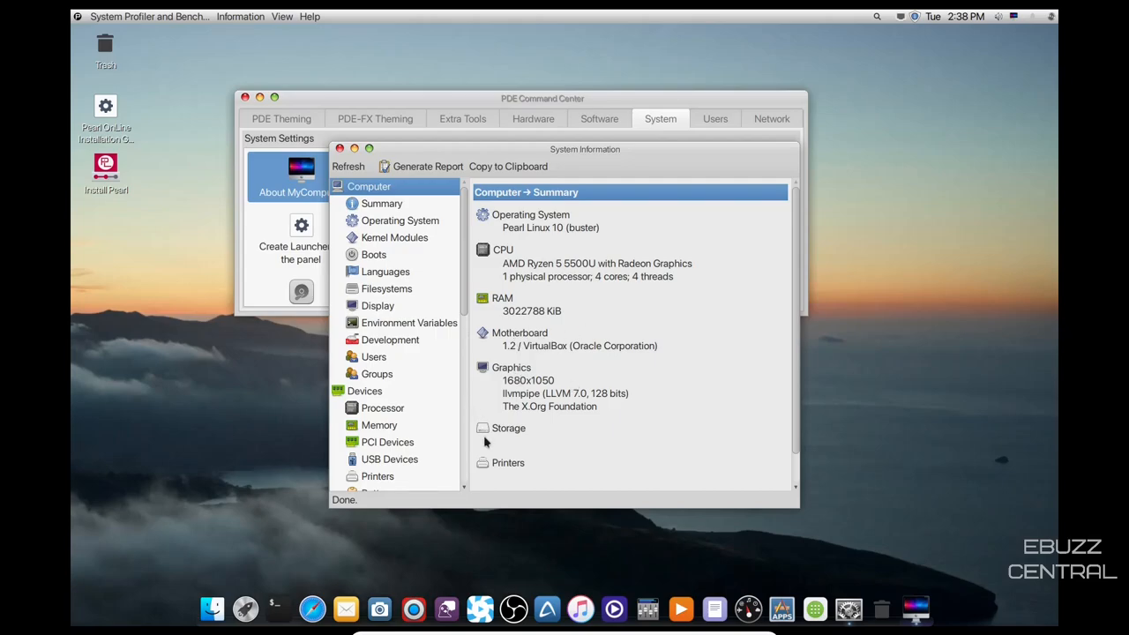
View the Summary, Kernel Modules, Languages and Display details, then close System Profiler
{"action": "left_click", "coordinate": [349, 166]}
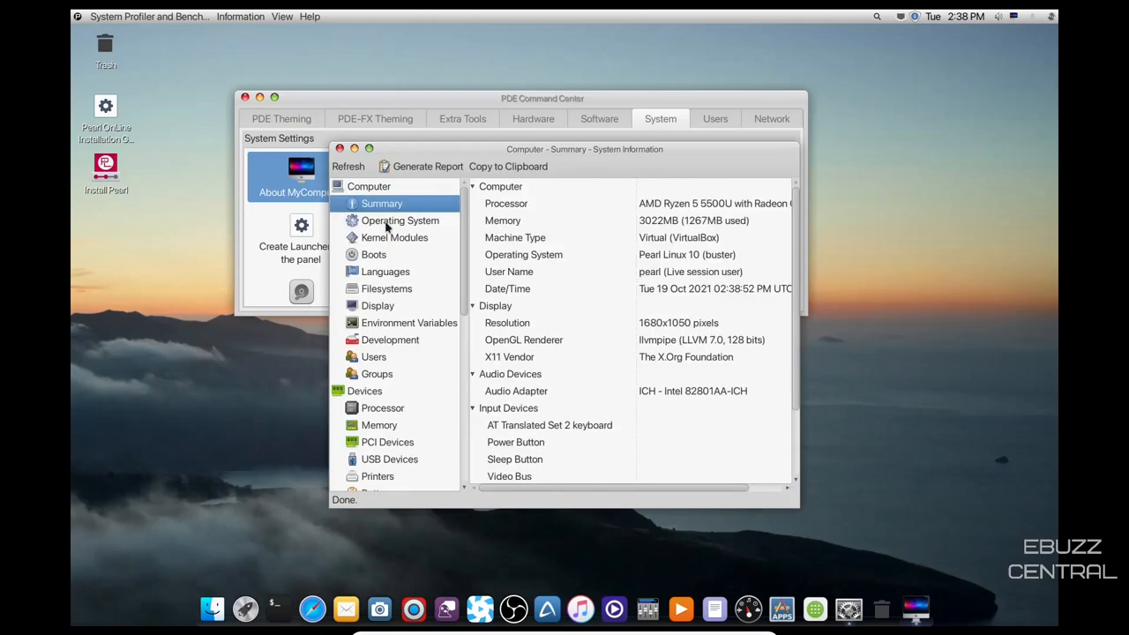
{"action": "left_click", "coordinate": [395, 236]}
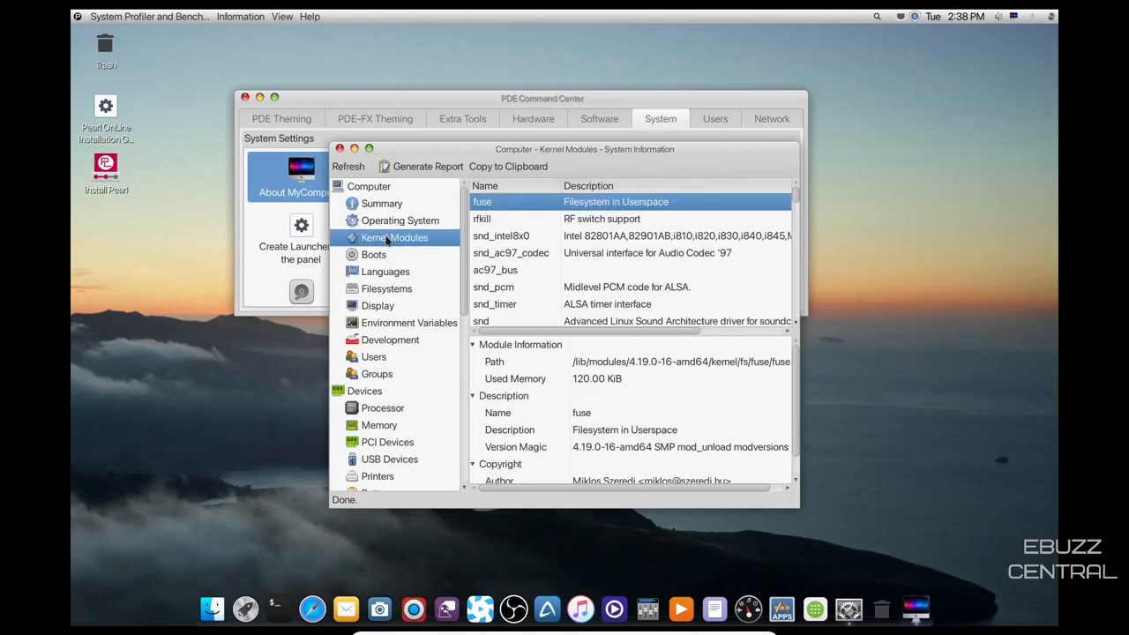
{"action": "left_click", "coordinate": [384, 272]}
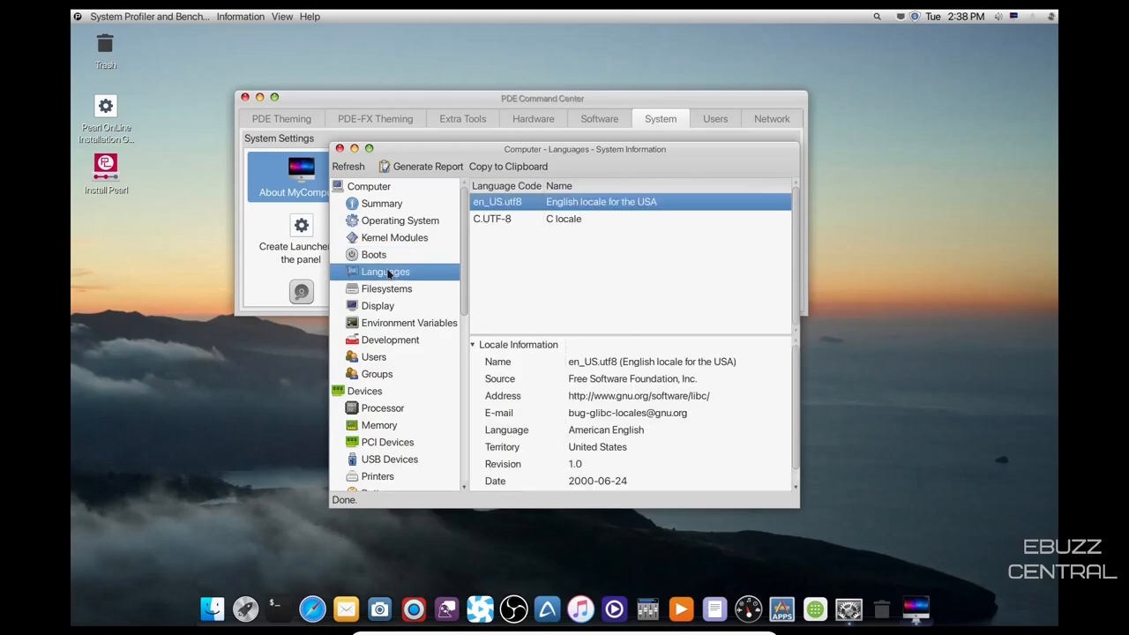
{"action": "left_click", "coordinate": [378, 305]}
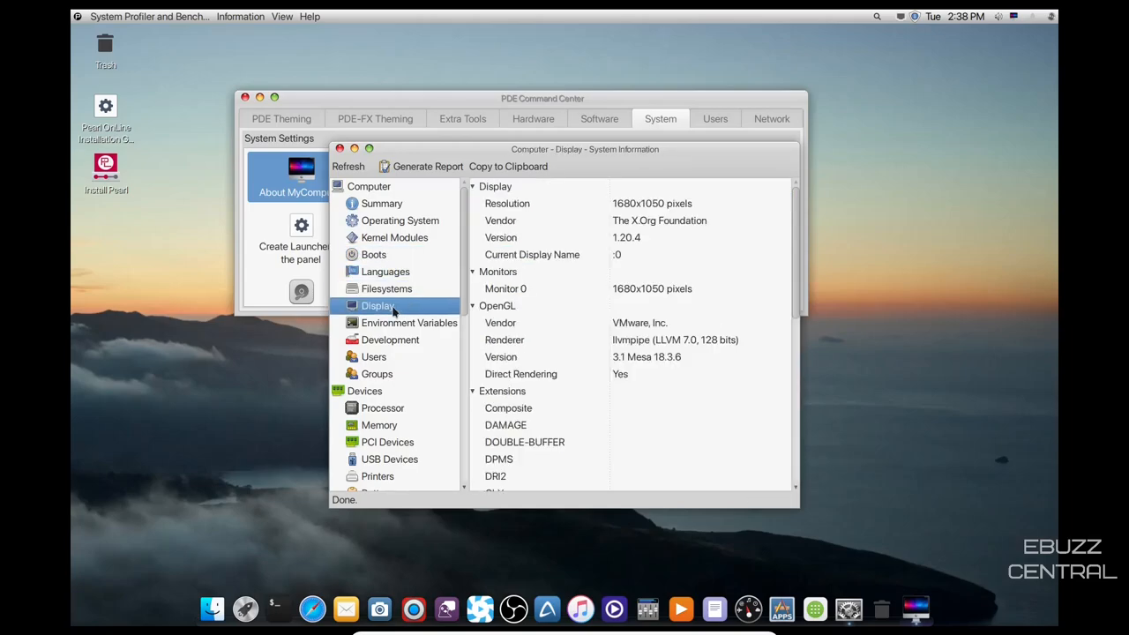
{"action": "left_click", "coordinate": [339, 148]}
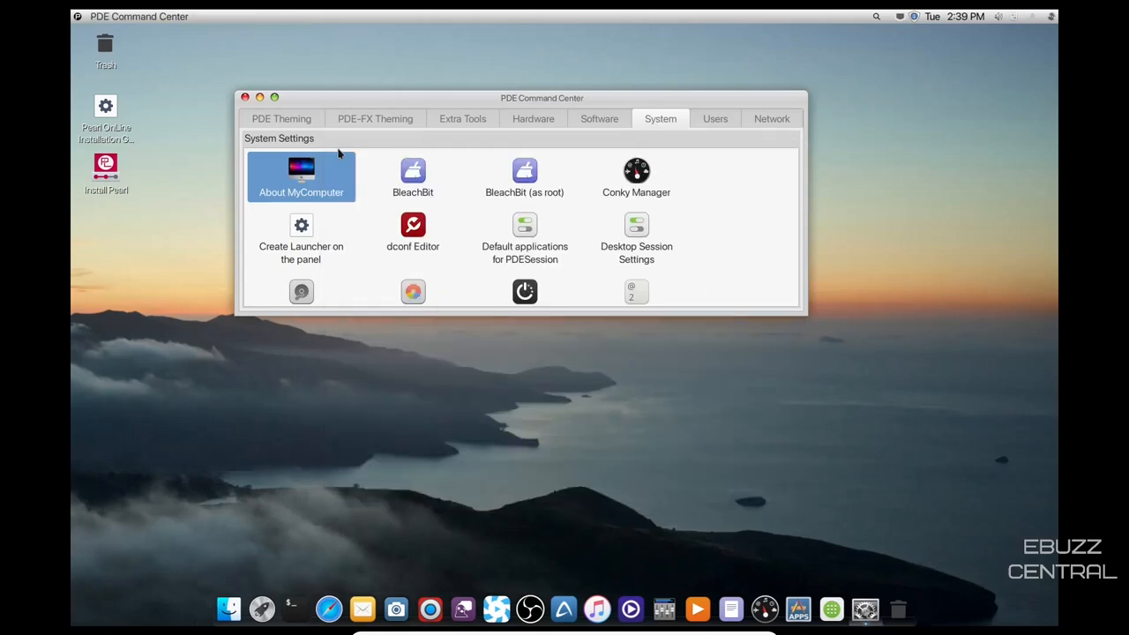
{"action": "mouse_move", "coordinate": [412, 173]}
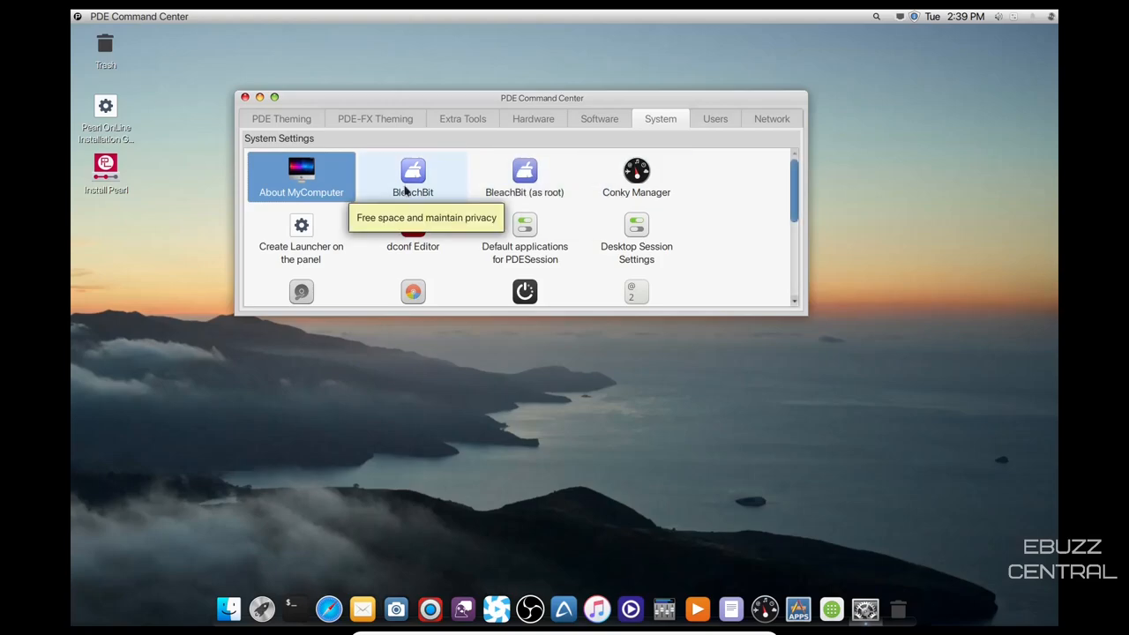
{"action": "mouse_move", "coordinate": [635, 238]}
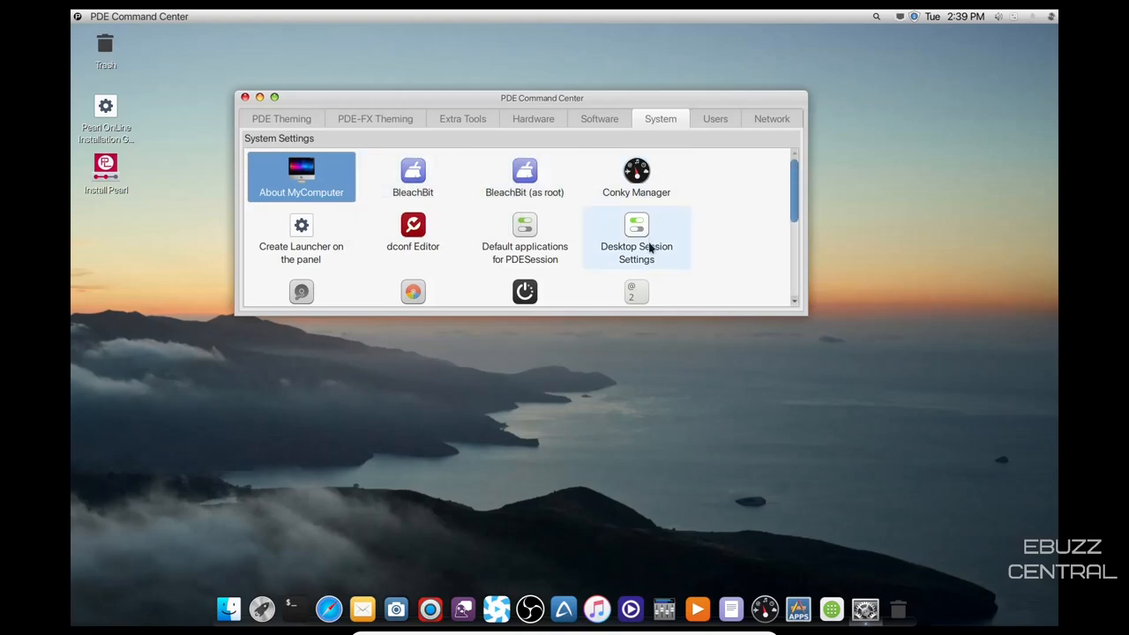
Browse the System tools, view the Network page, and close the Command Center
{"action": "scroll", "scroll_direction": "down", "scroll_amount": 3}
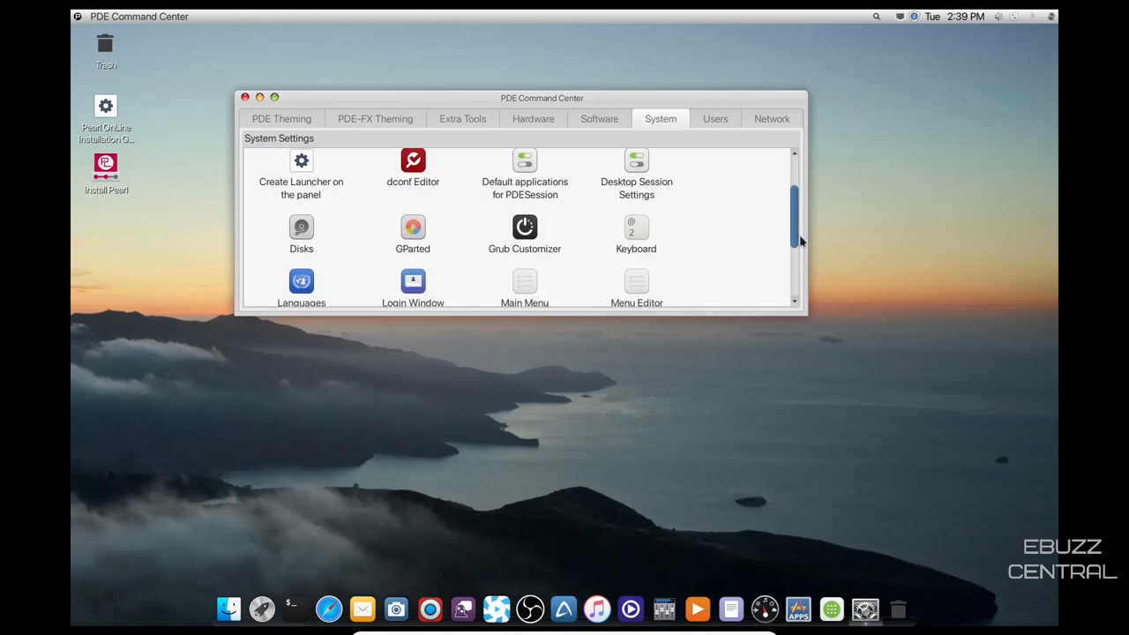
{"action": "scroll", "scroll_direction": "down", "scroll_amount": 3}
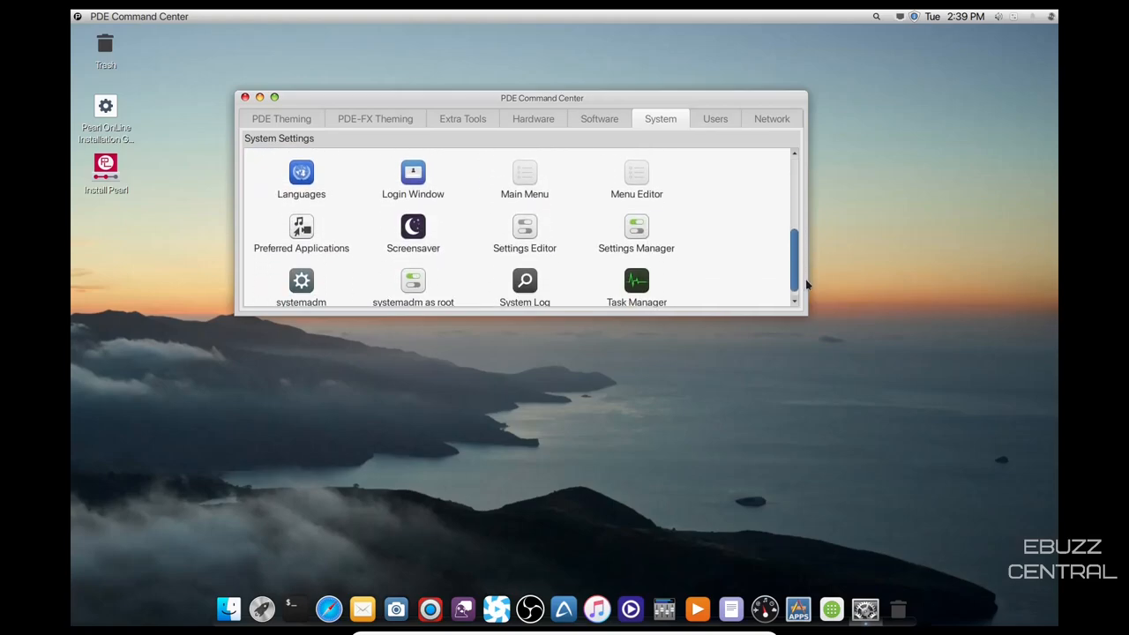
{"action": "scroll", "scroll_direction": "up", "scroll_amount": 3}
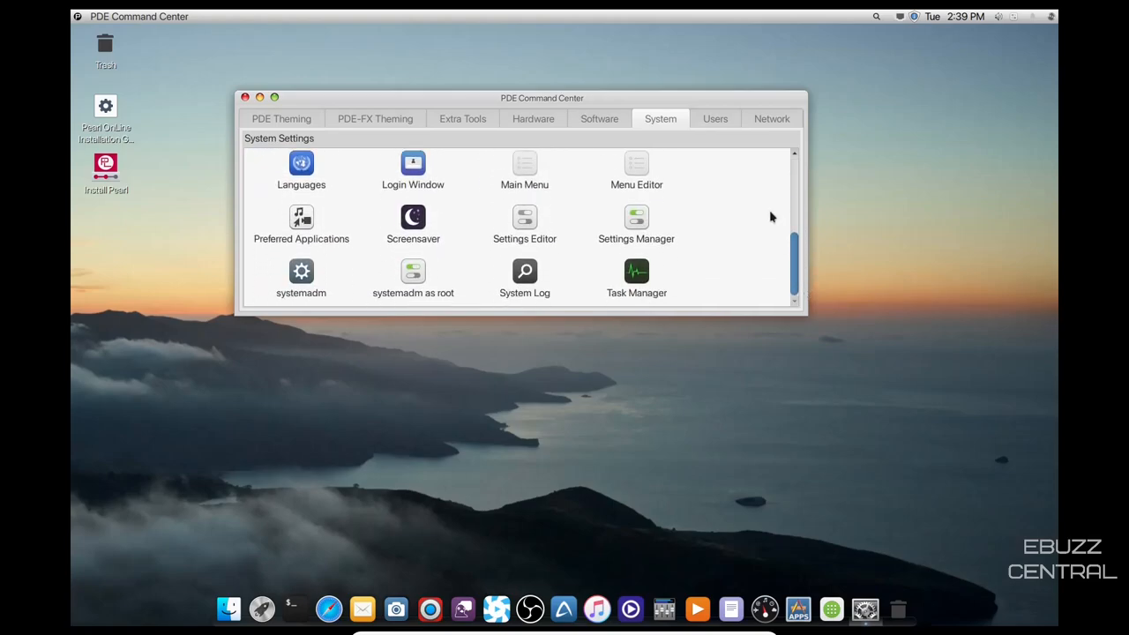
{"action": "left_click", "coordinate": [771, 118]}
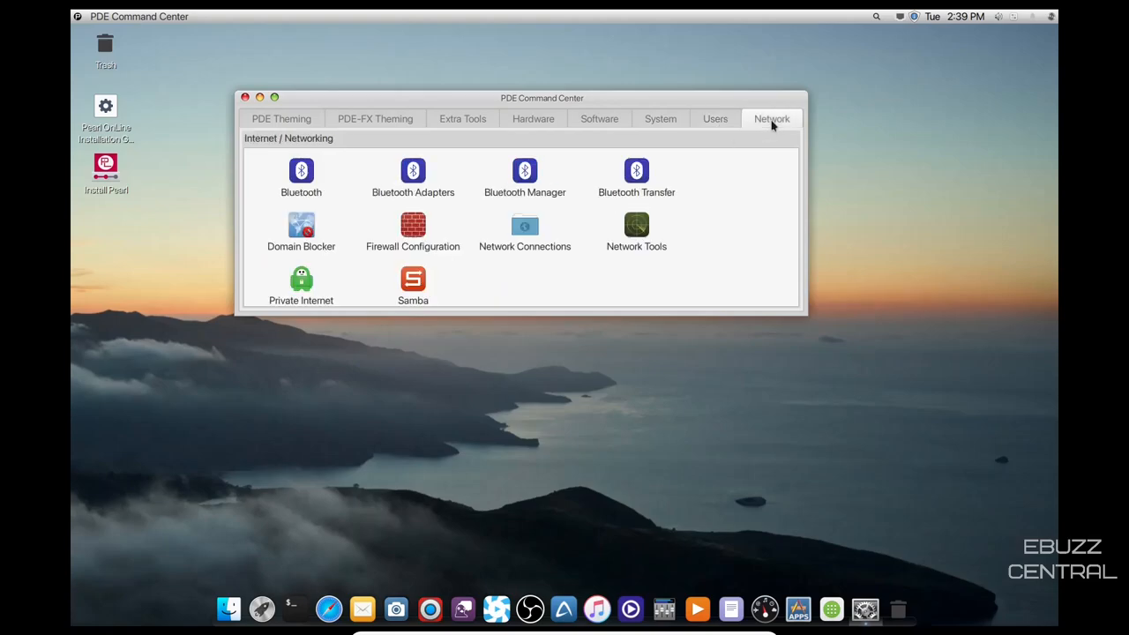
{"action": "left_click", "coordinate": [245, 97]}
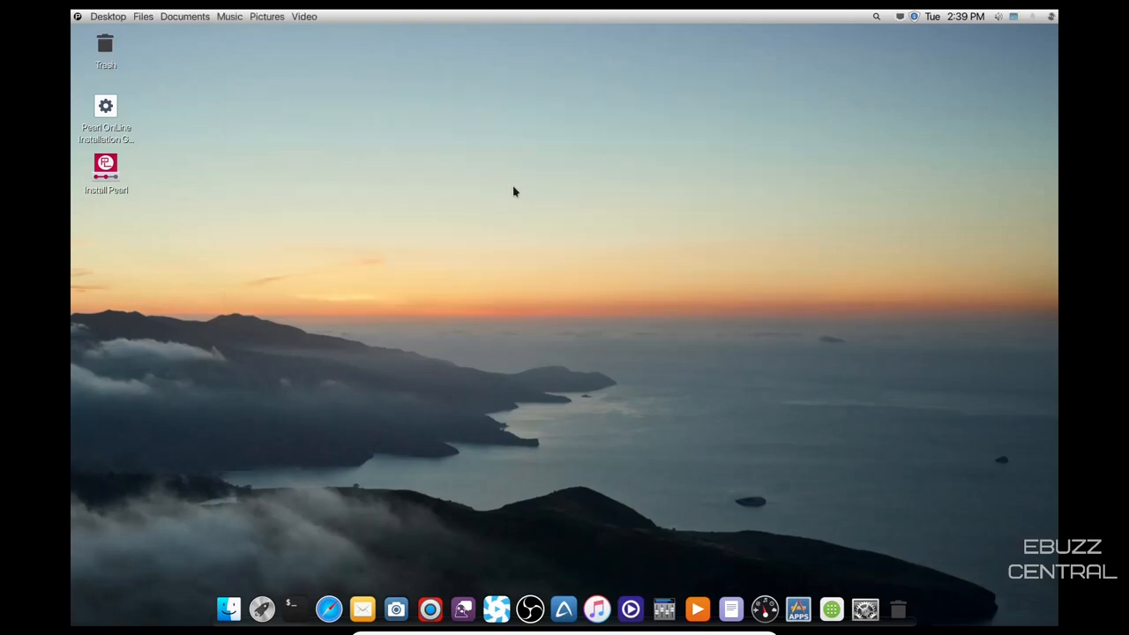